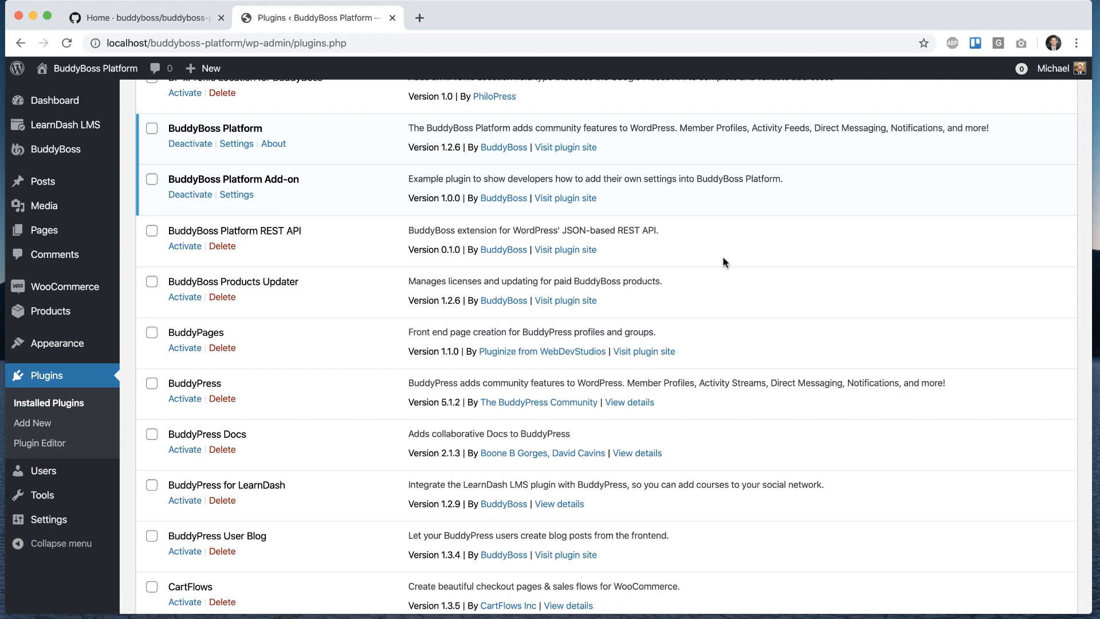
pyautogui.moveTo(245, 173)
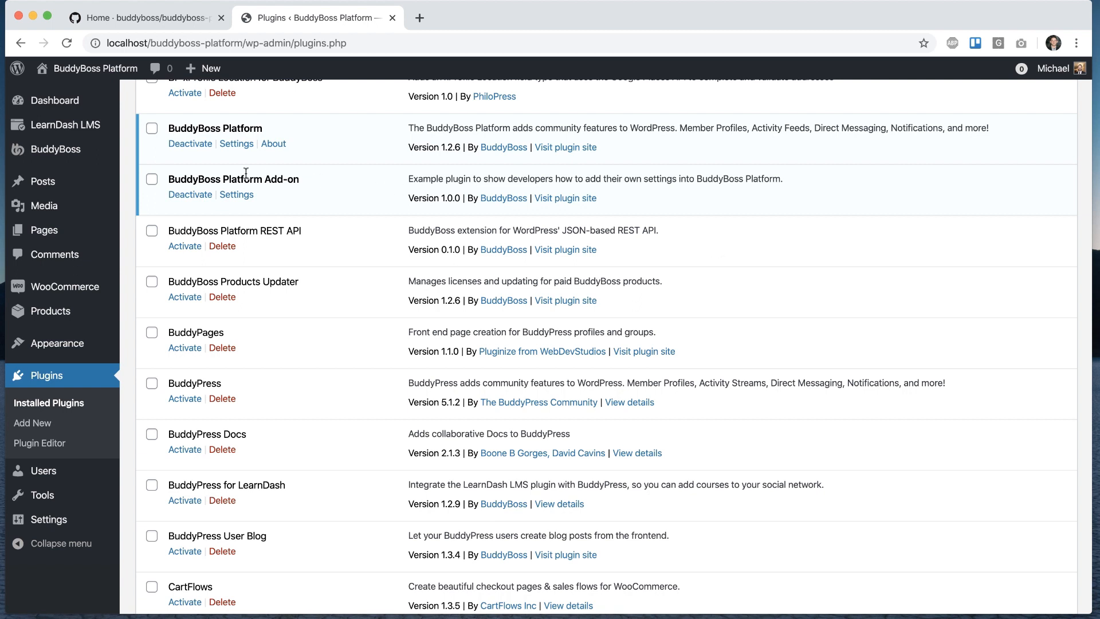
pyautogui.moveTo(398, 182)
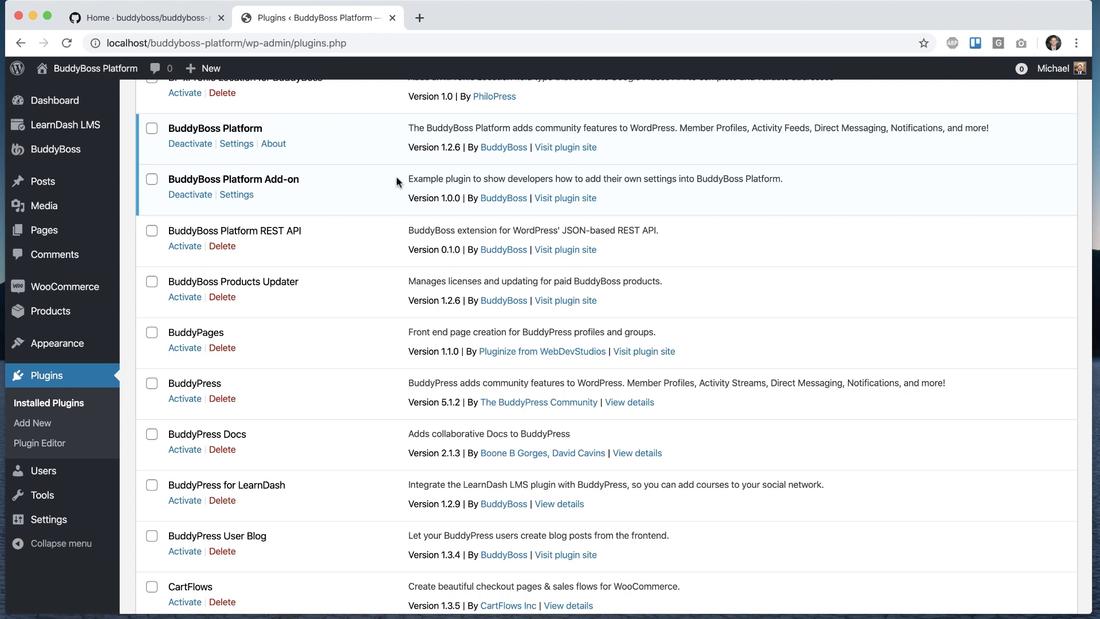
pyautogui.moveTo(654, 179)
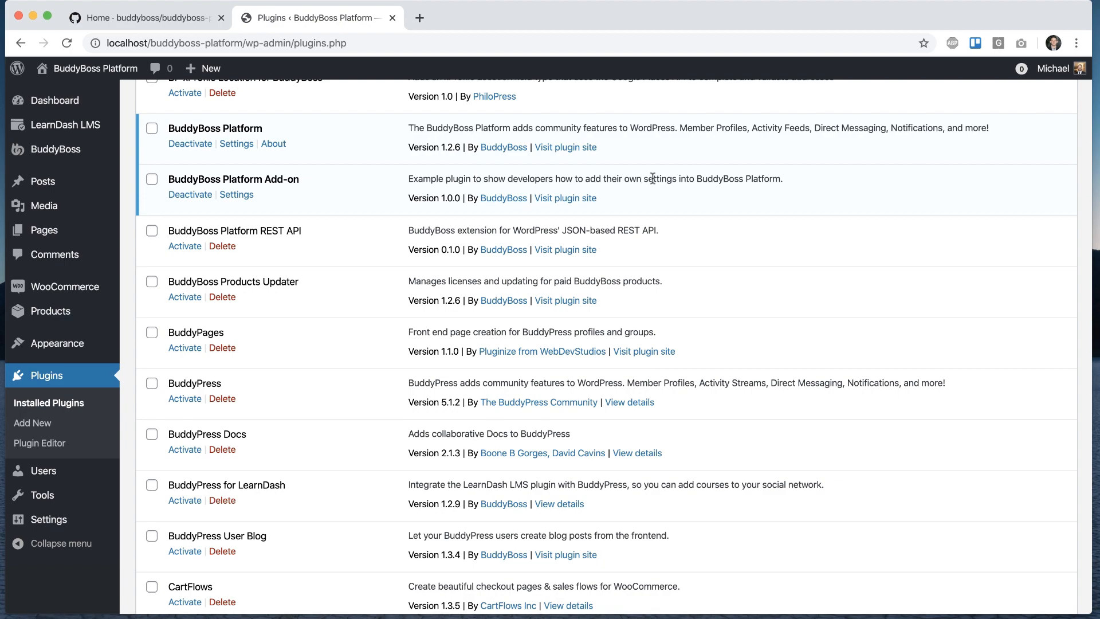
# Reach the BuddyBoss Platform Add-on's Add-on Settings page from its Settings link on the Plugins page.
pyautogui.click(236, 195)
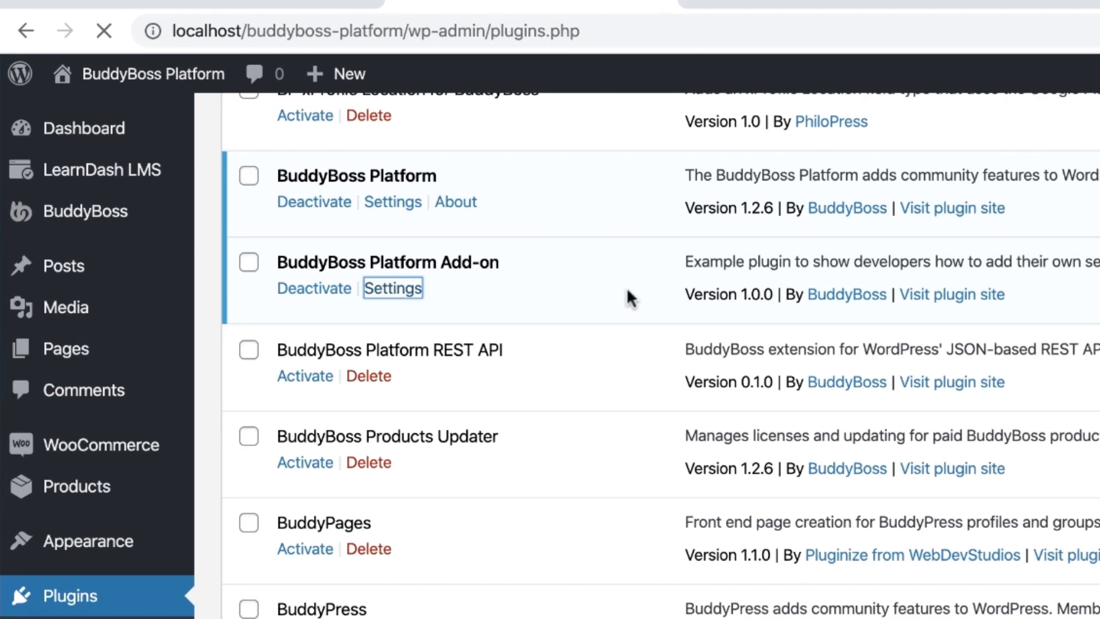
pyautogui.click(393, 288)
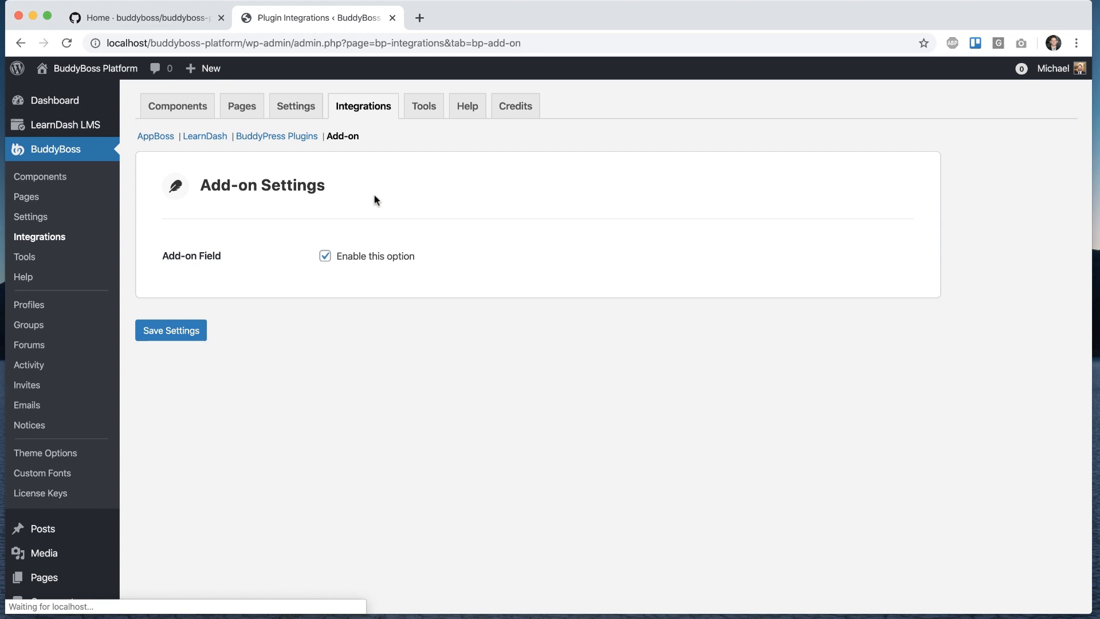
pyautogui.moveTo(71, 164)
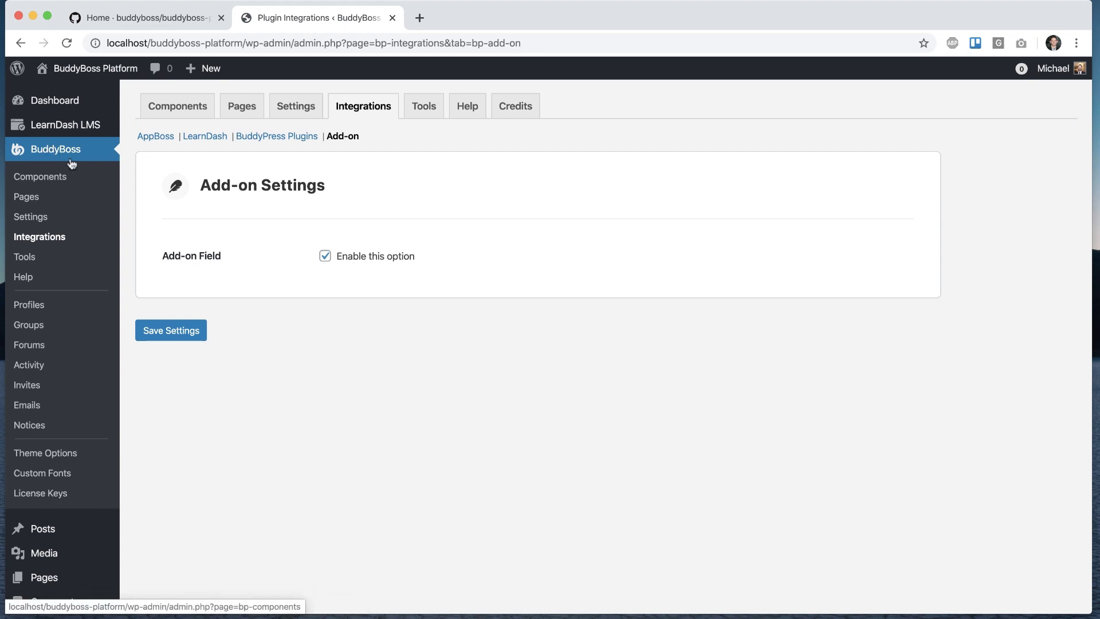
pyautogui.moveTo(241, 257)
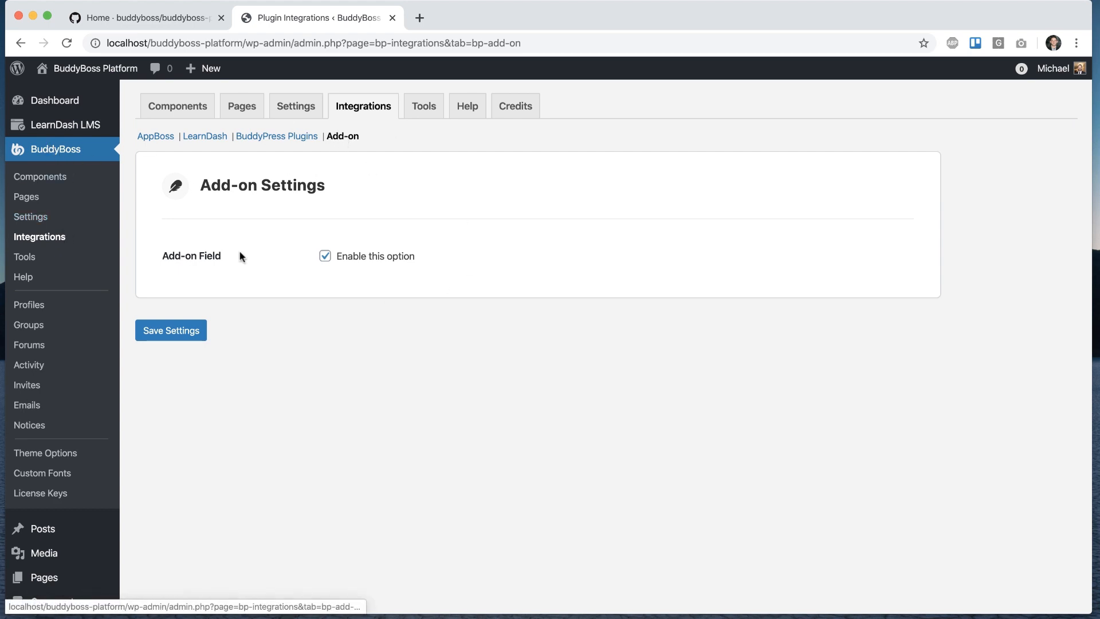
pyautogui.moveTo(259, 237)
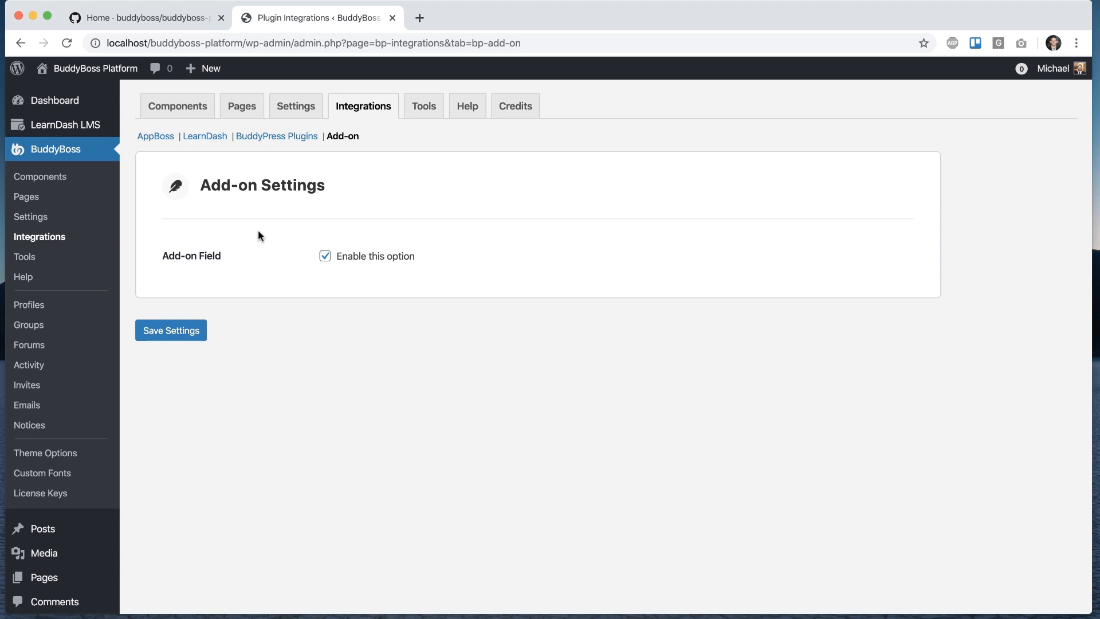
pyautogui.moveTo(296, 105)
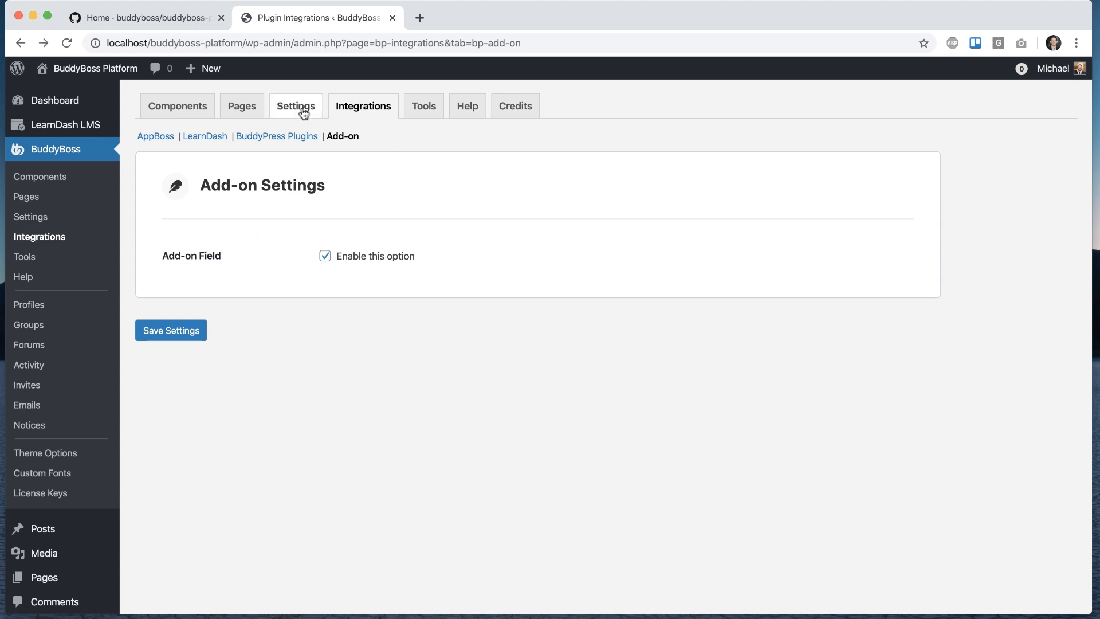
# View the BuddyBoss Settings General tab and its Add-on Settings section with the My Field option.
pyautogui.click(296, 105)
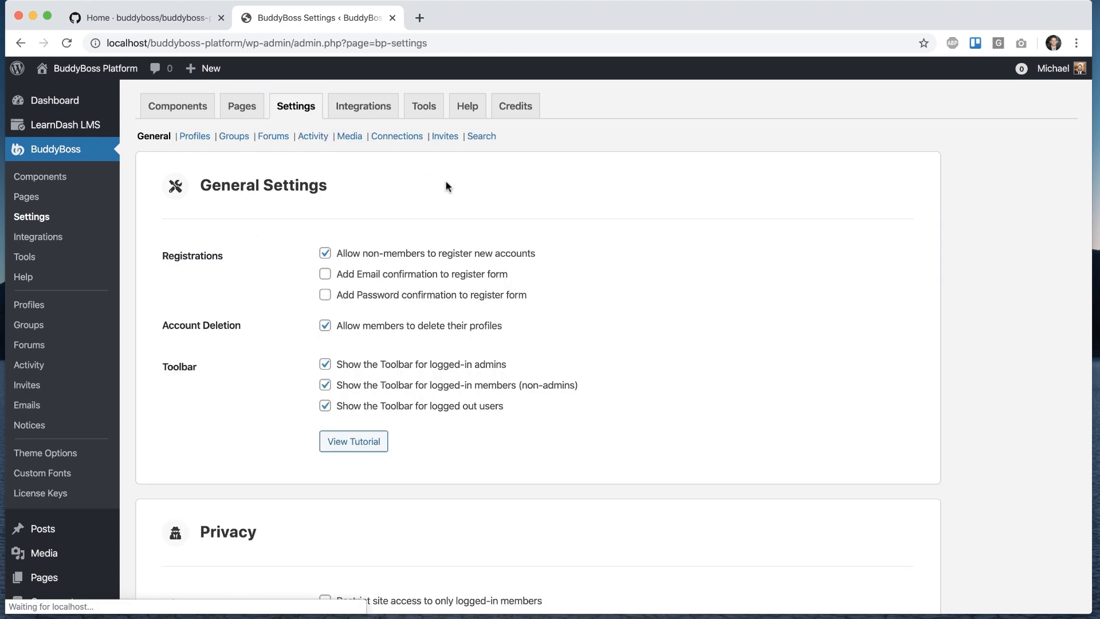
pyautogui.scroll(-3)
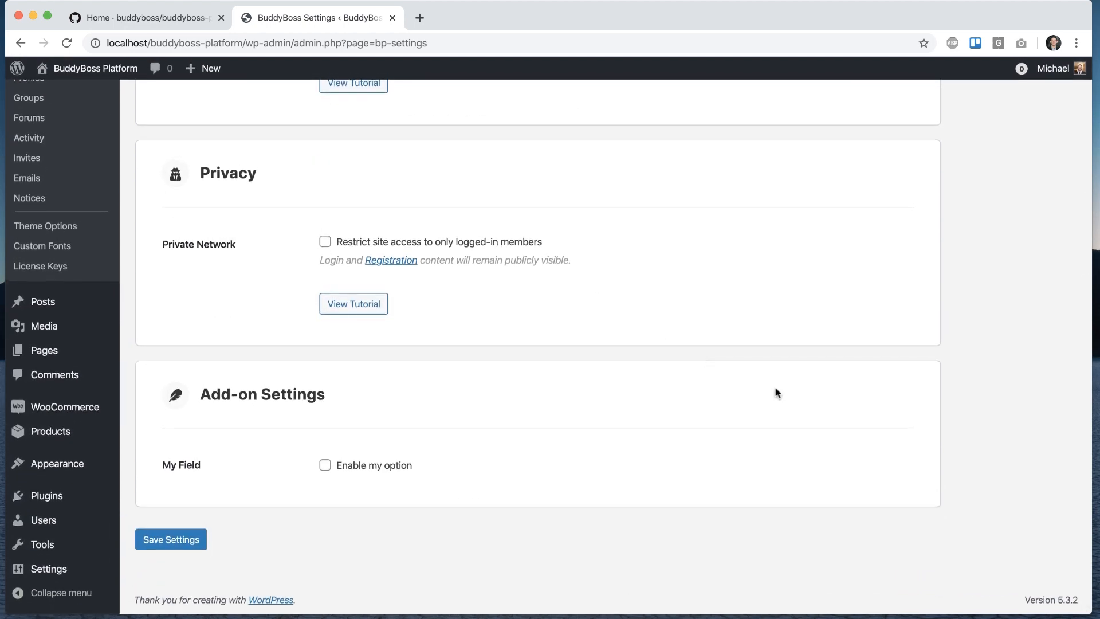
pyautogui.moveTo(321, 418)
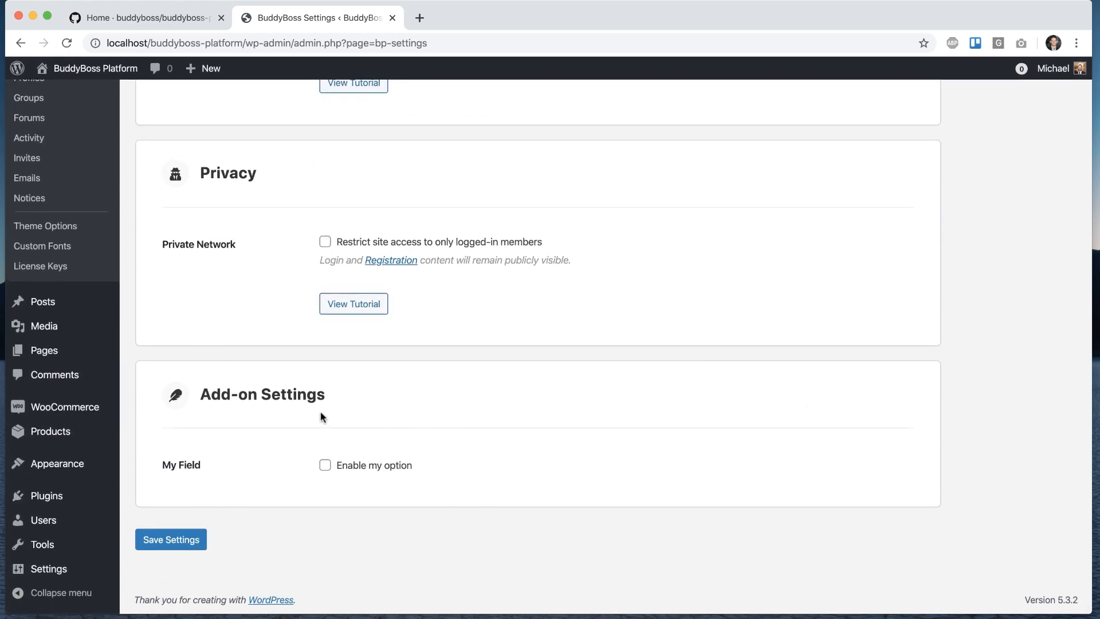
pyautogui.scroll(3)
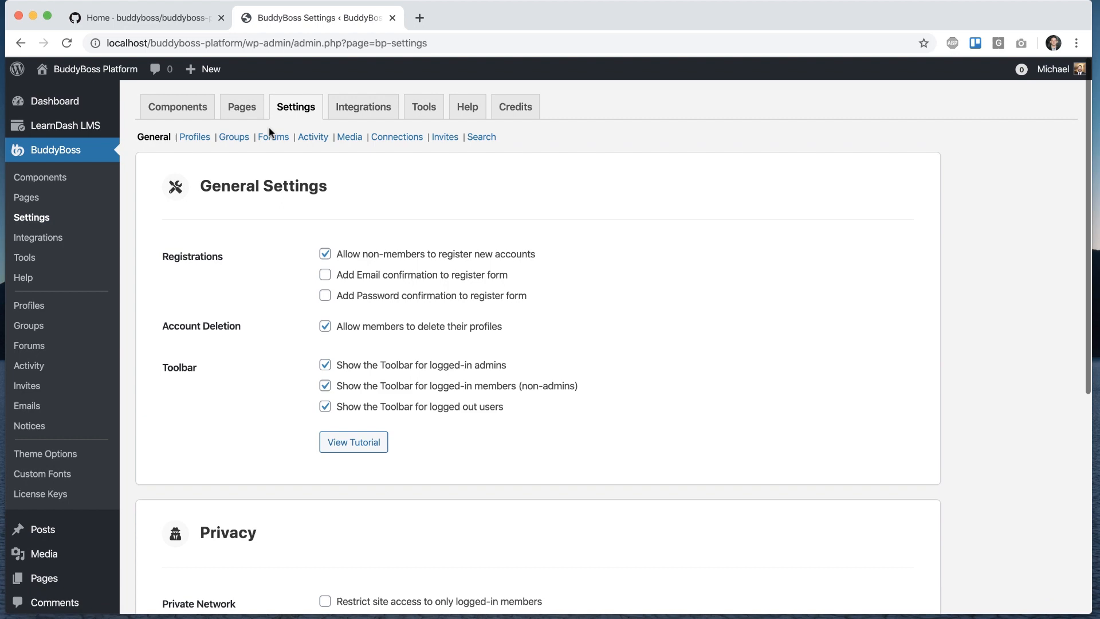
pyautogui.scroll(-3)
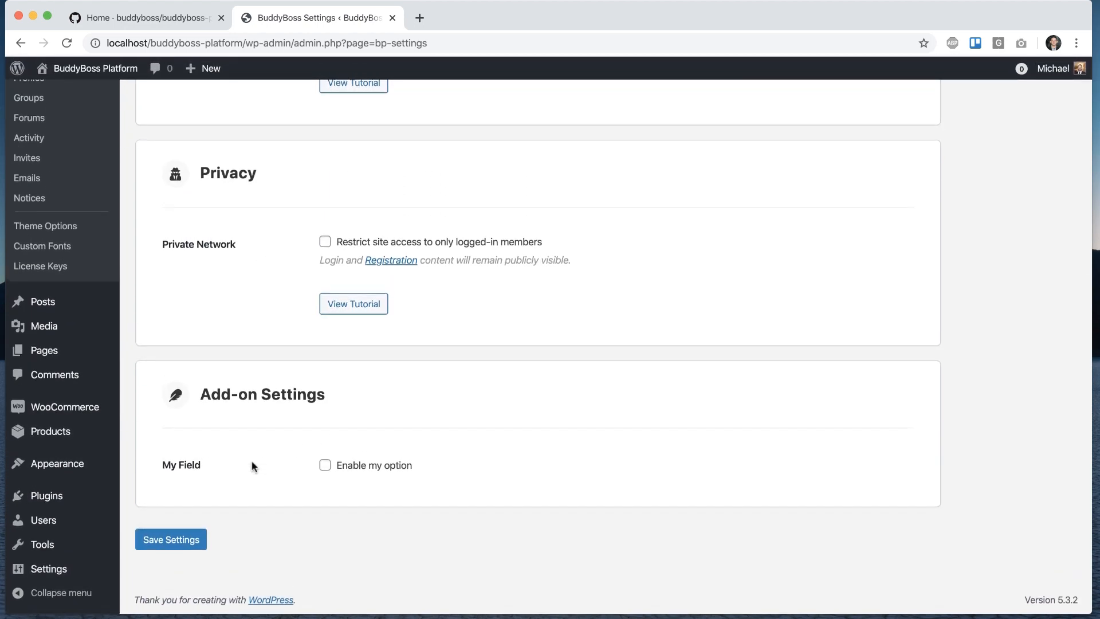
pyautogui.scroll(3)
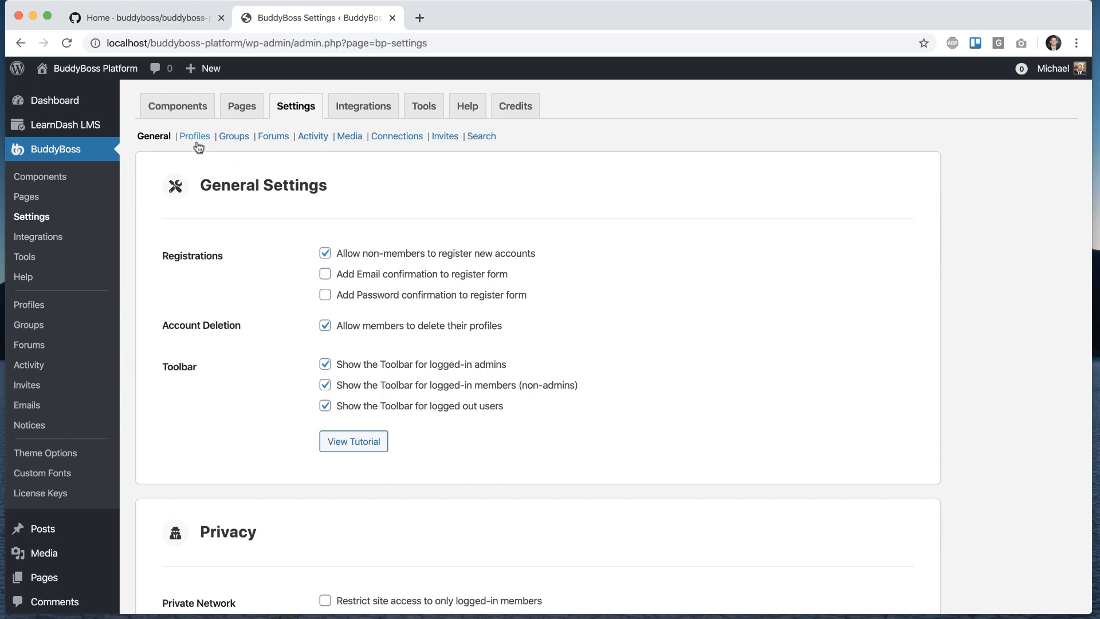
pyautogui.moveTo(274, 249)
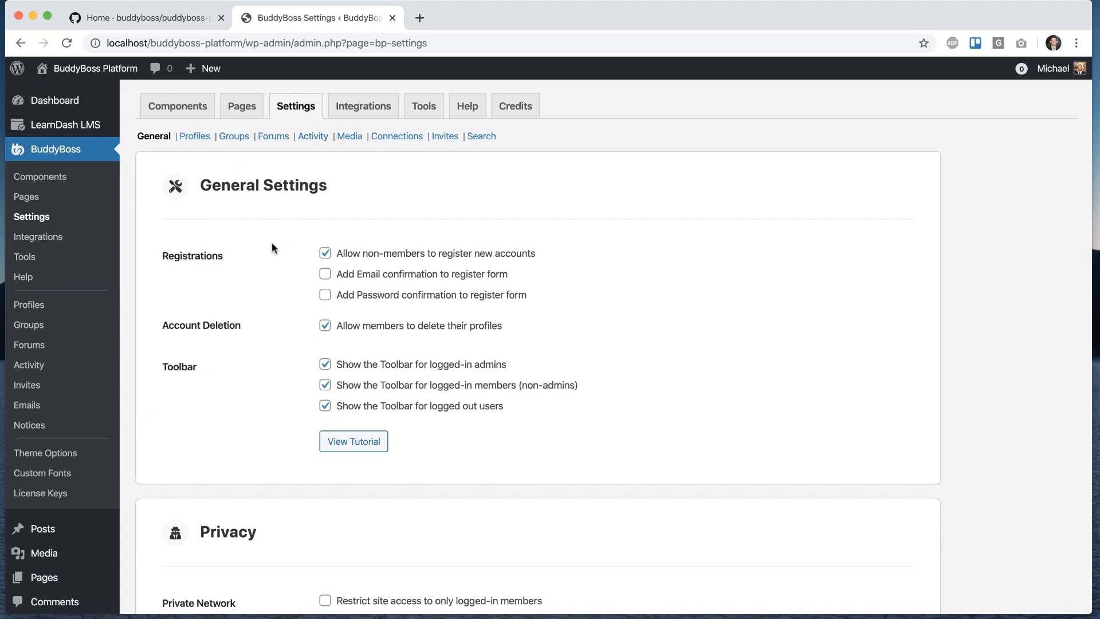
# Locate the Creating add-on plugins guide in the BuddyBoss developer wiki.
pyautogui.click(146, 17)
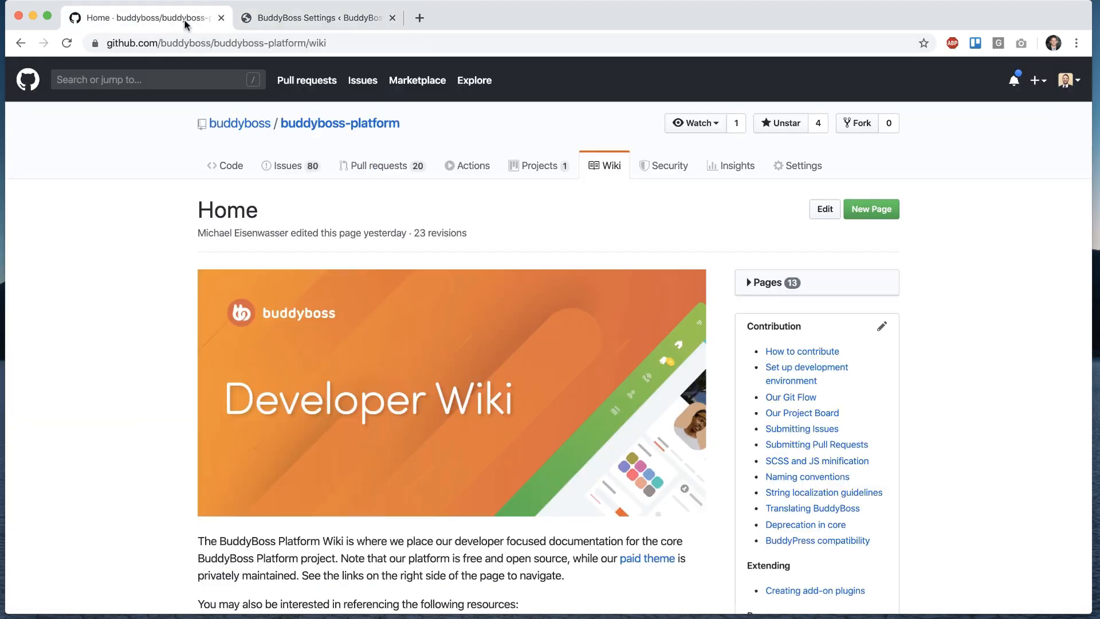
pyautogui.moveTo(140, 232)
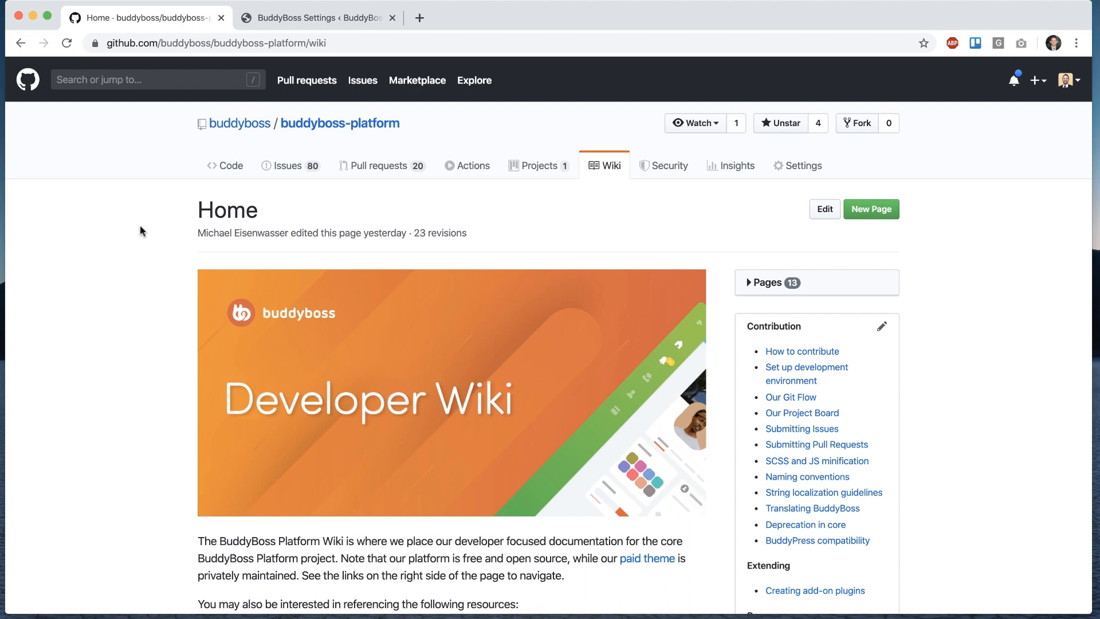
pyautogui.scroll(-3)
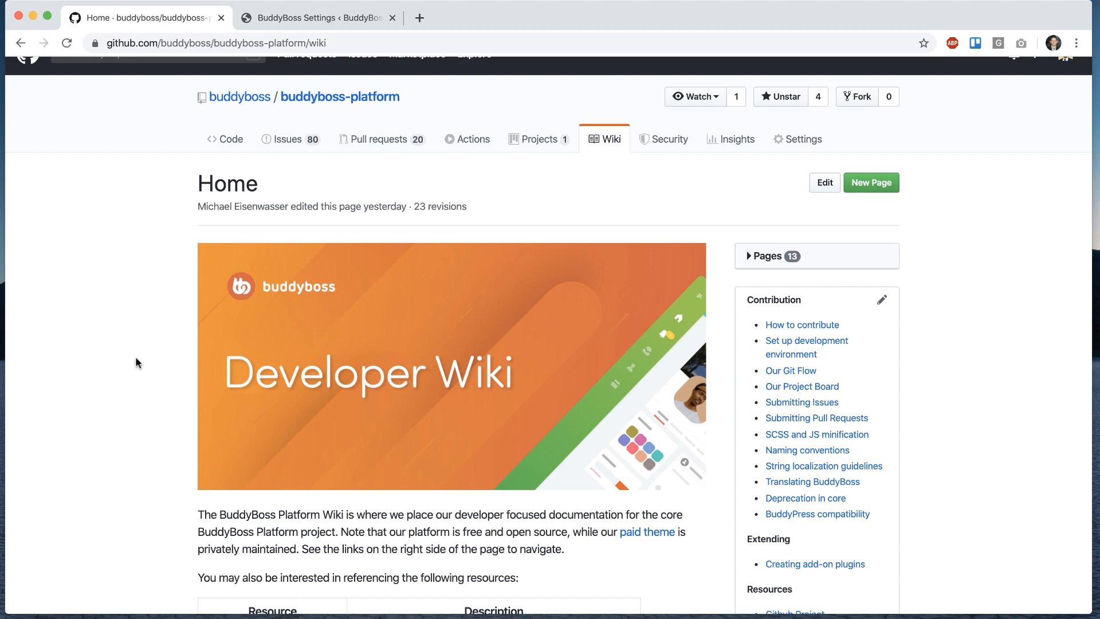
pyautogui.scroll(-3)
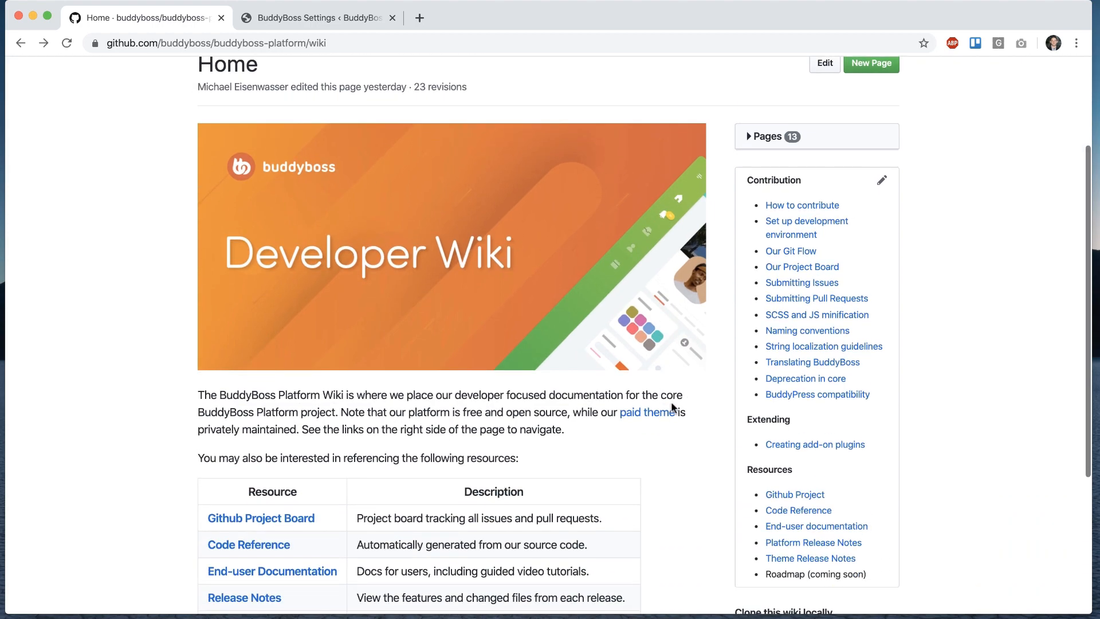
pyautogui.click(815, 444)
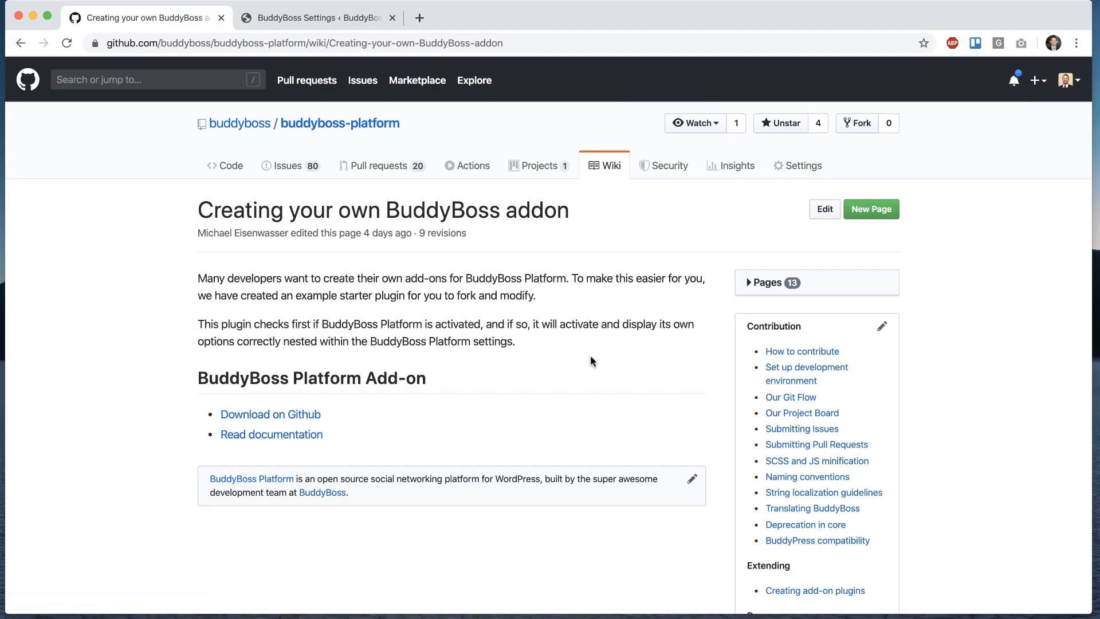
# Follow the guide's documentation link to the buddyboss-platform-addon repository and view its Code files.
pyautogui.click(66, 42)
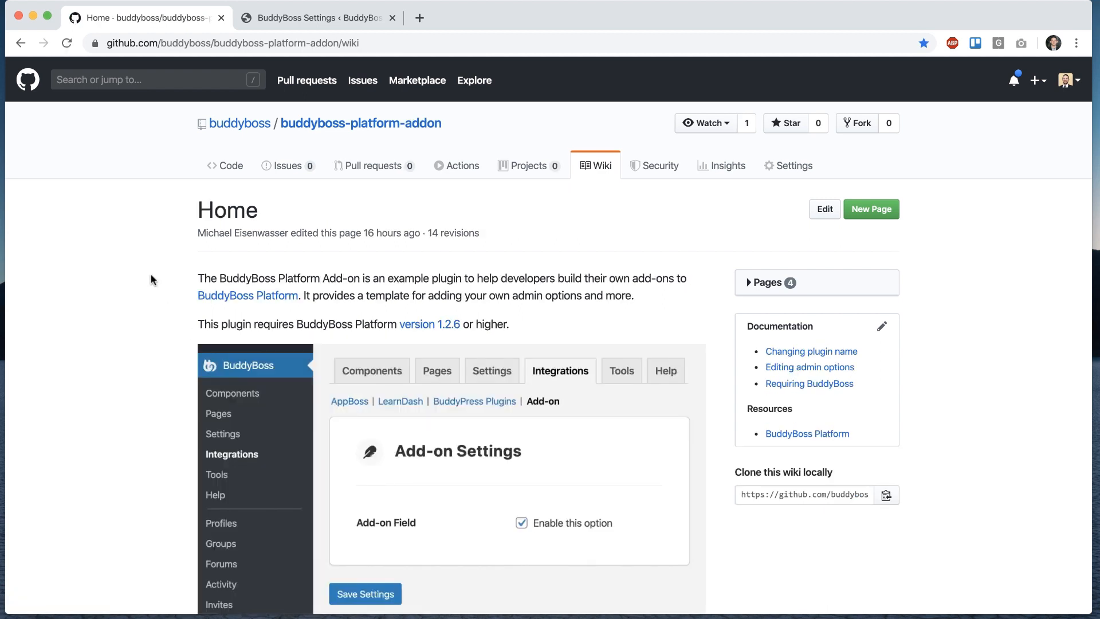
pyautogui.scroll(-3)
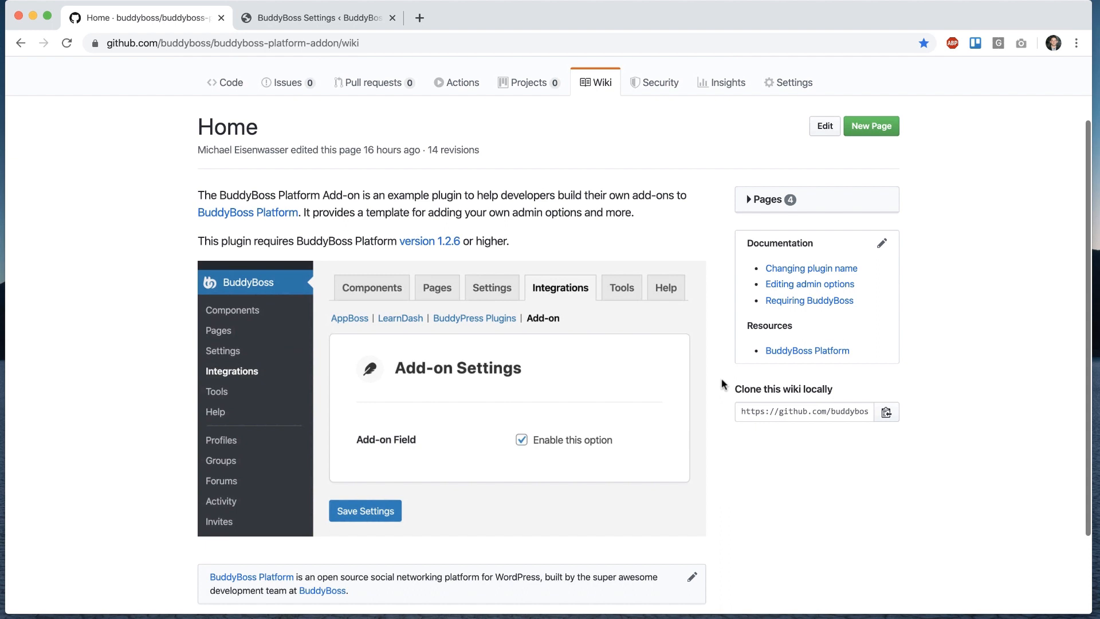
pyautogui.scroll(3)
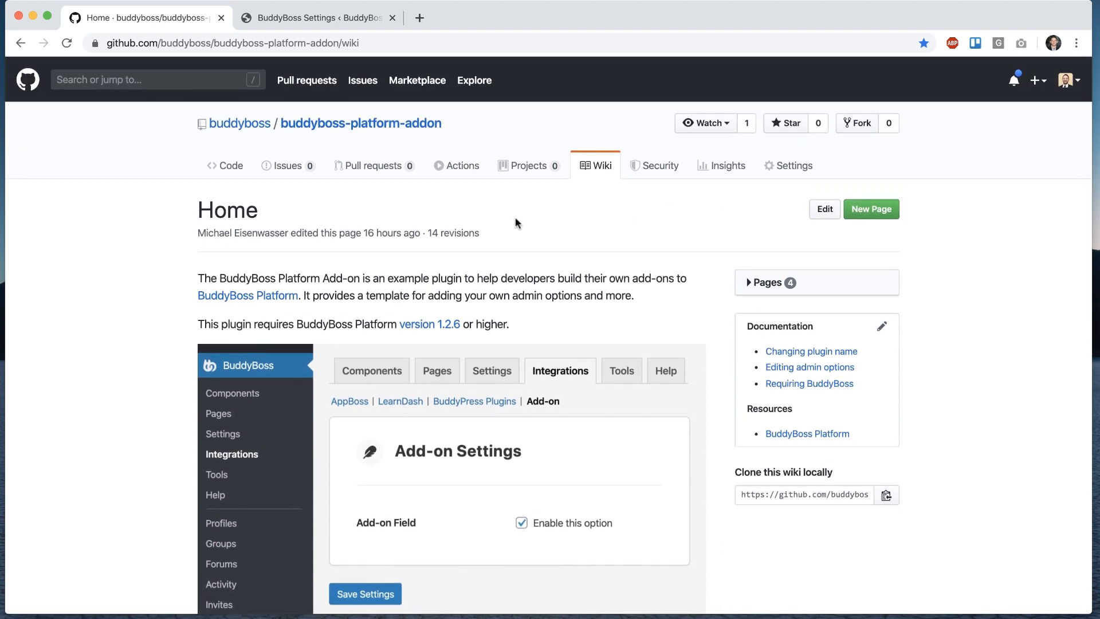
pyautogui.moveTo(558, 215)
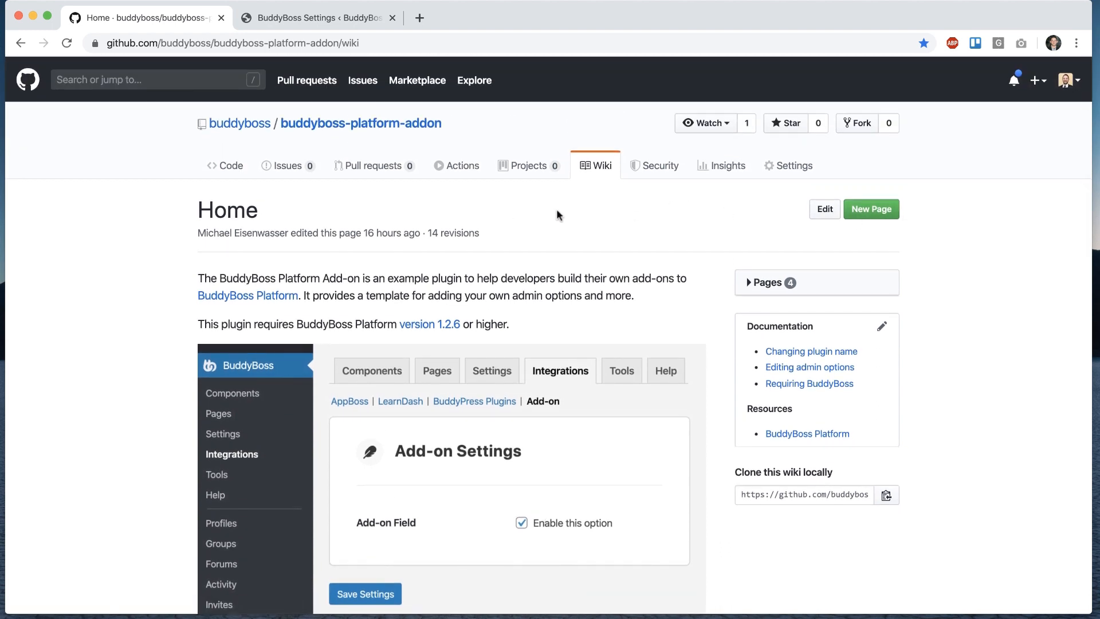
pyautogui.moveTo(155, 326)
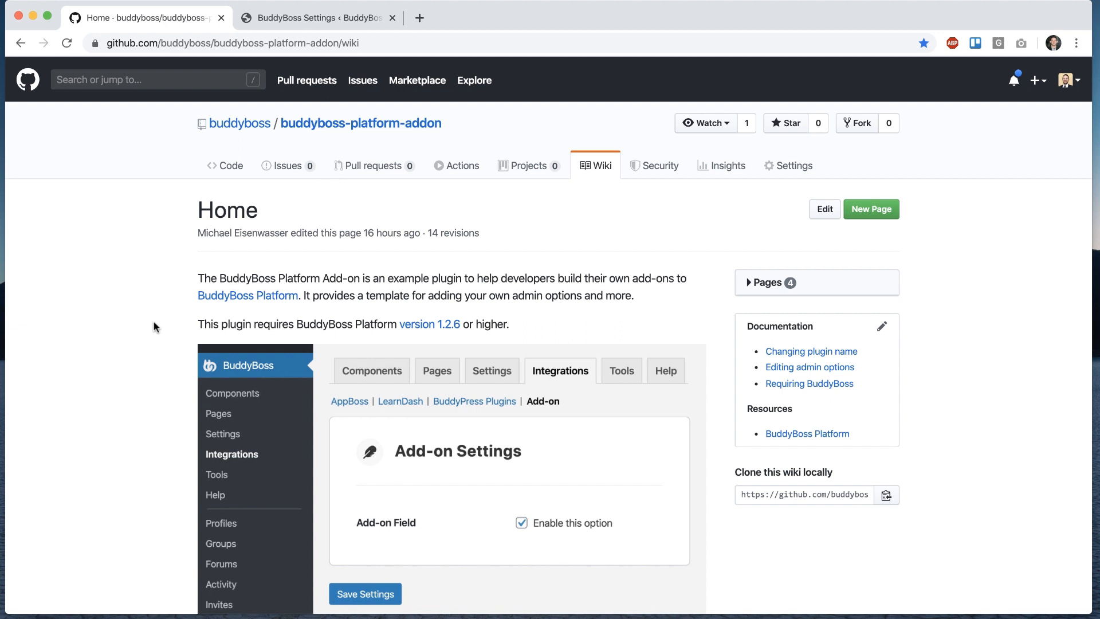
pyautogui.moveTo(129, 316)
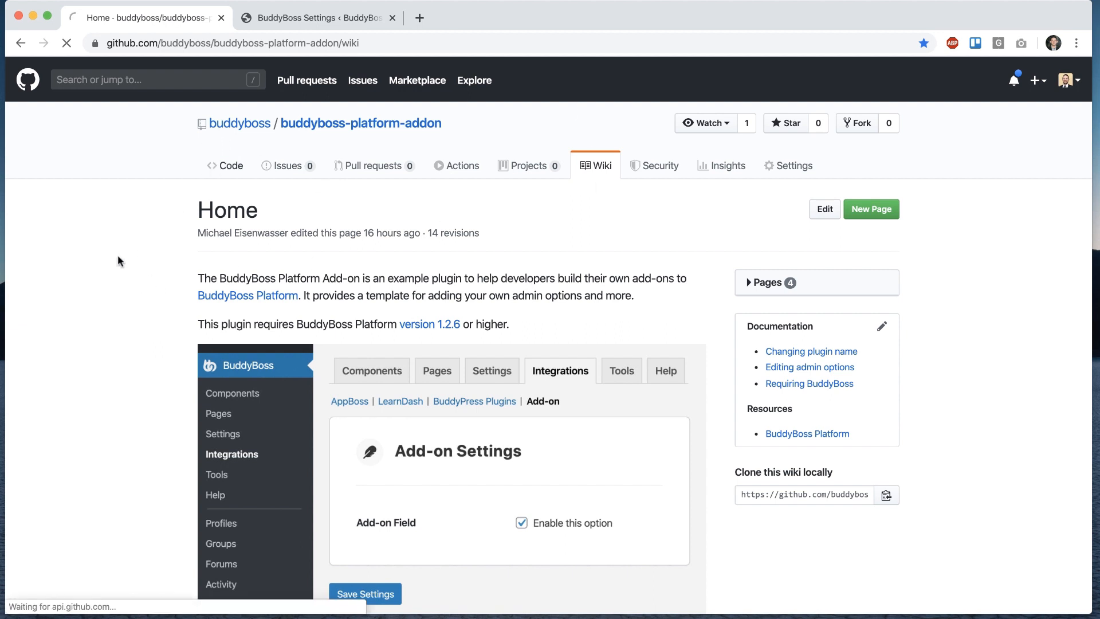
pyautogui.click(229, 165)
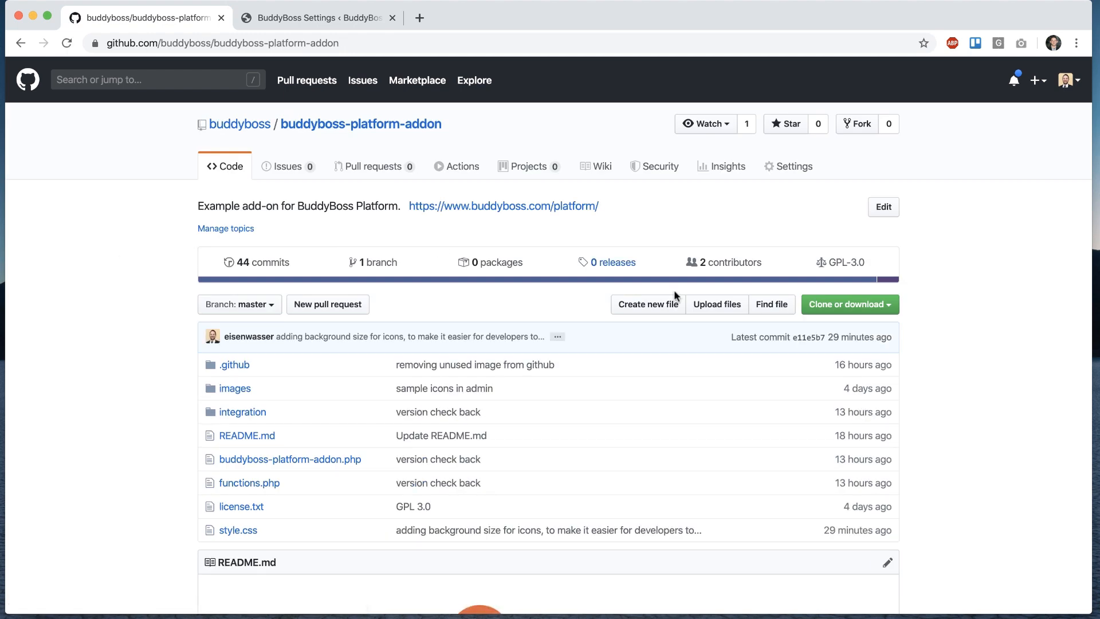
pyautogui.click(849, 303)
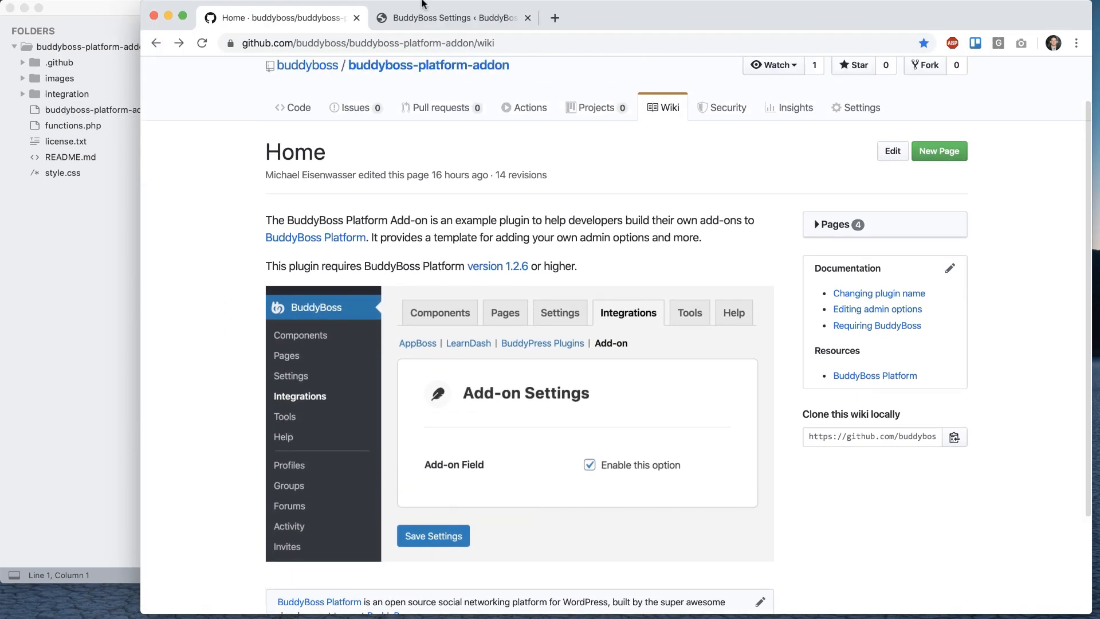
# Flip between the BuddyBoss settings page and the add-on wiki home to compare them.
pyautogui.click(449, 17)
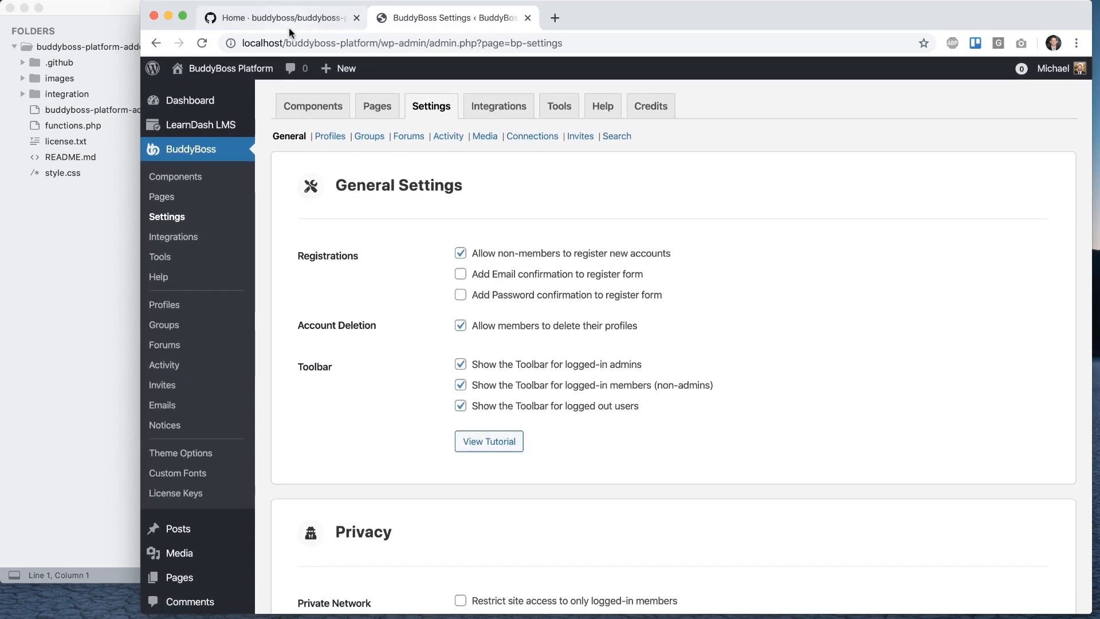
pyautogui.click(278, 17)
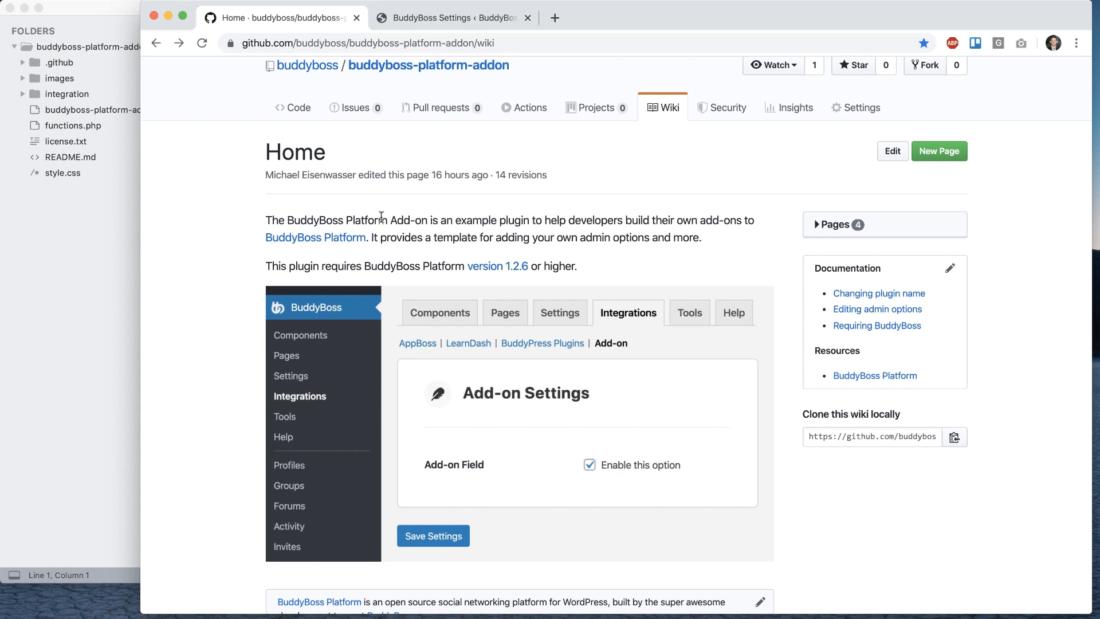
pyautogui.moveTo(493, 279)
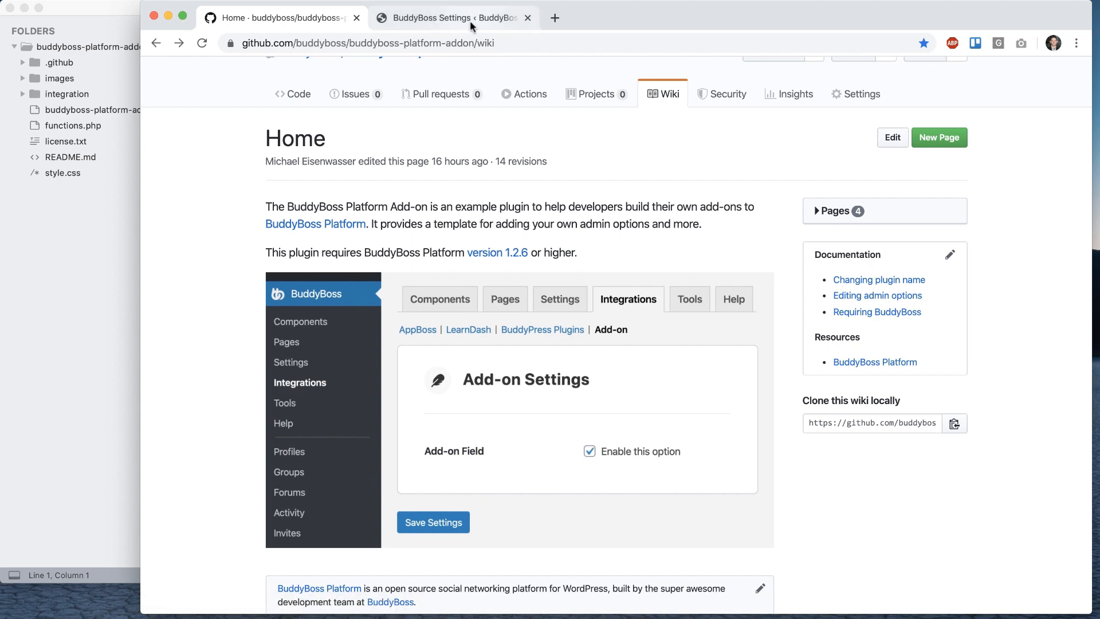
pyautogui.click(451, 17)
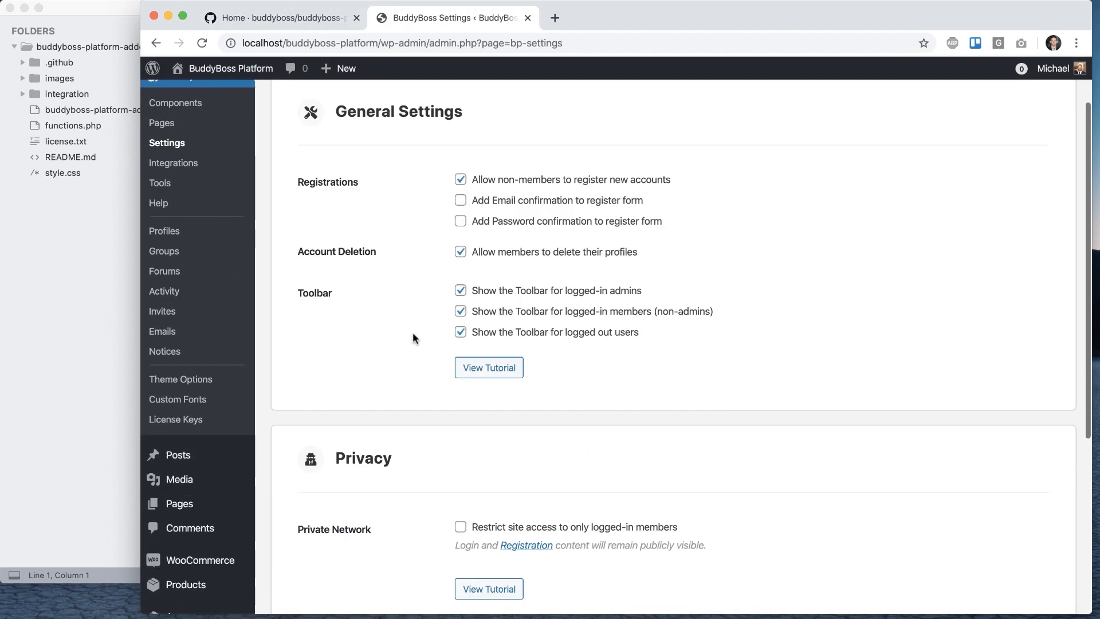
pyautogui.scroll(3)
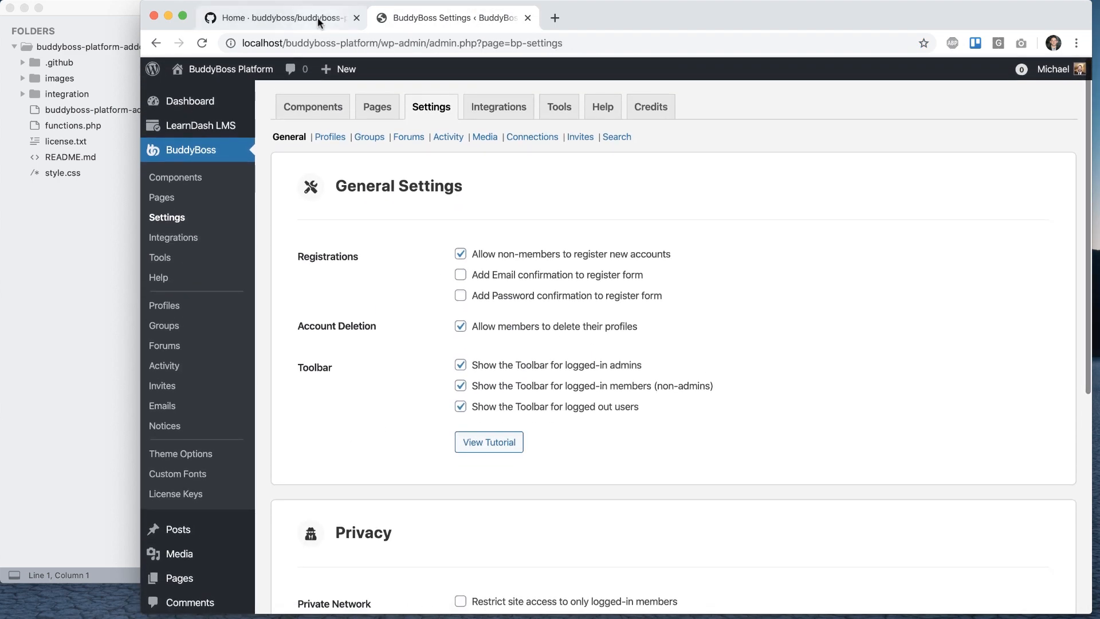
pyautogui.click(281, 17)
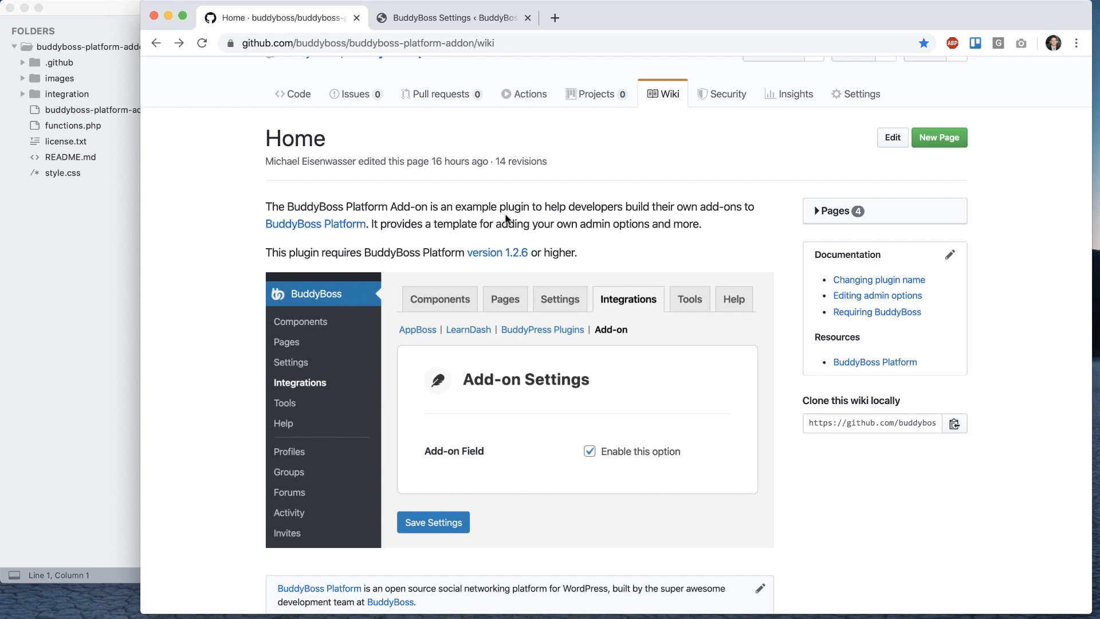
pyautogui.moveTo(879, 280)
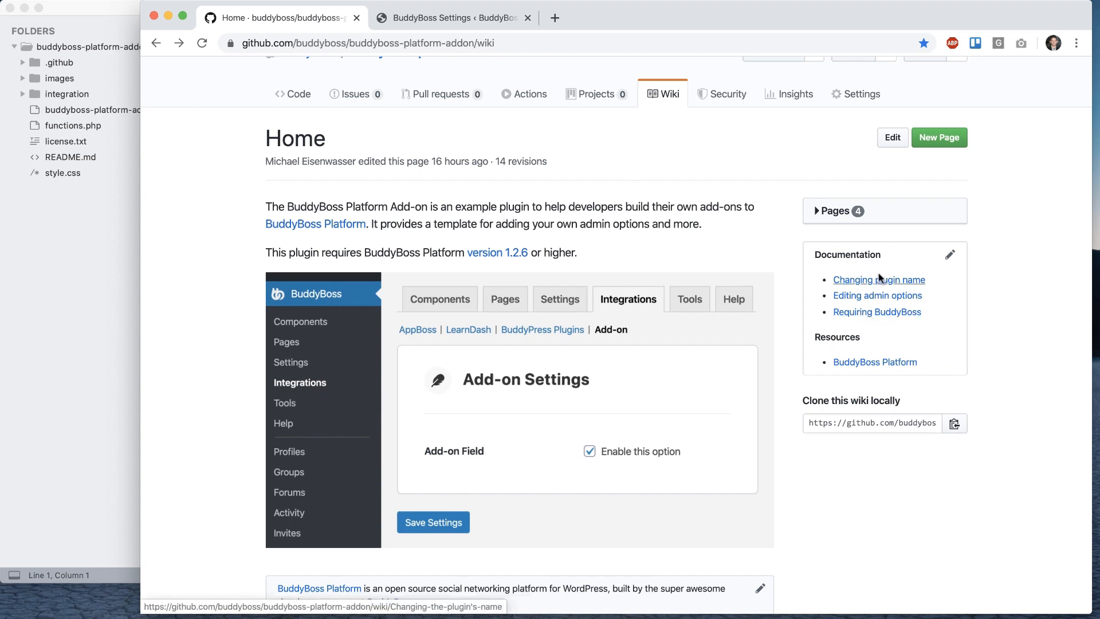
# Read the wiki's Changing plugin name guide under Documentation.
pyautogui.click(879, 280)
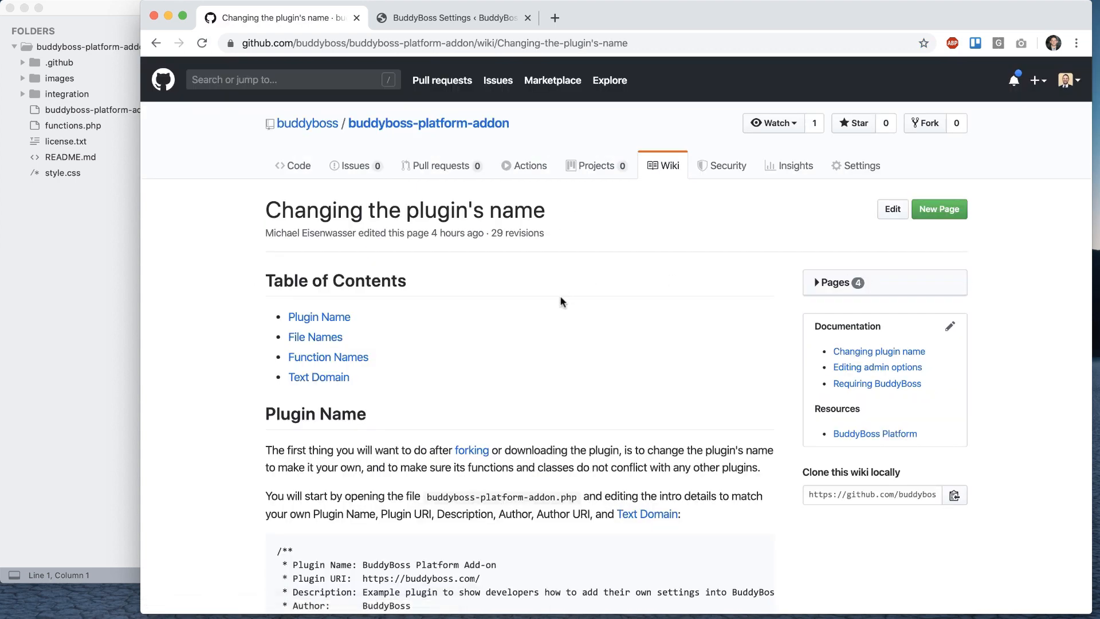
pyautogui.scroll(-3)
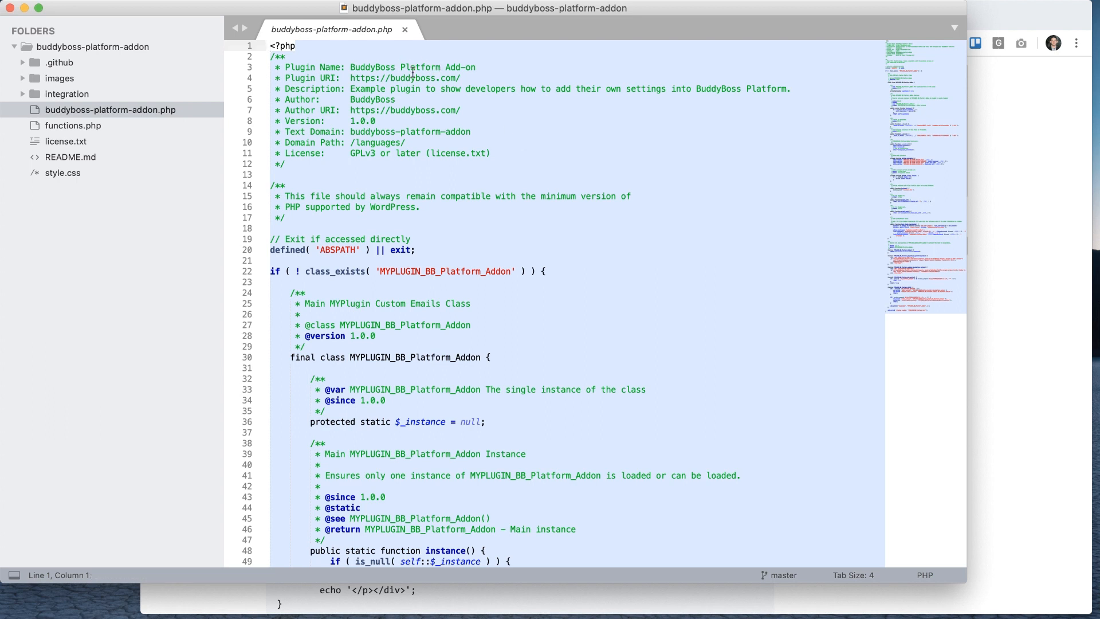
# Replace 'BuddyBoss Platform' with 'Mike' in the Plugin Name header so it reads MikePress Add-on.
pyautogui.click(351, 67)
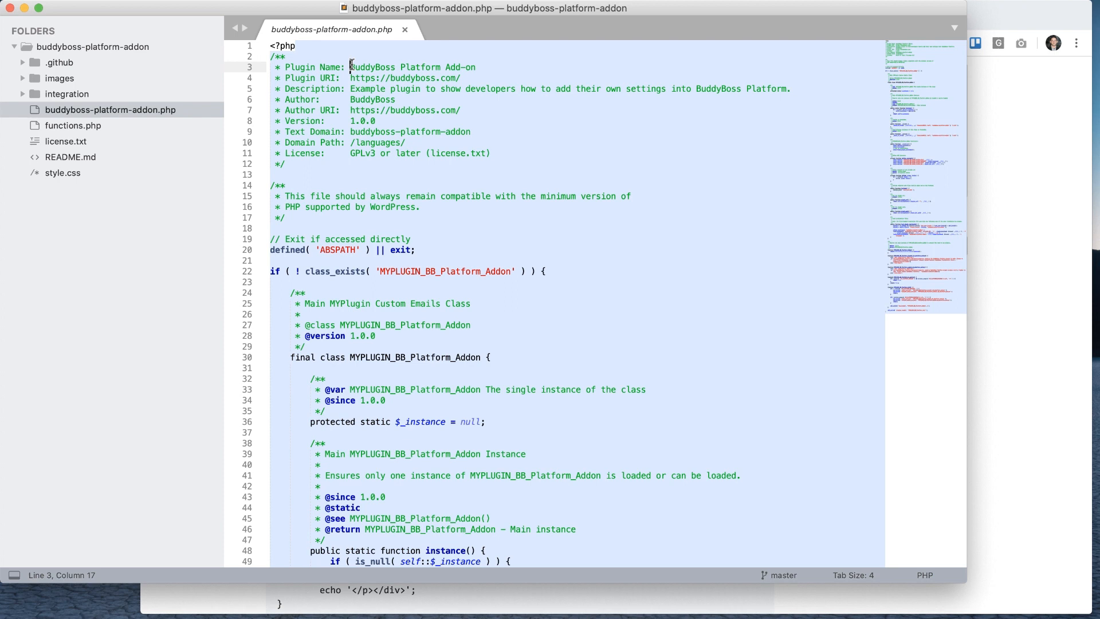
pyautogui.moveTo(350, 67); pyautogui.dragTo(440, 66)
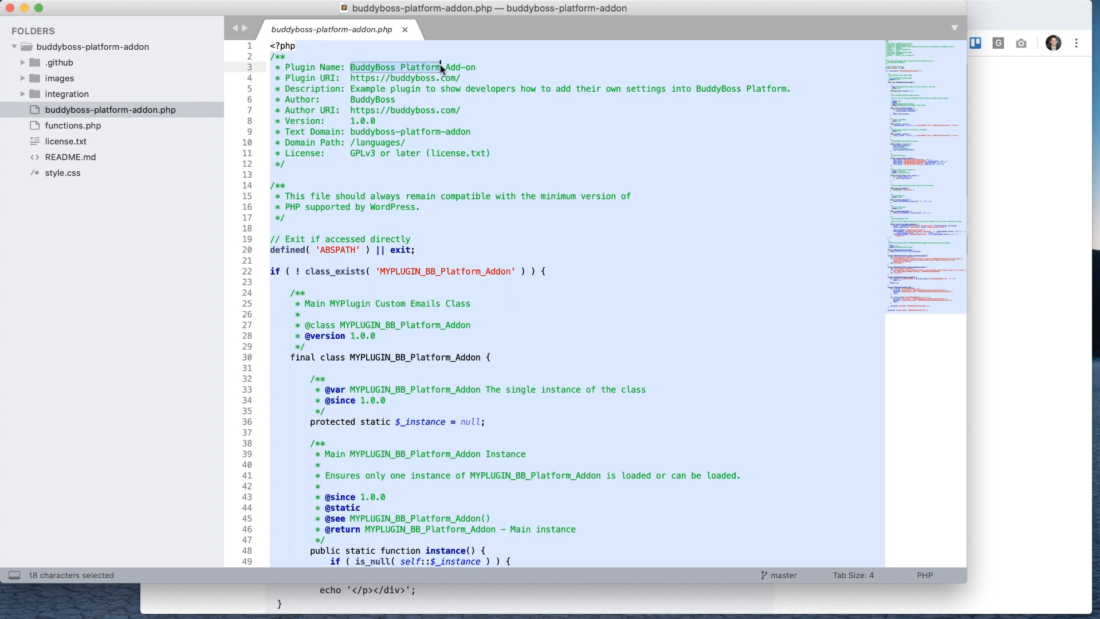
pyautogui.write('Mike')
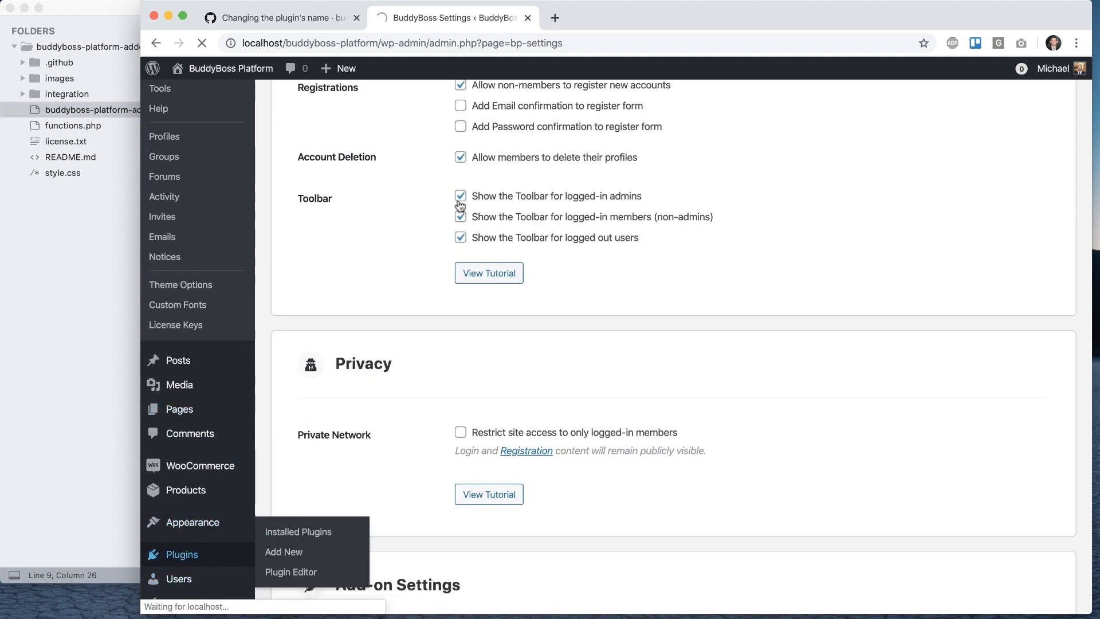
# Confirm the installed plugins list shows MikePress Add-on, then return to the renaming guide.
pyautogui.click(298, 531)
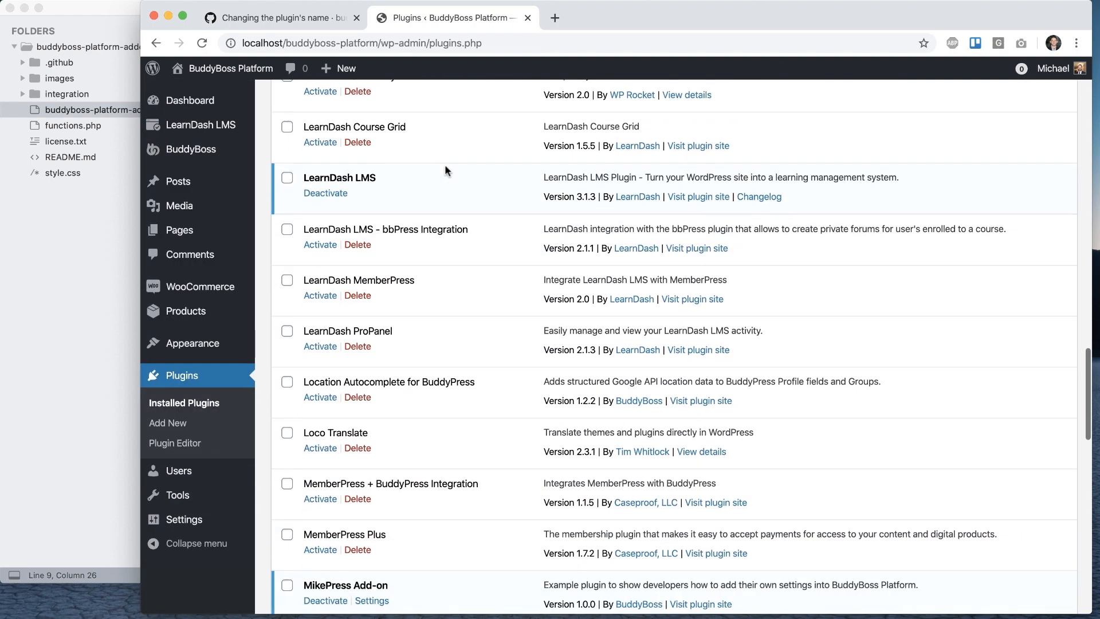
pyautogui.scroll(-3)
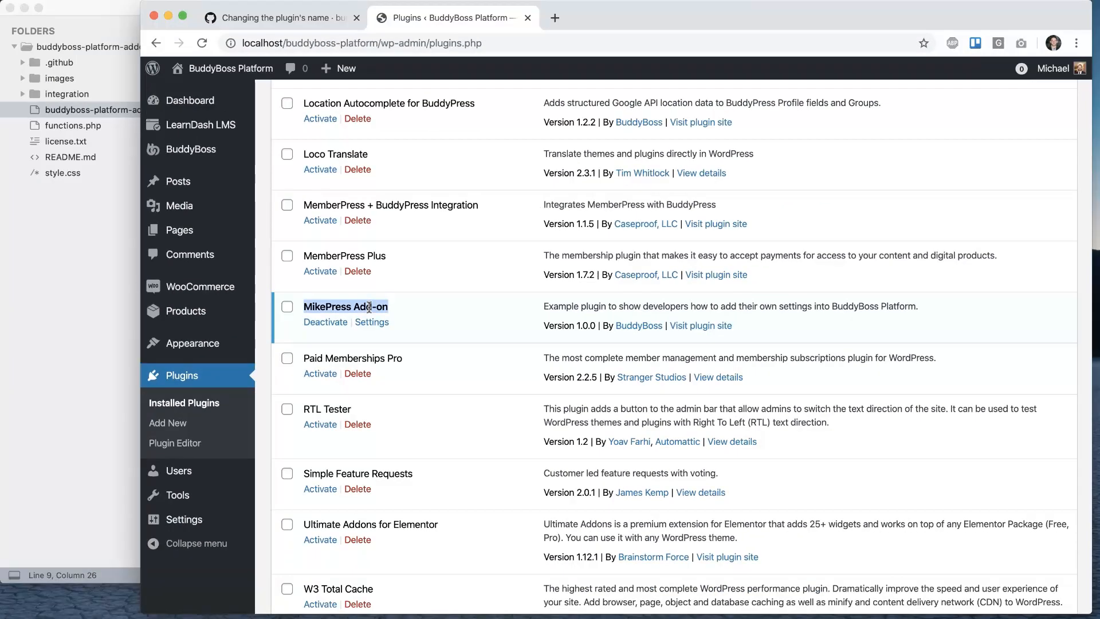
pyautogui.click(281, 18)
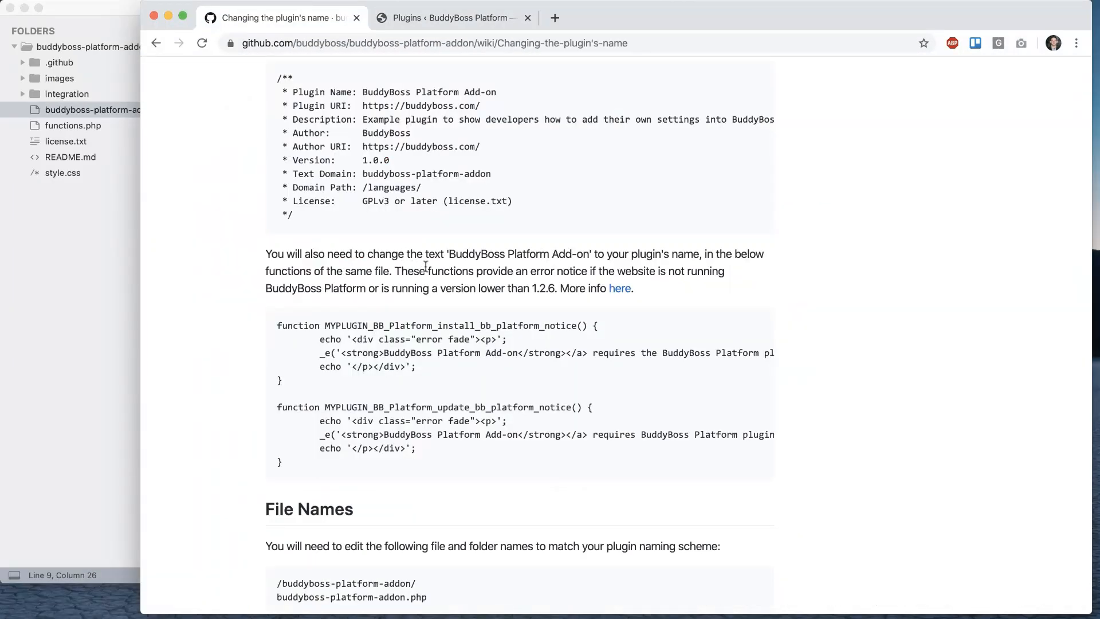
pyautogui.moveTo(413, 348)
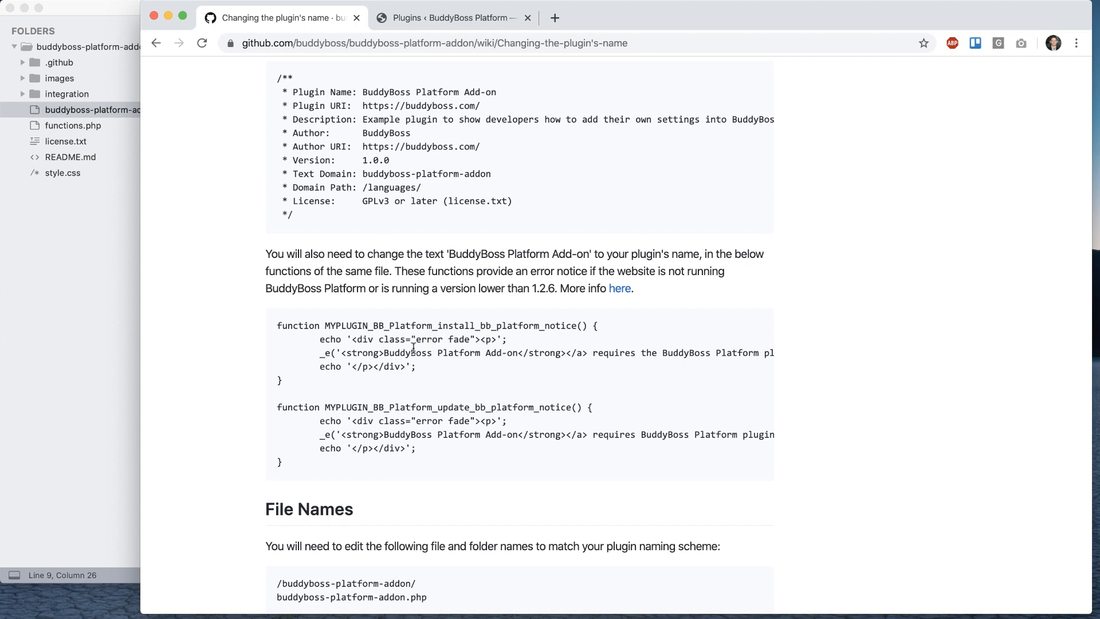
pyautogui.moveTo(361, 389)
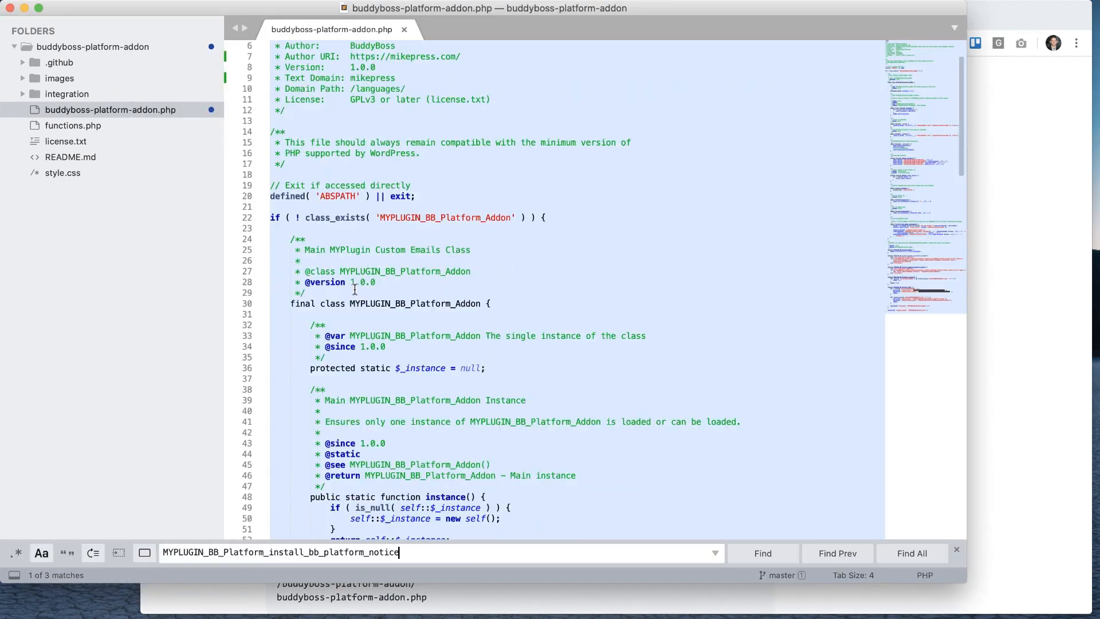
# Change the add-on name to MikePress in the install-notice function's error message.
pyautogui.click(763, 553)
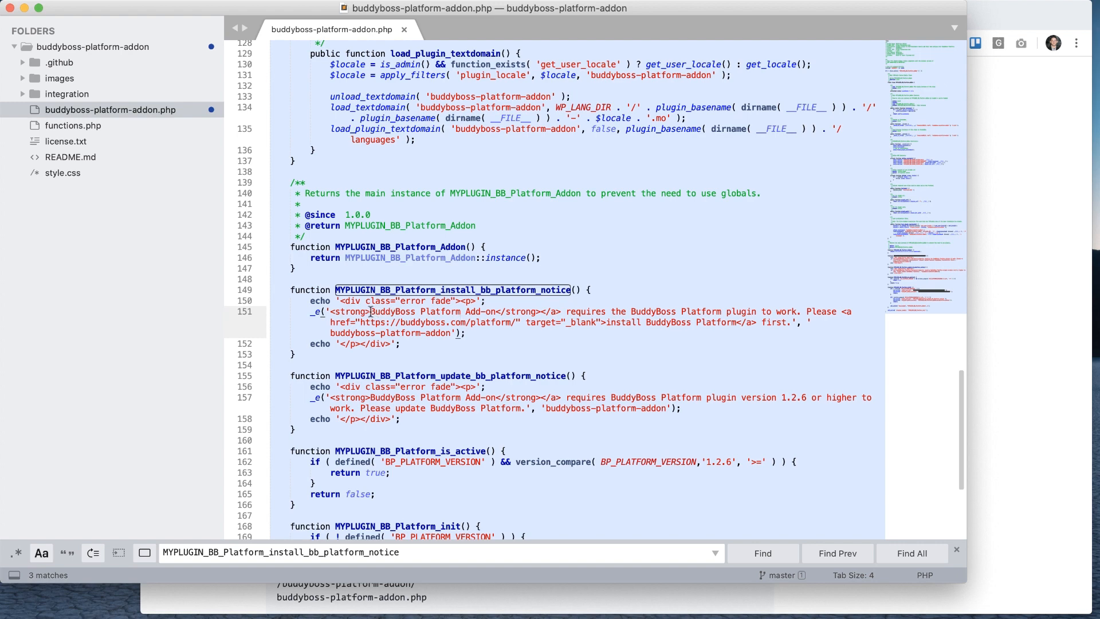
pyautogui.write('Mike')
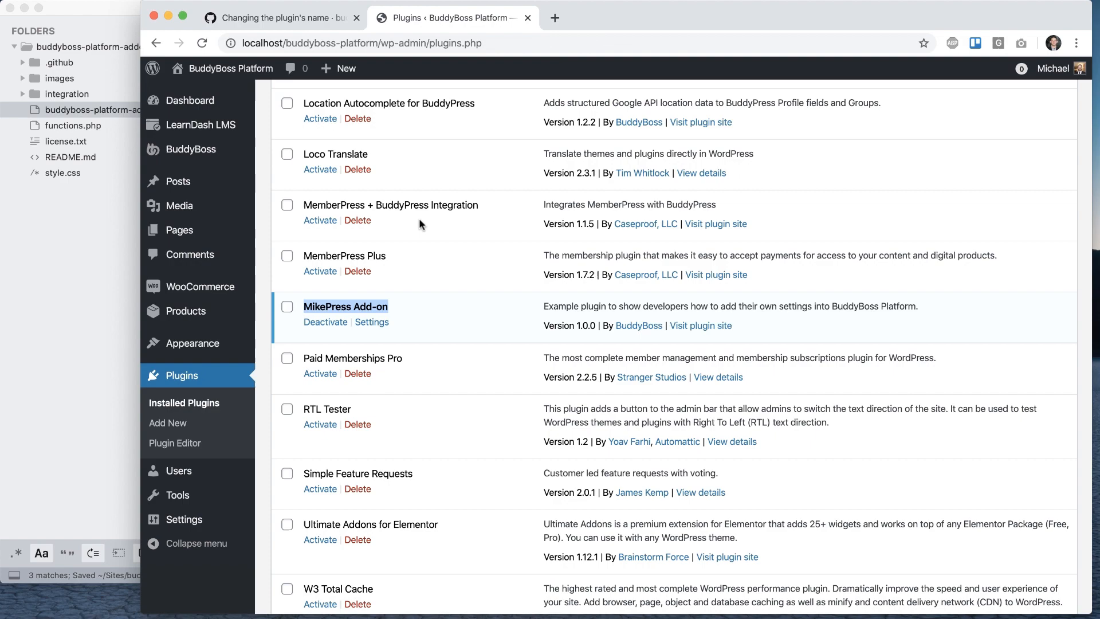
# Deactivate the BuddyBoss Platform plugin on the Plugins page.
pyautogui.scroll(3)
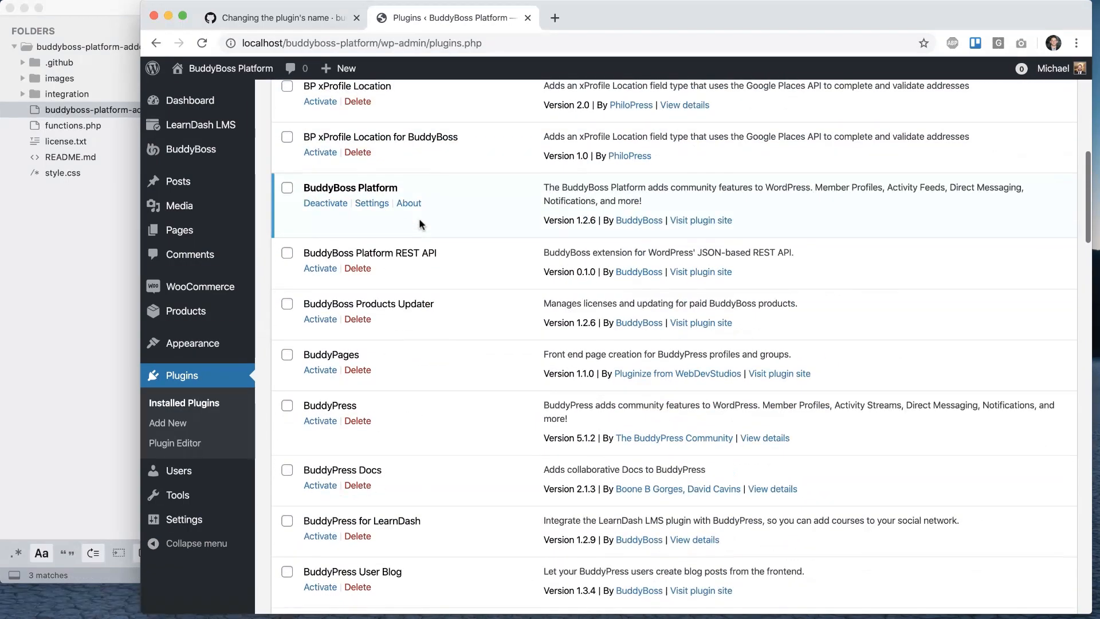
pyautogui.click(324, 203)
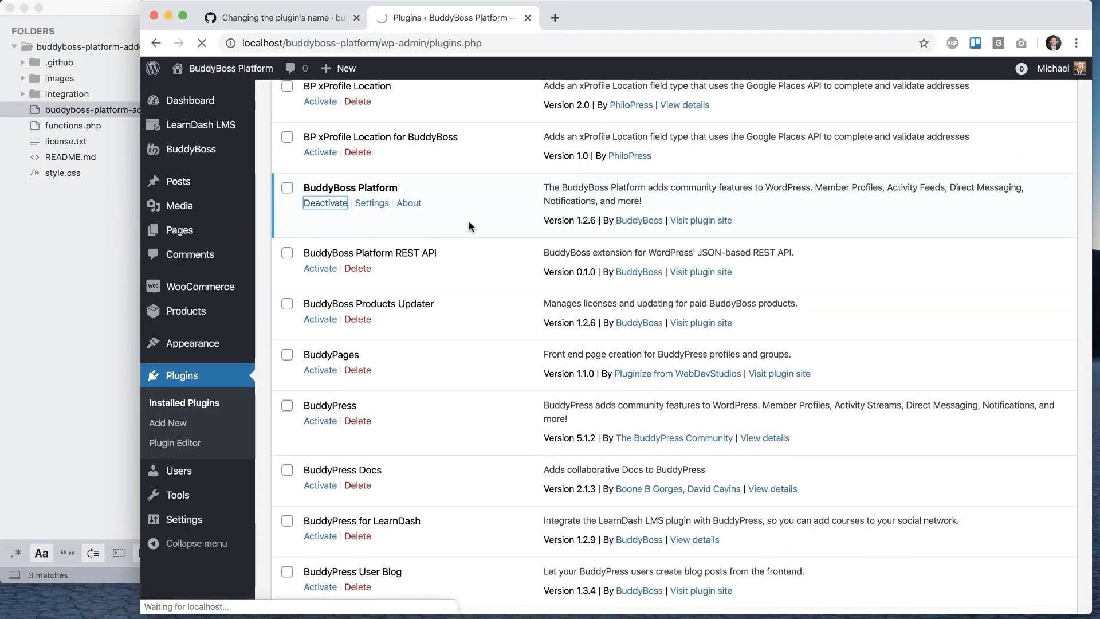
pyautogui.click(324, 203)
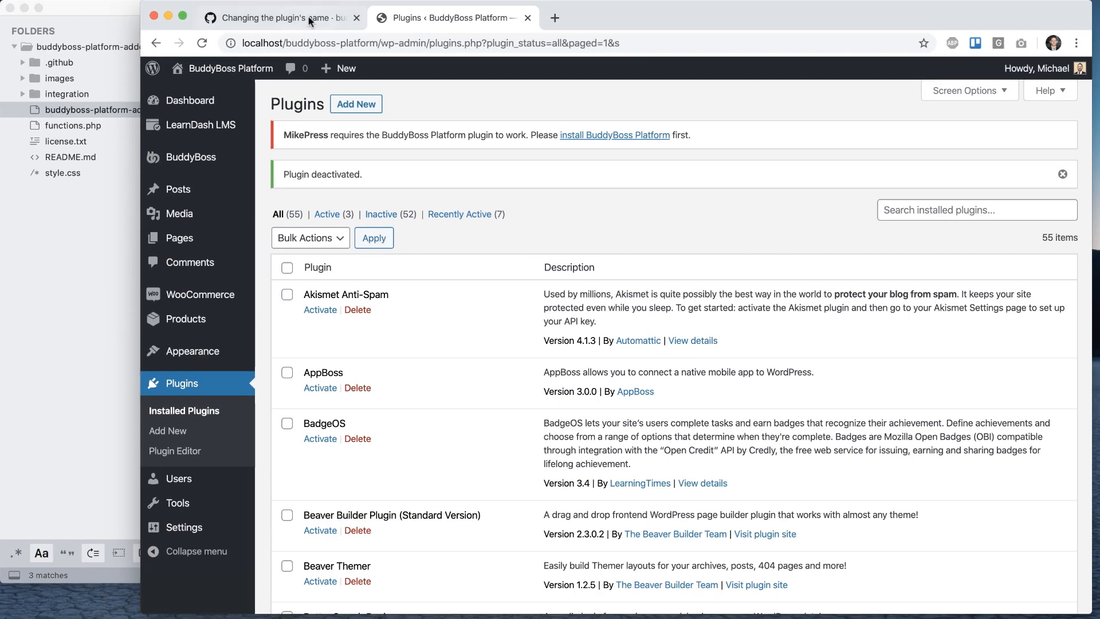
# Check the guide, then verify the admin notice reads that MikePress requires BuddyBoss Platform.
pyautogui.click(280, 17)
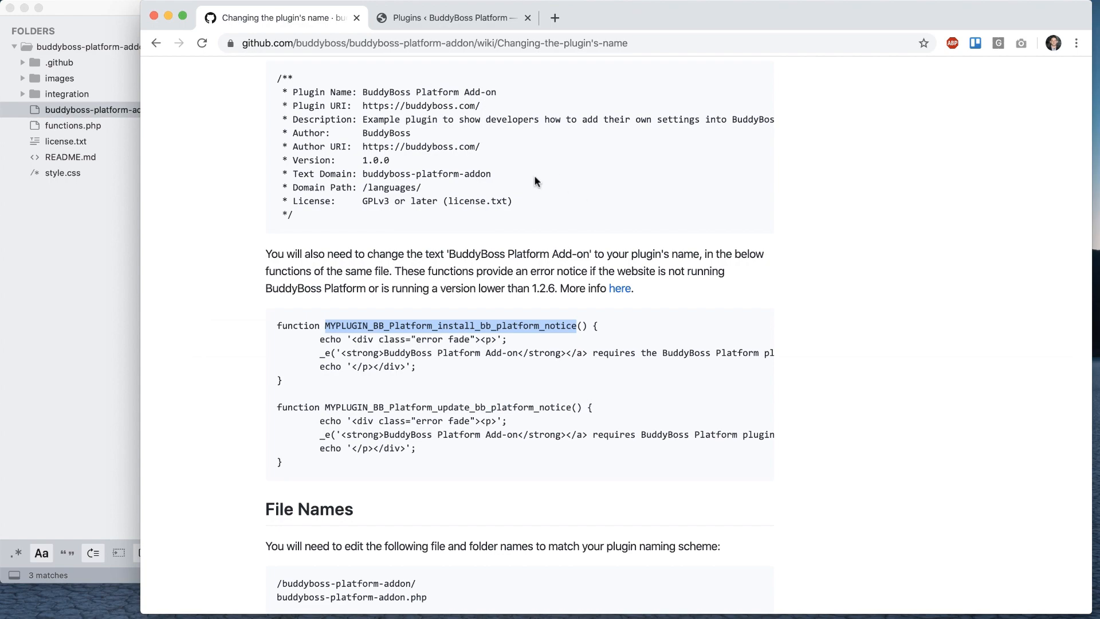
pyautogui.scroll(3)
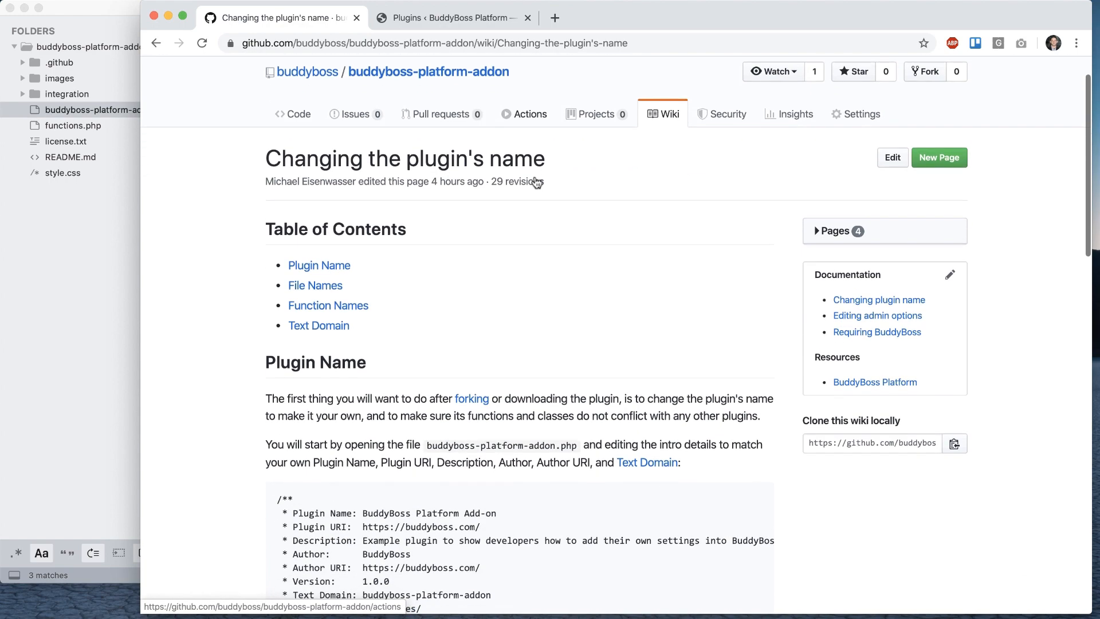
pyautogui.click(450, 17)
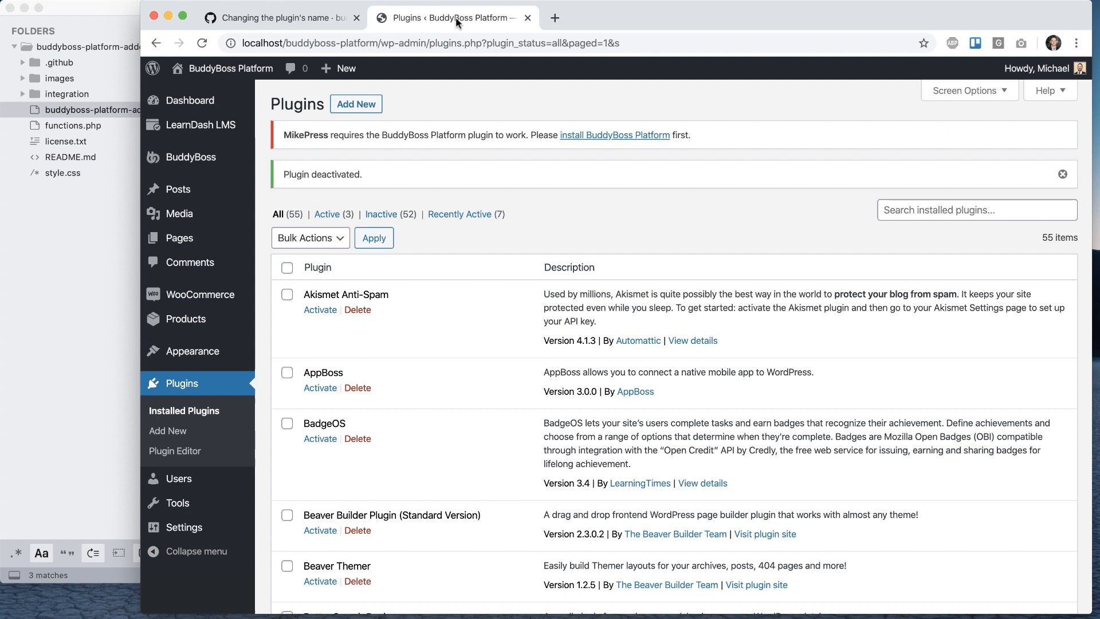
pyautogui.moveTo(391, 500)
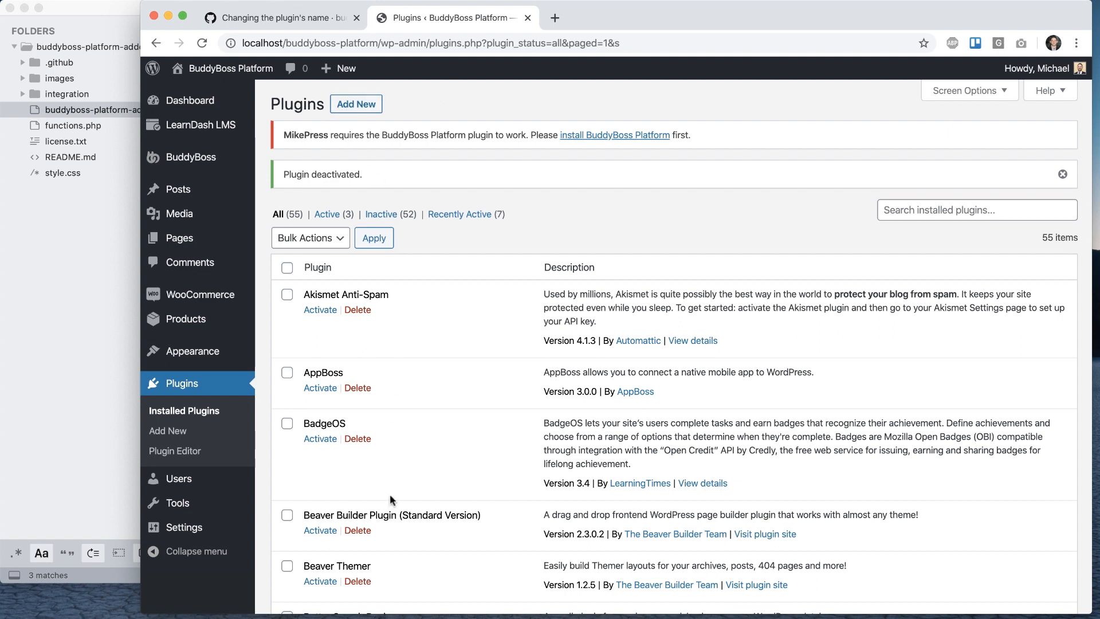
pyautogui.moveTo(448, 139)
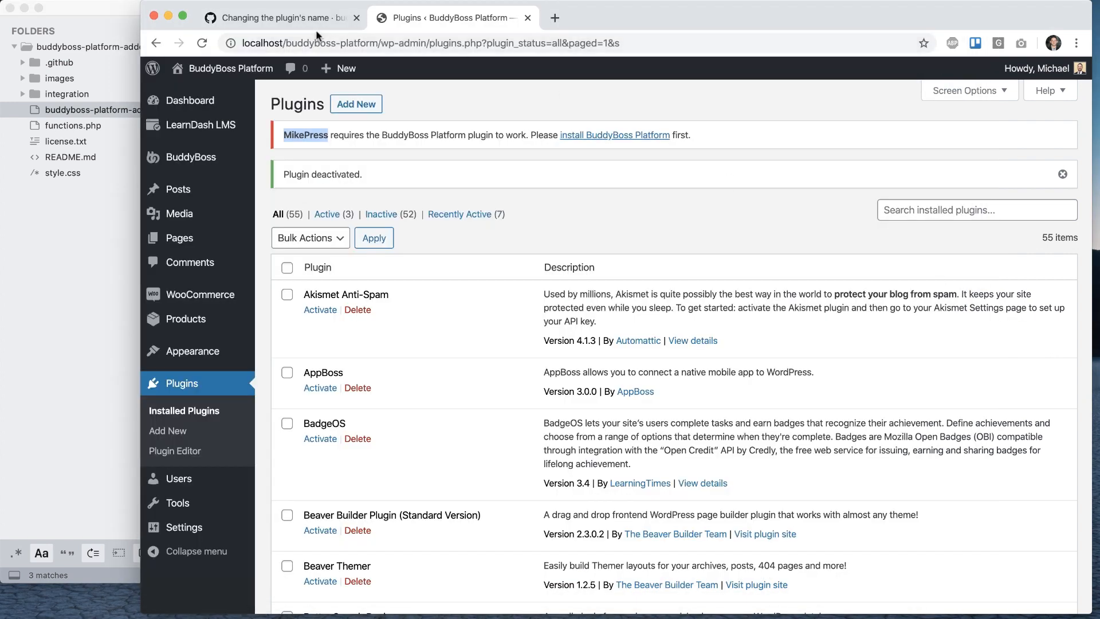
pyautogui.scroll(-3)
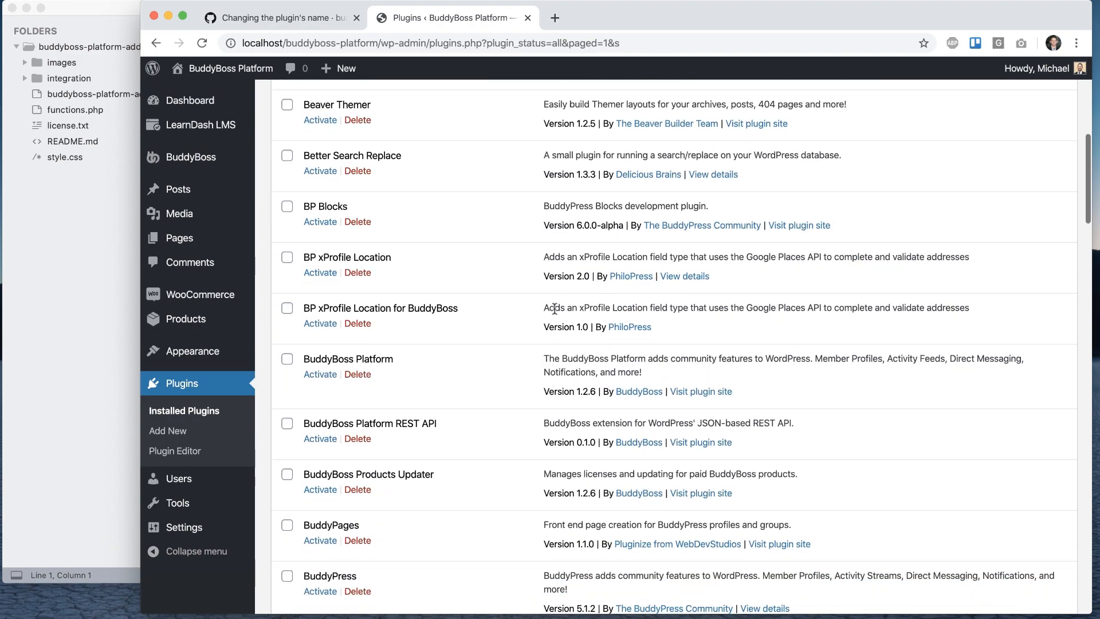
# Reactivate BuddyBoss Platform, dismiss the New in BuddyBoss overview and return to the renaming guide.
pyautogui.click(320, 374)
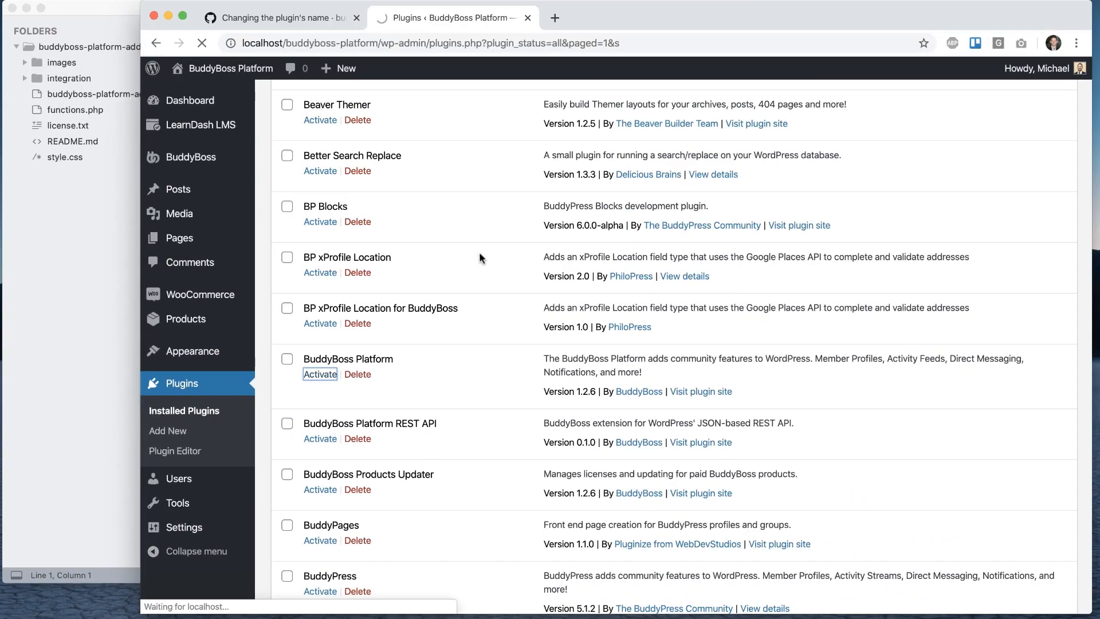
pyautogui.click(321, 374)
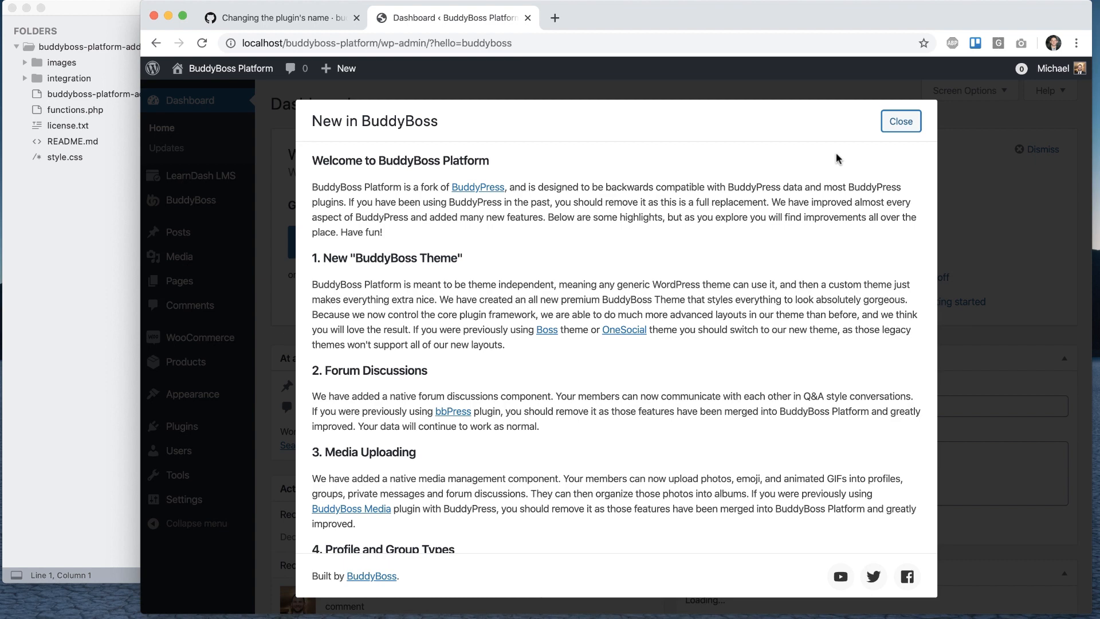
pyautogui.click(281, 17)
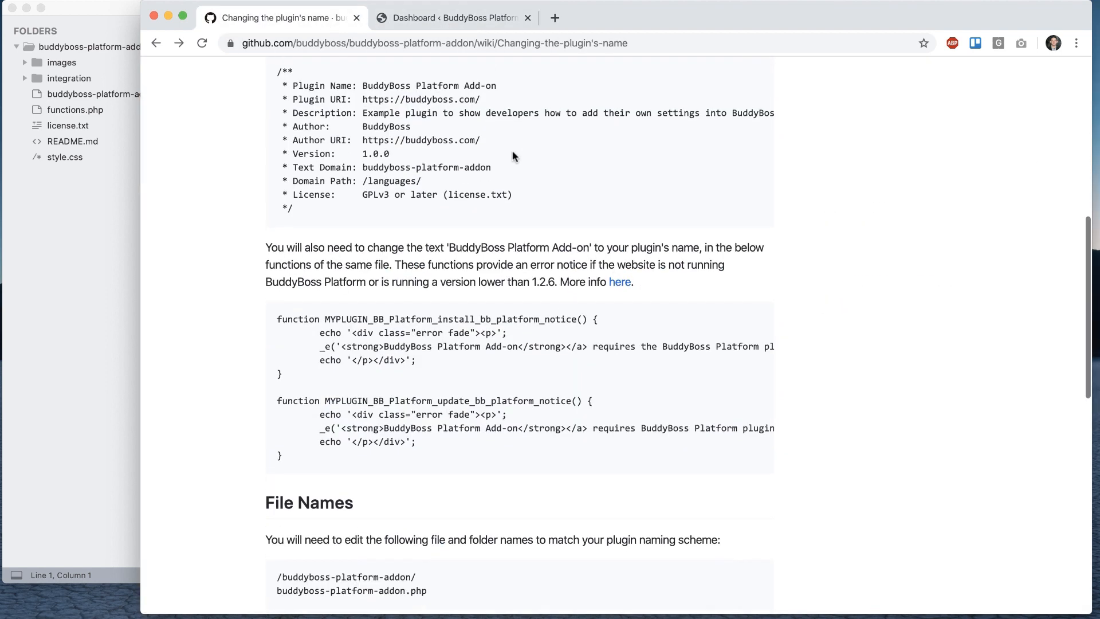
pyautogui.scroll(-3)
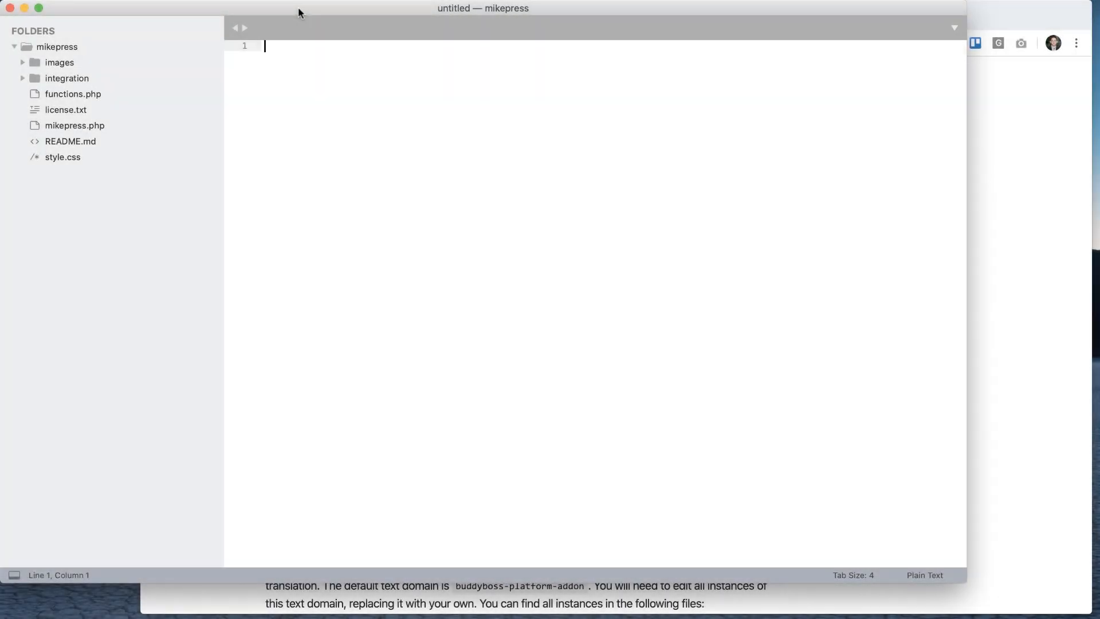
# Load mikepress.php from the renamed mikepress folder, then bring the WordPress dashboard into view.
pyautogui.click(66, 110)
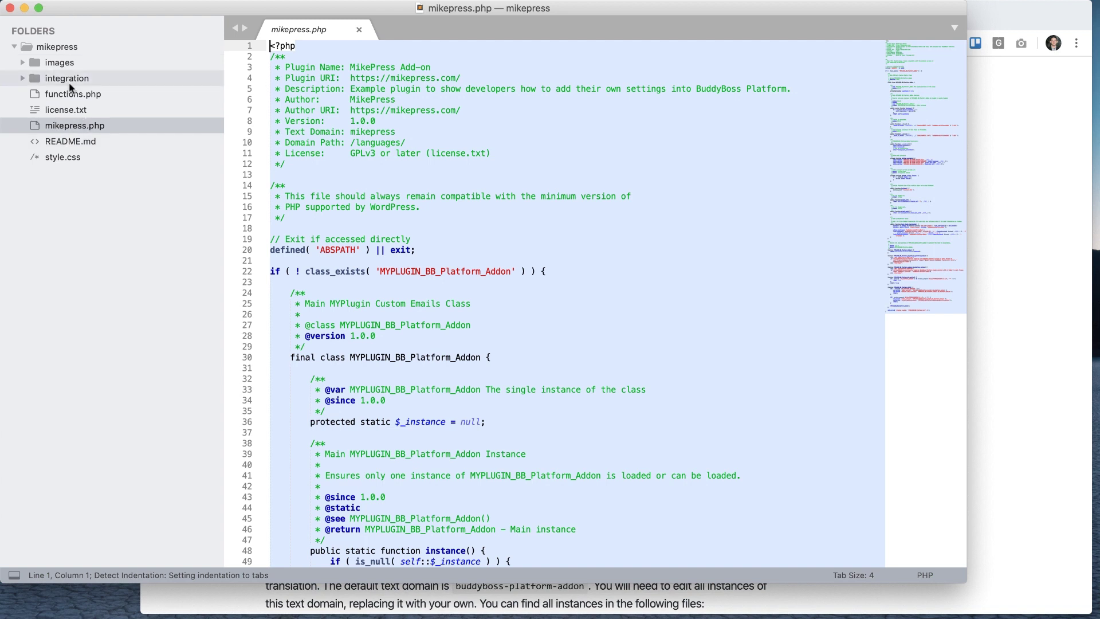
pyautogui.moveTo(81, 282)
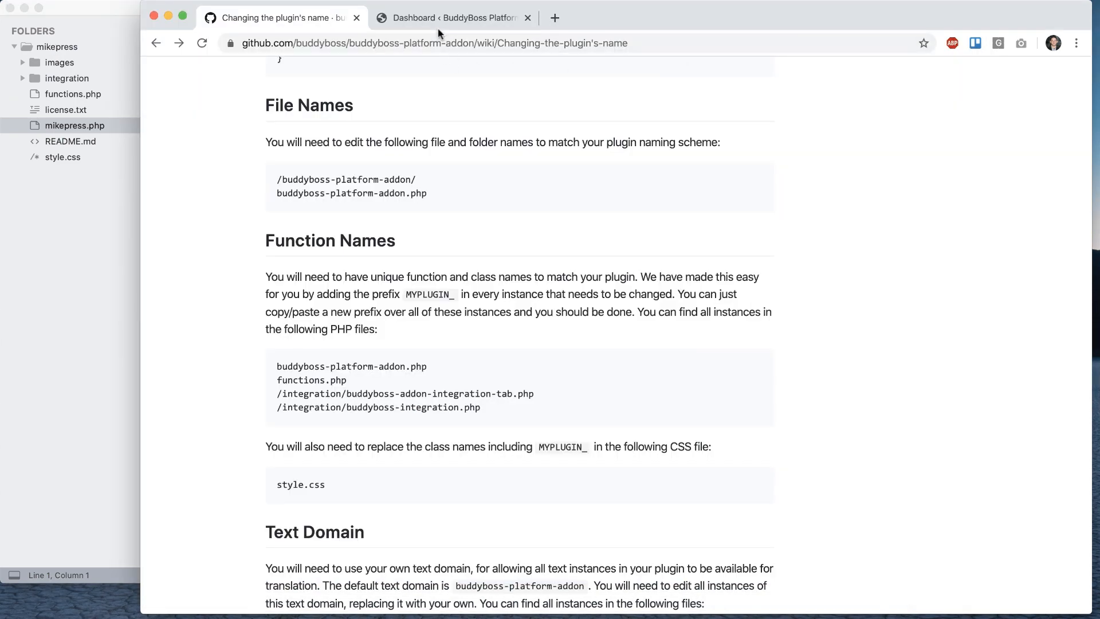
pyautogui.click(454, 18)
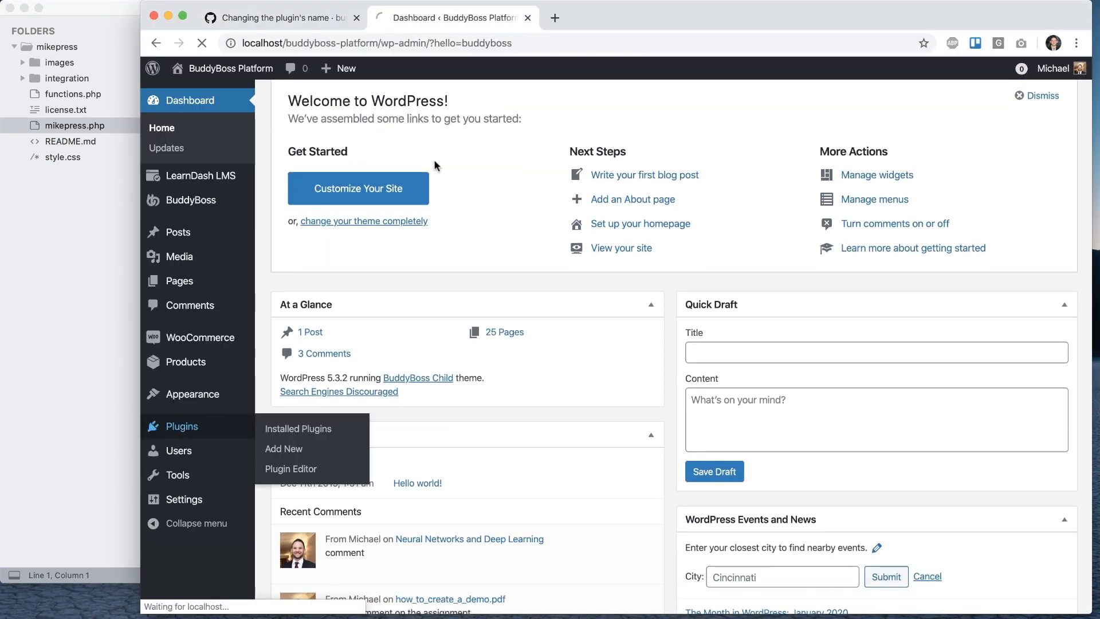
# Activate the MikePress Add-on in the installed plugins list, then return to the renaming wiki page.
pyautogui.click(298, 427)
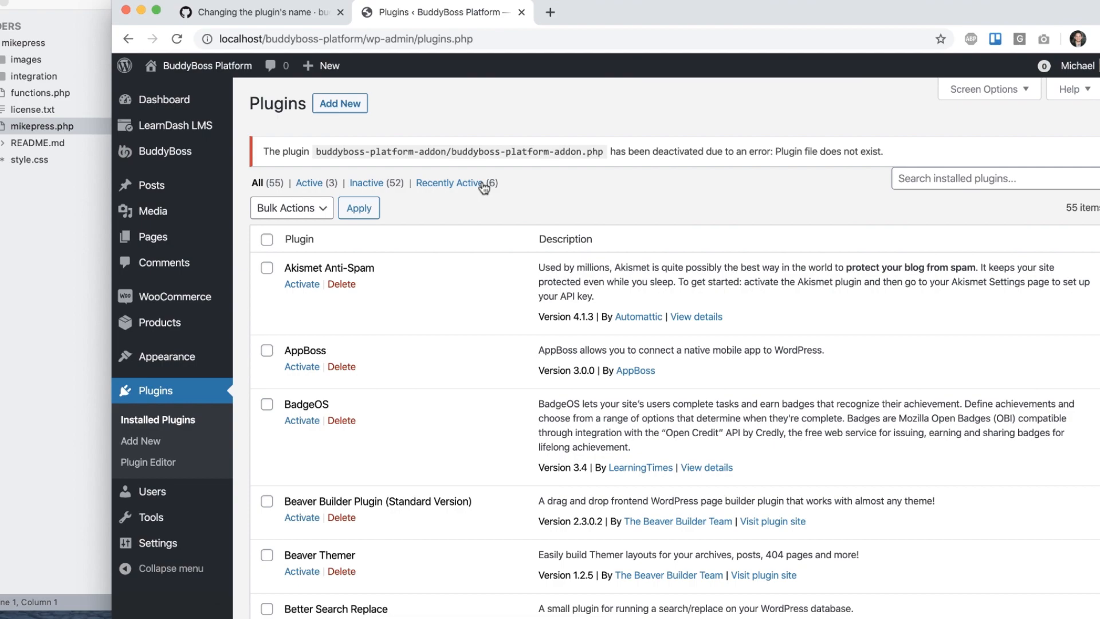
pyautogui.press('ctrl+plus')
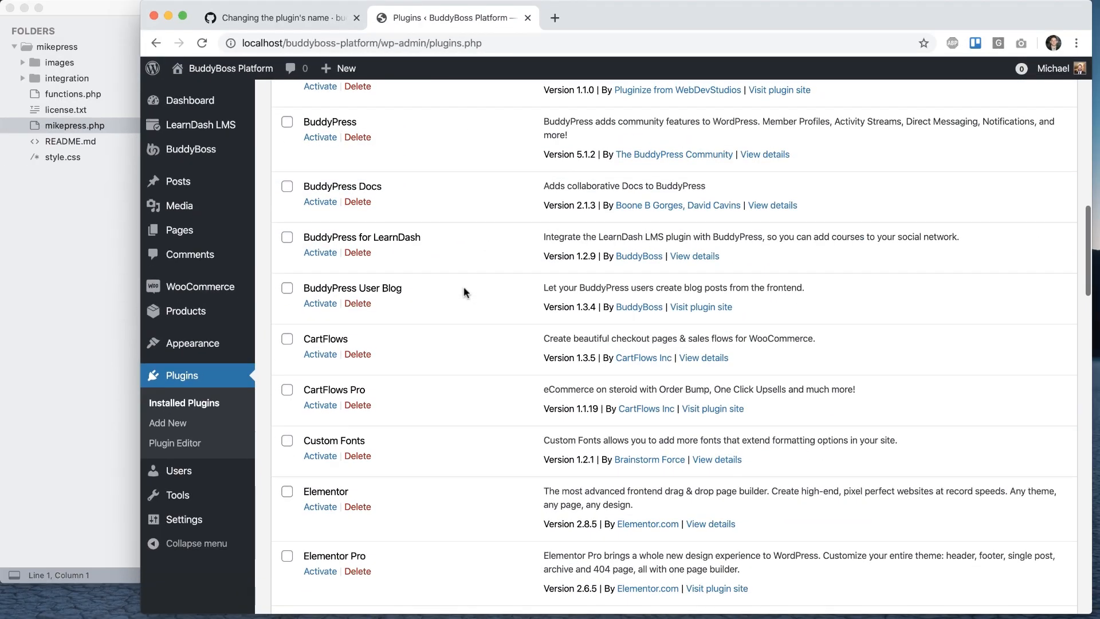
pyautogui.scroll(-3)
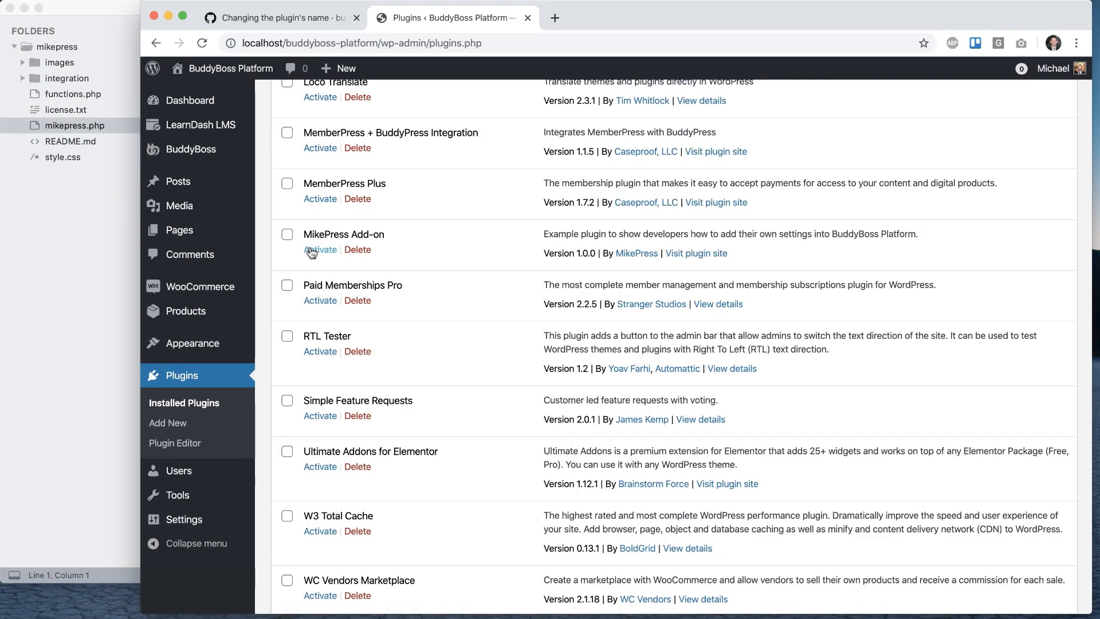
pyautogui.click(321, 248)
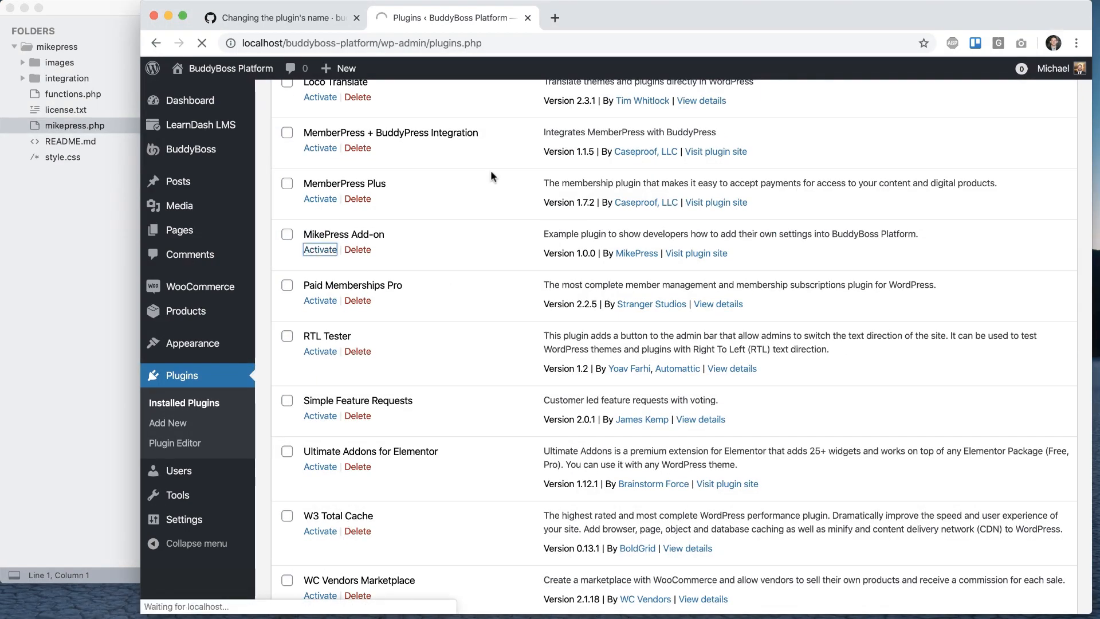
pyautogui.click(281, 17)
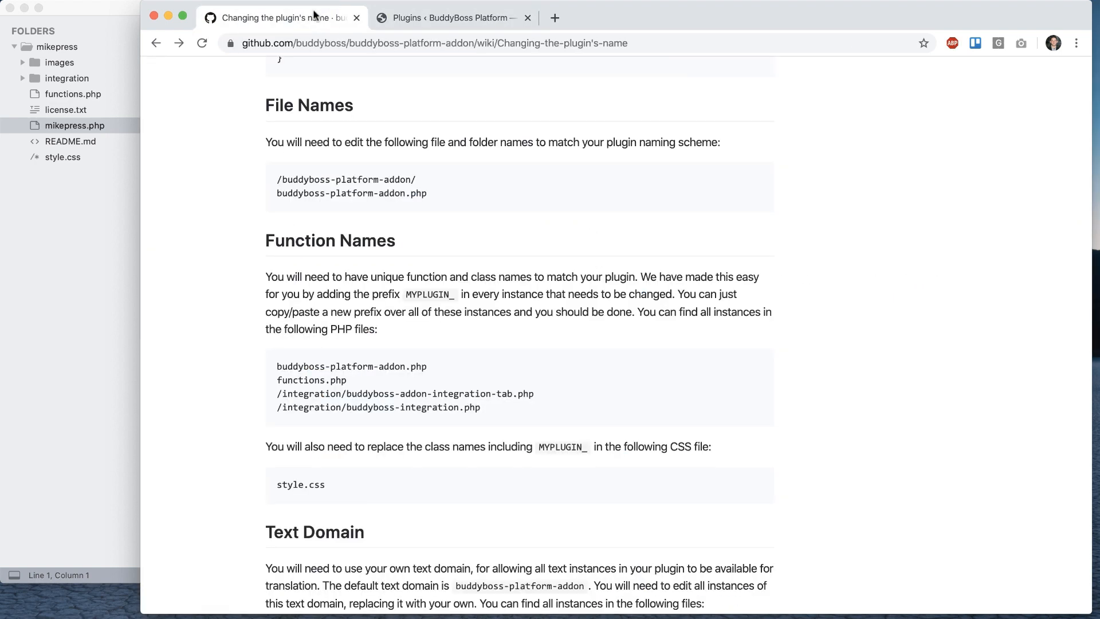
# Select the MYPLUGIN_ prefix in the wiki's Function Names section for copying.
pyautogui.scroll(-3)
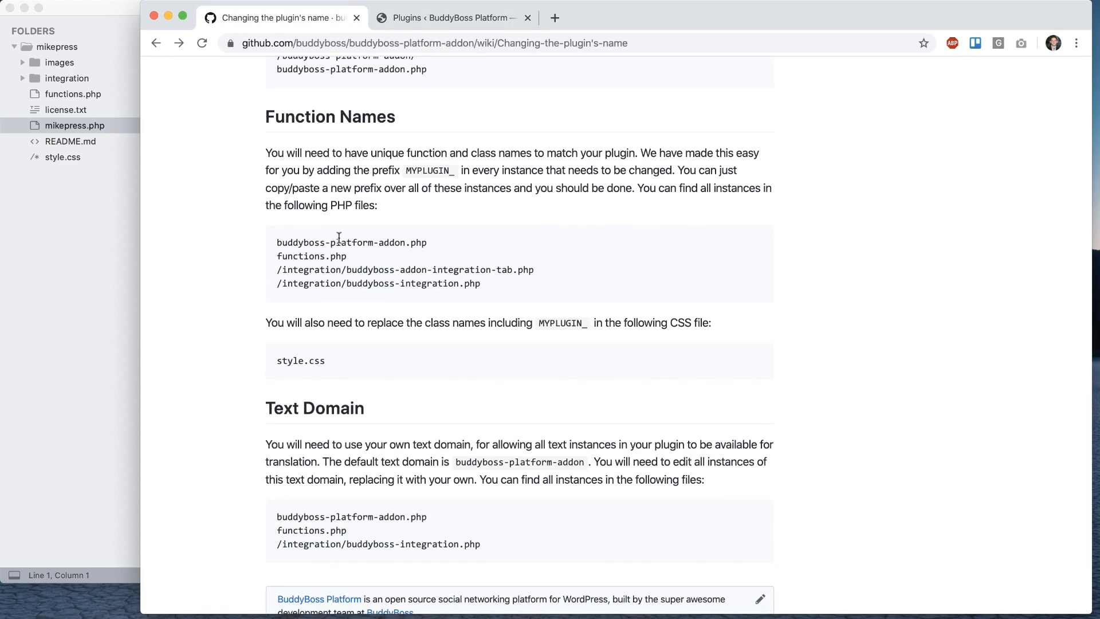
pyautogui.scroll(-3)
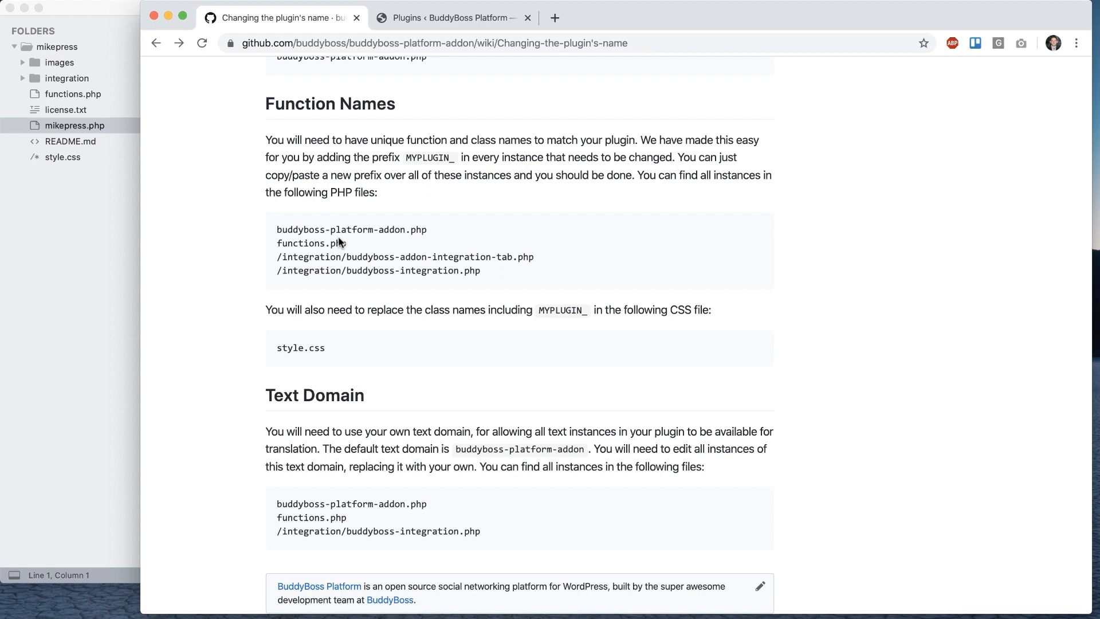
pyautogui.moveTo(406, 156)
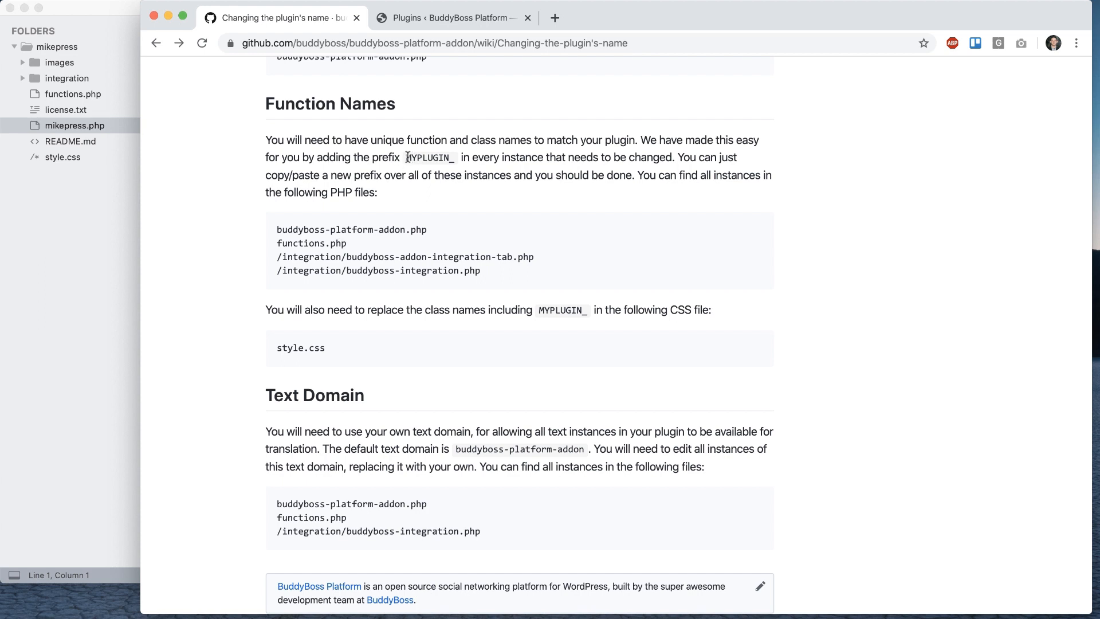
pyautogui.doubleClick(429, 157)
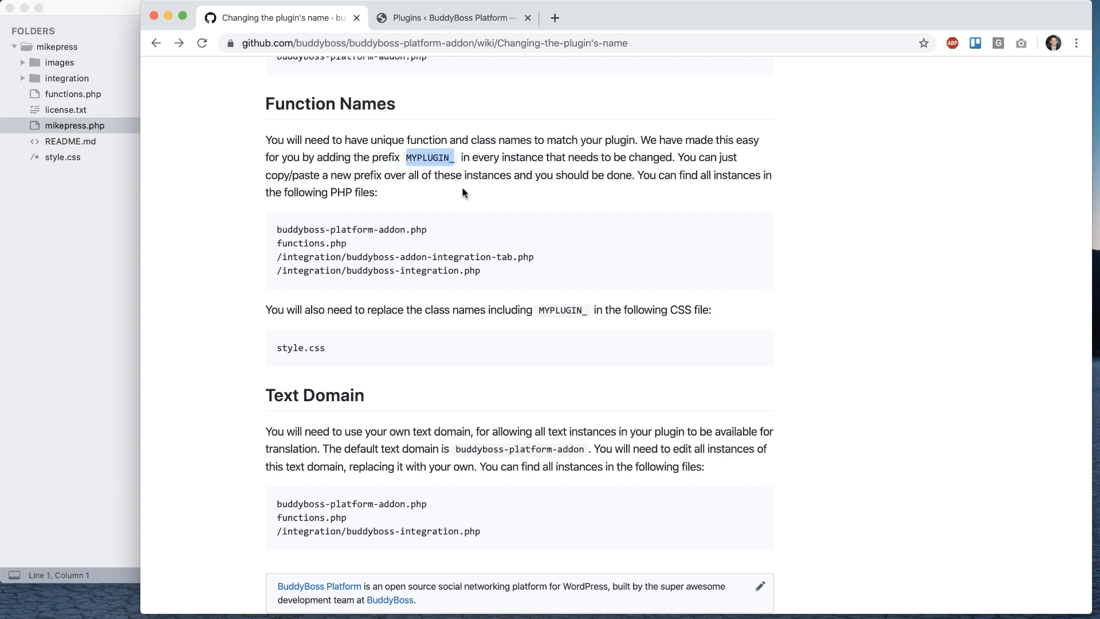
pyautogui.moveTo(457, 200)
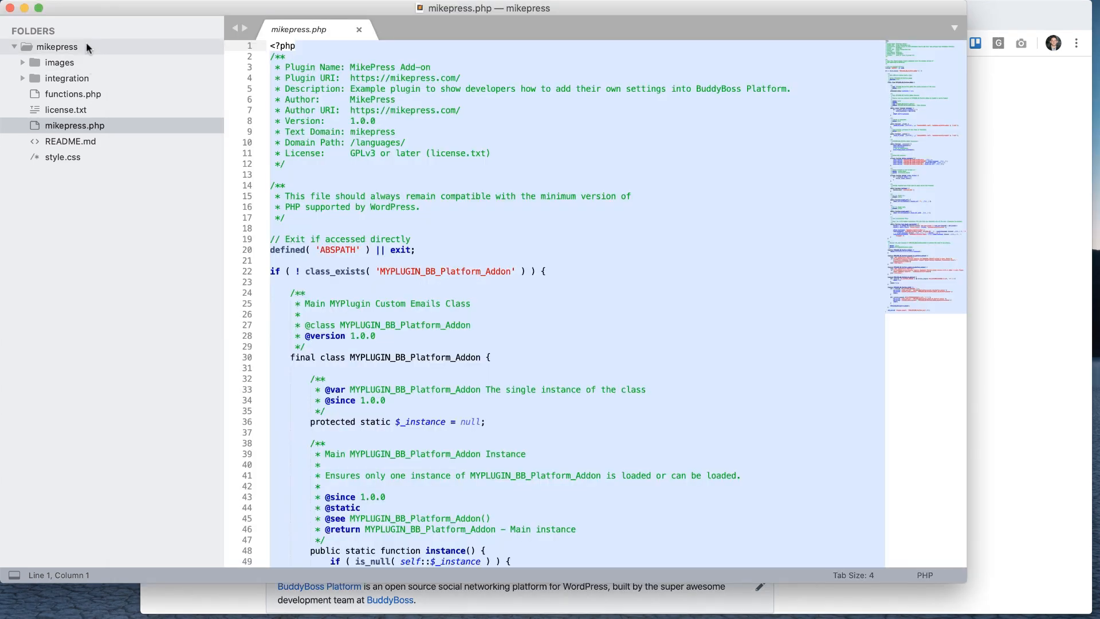
# Find-in-files replace MYPLUGIN_ with MIKEPRESS_, confirming 78 occurrences across 5 files.
pyautogui.press('cmd+shift+f')
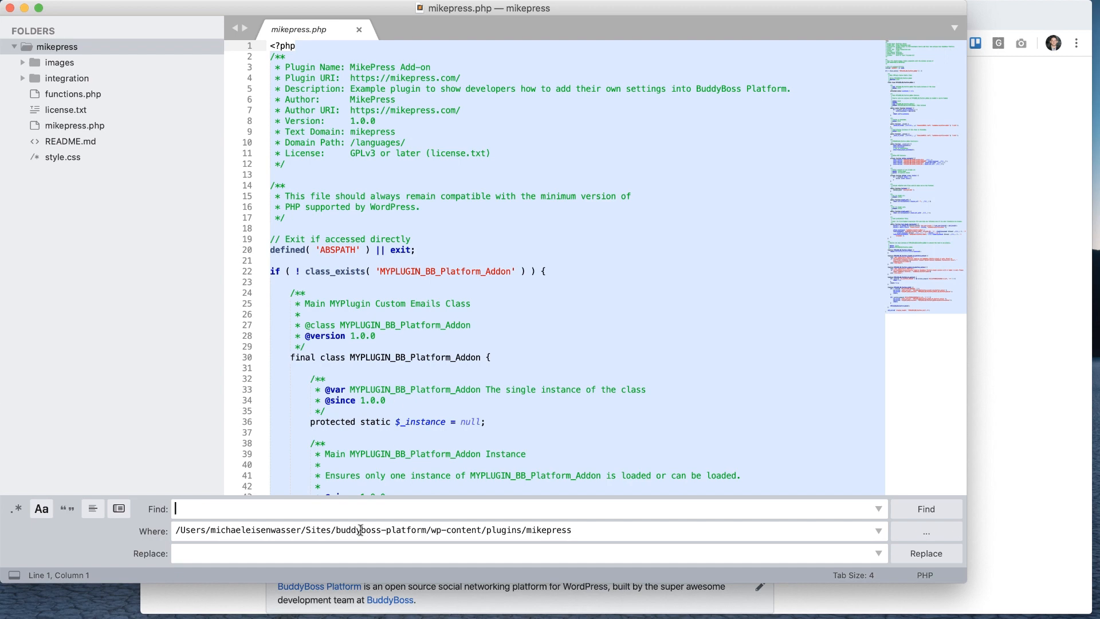
pyautogui.write('MYPLUGIN')
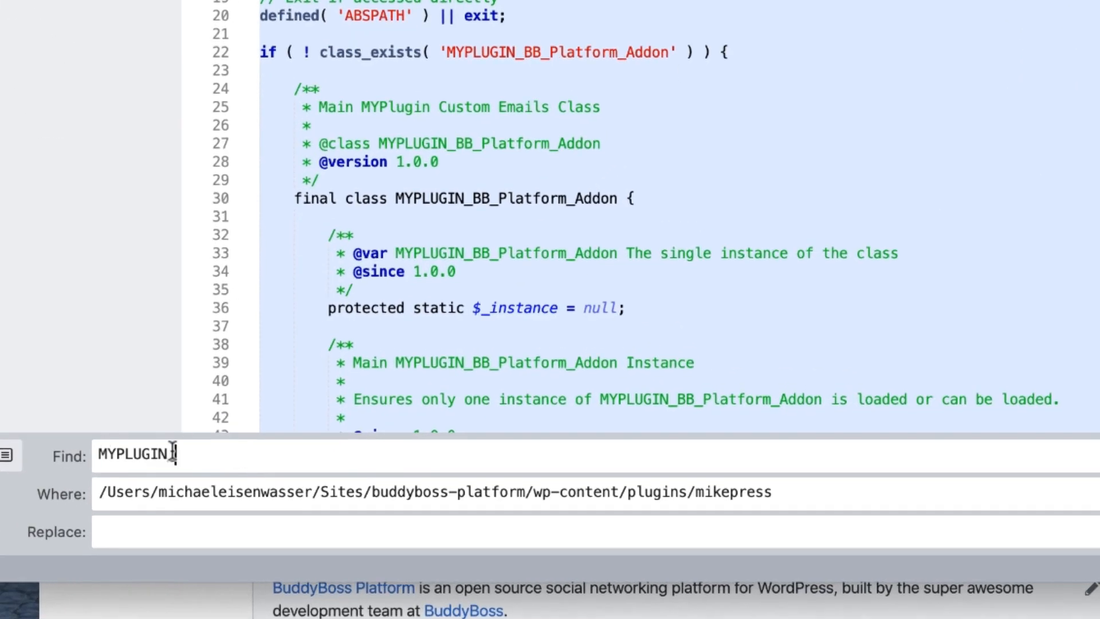
pyautogui.write('MIKEPRESS_')
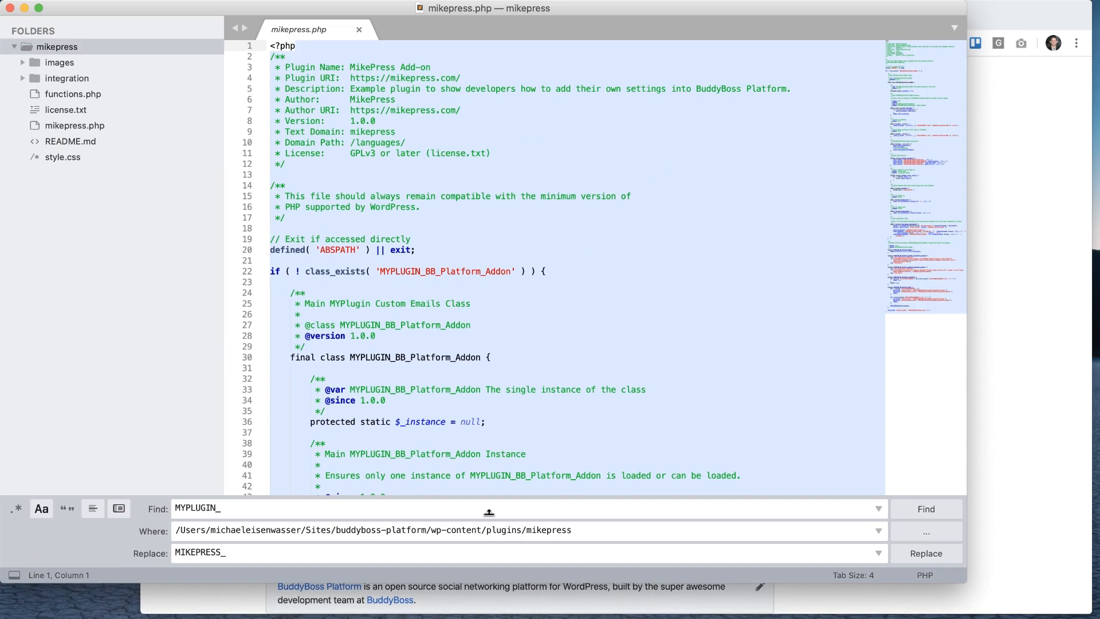
pyautogui.click(926, 552)
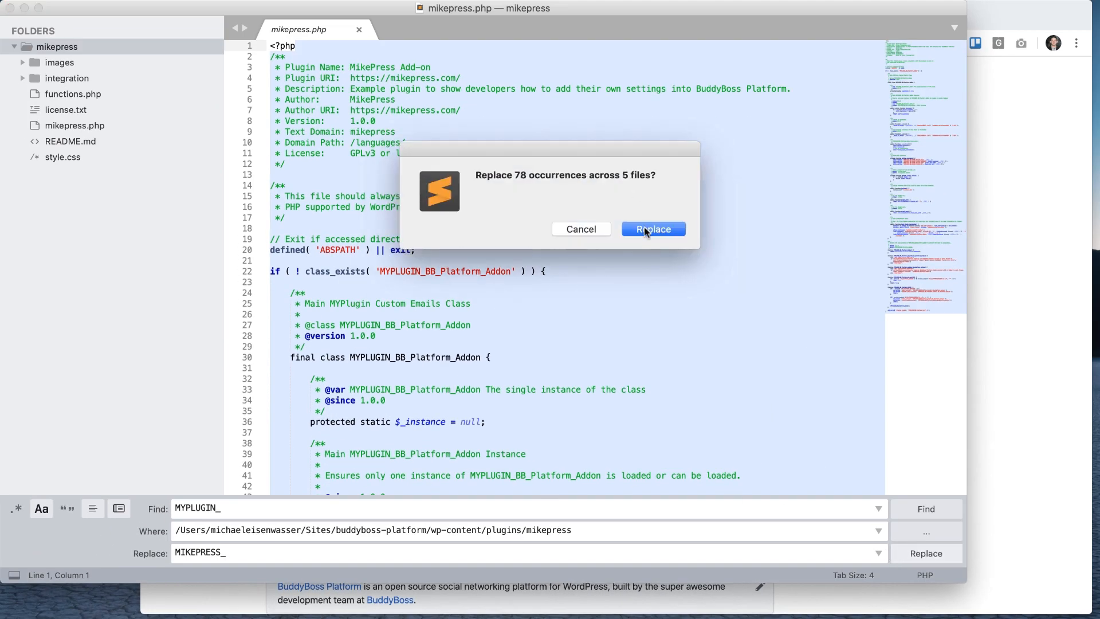
pyautogui.click(652, 229)
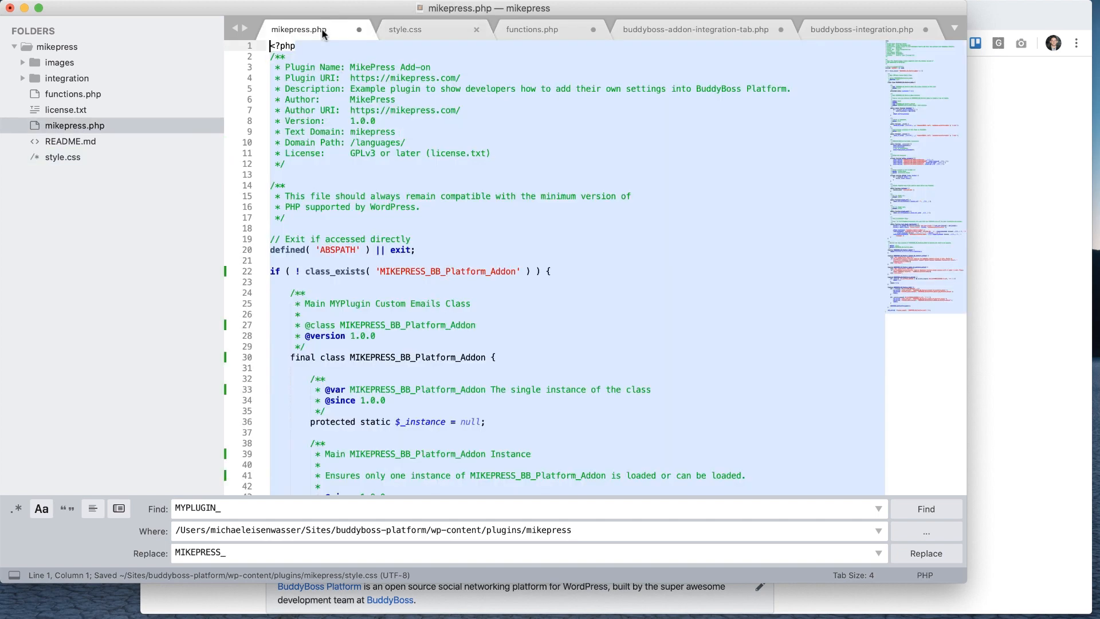
# Review the changes in the integration tab file and buddyboss-integration.php.
pyautogui.click(694, 30)
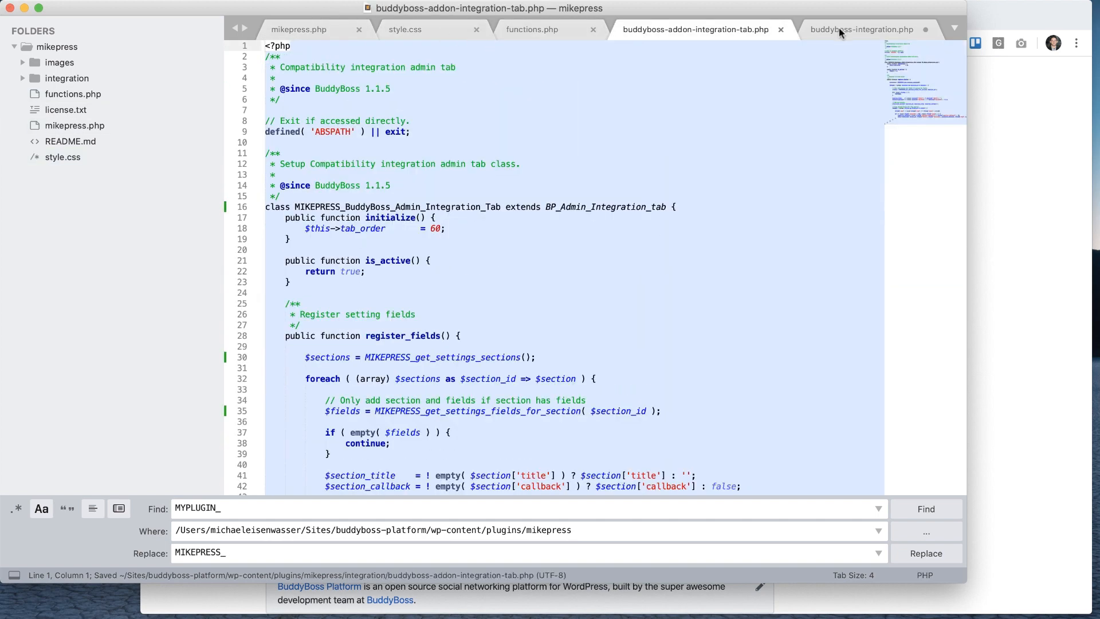
pyautogui.click(405, 30)
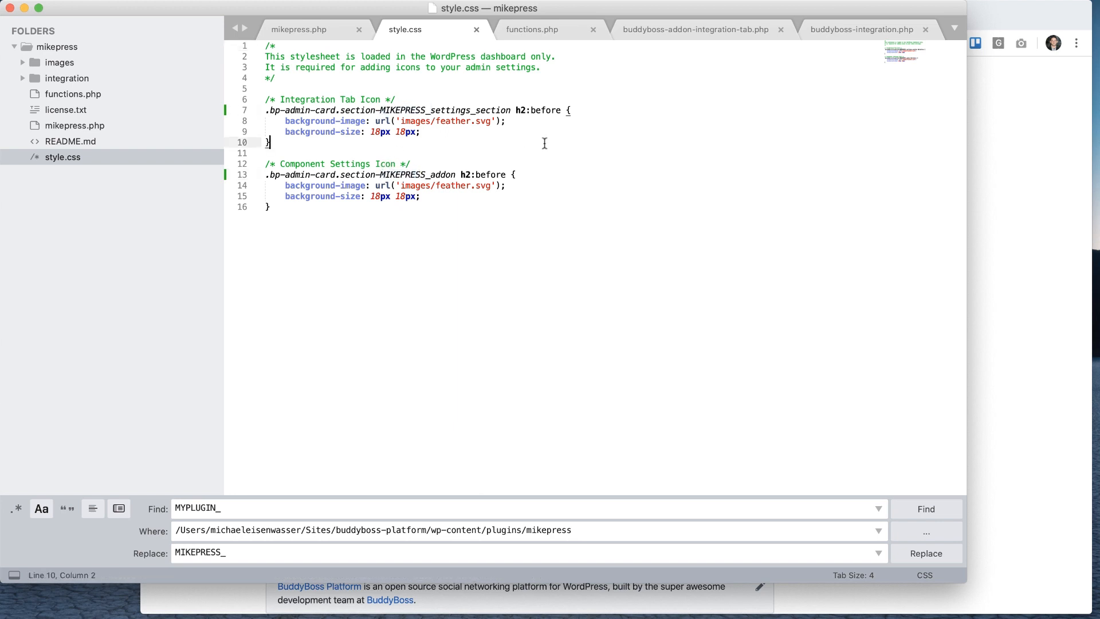
pyautogui.moveTo(589, 184)
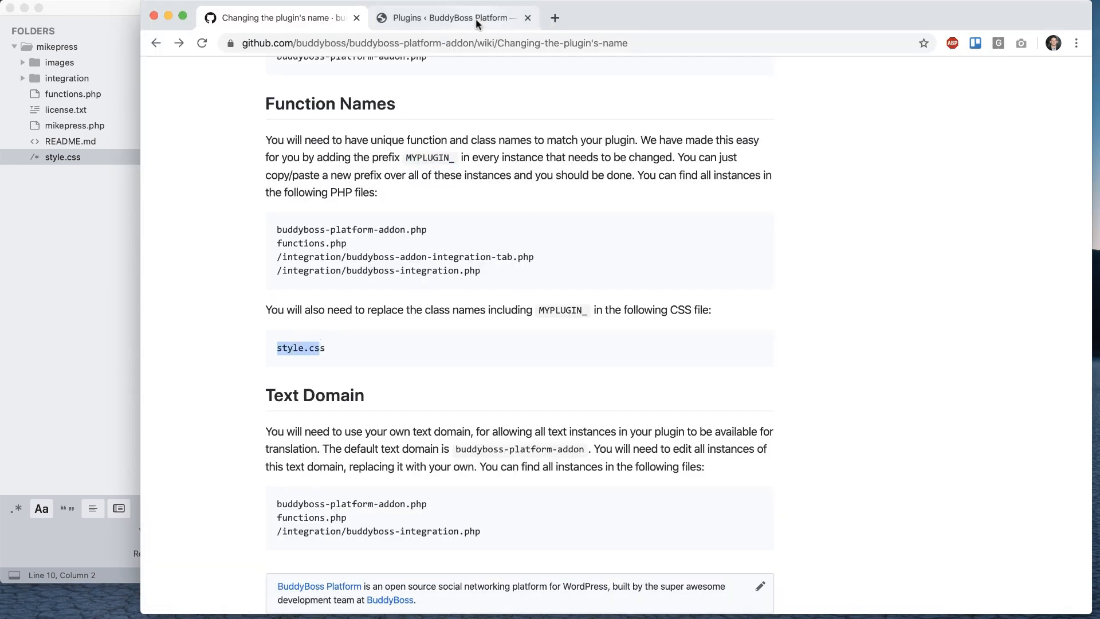
# Follow the MikePress Add-on's Settings link to its Add-on Settings page, then return to the code.
pyautogui.click(452, 18)
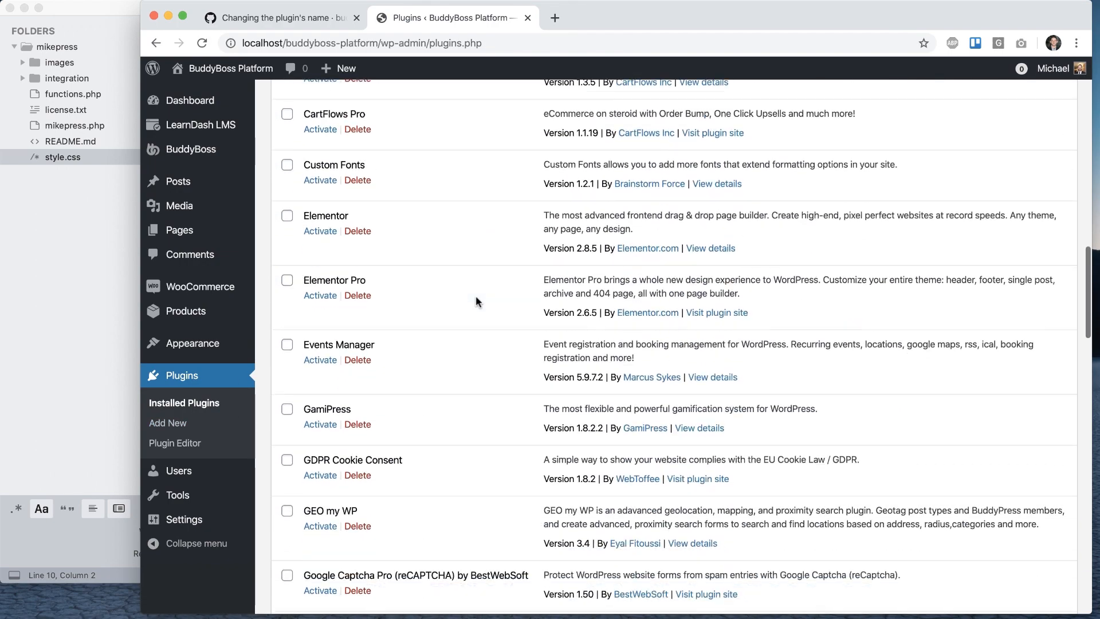
pyautogui.scroll(-3)
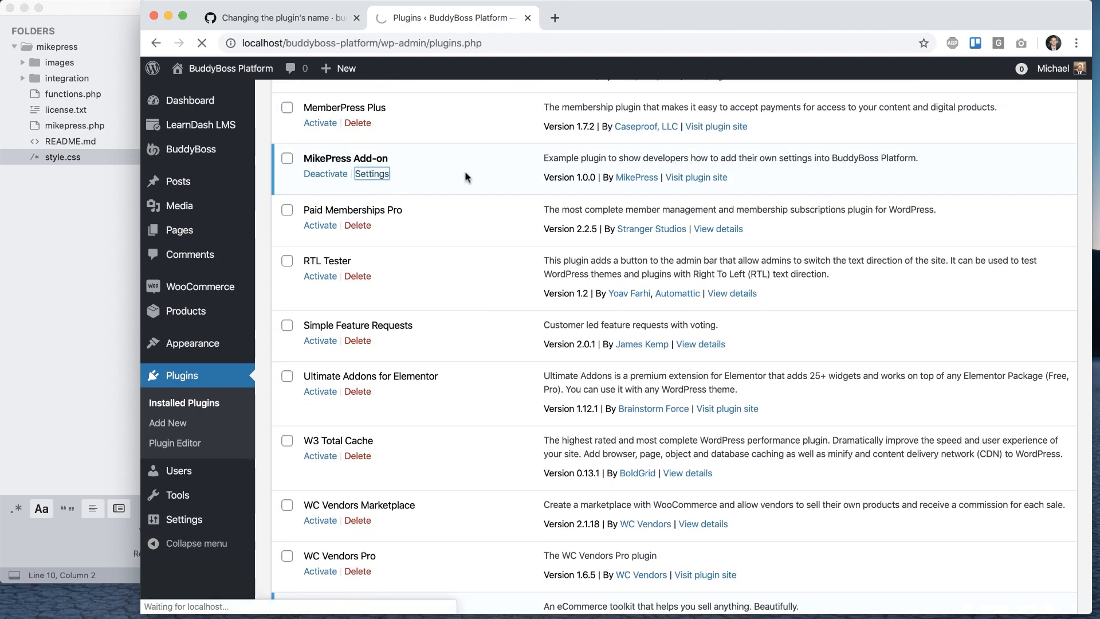
pyautogui.click(371, 173)
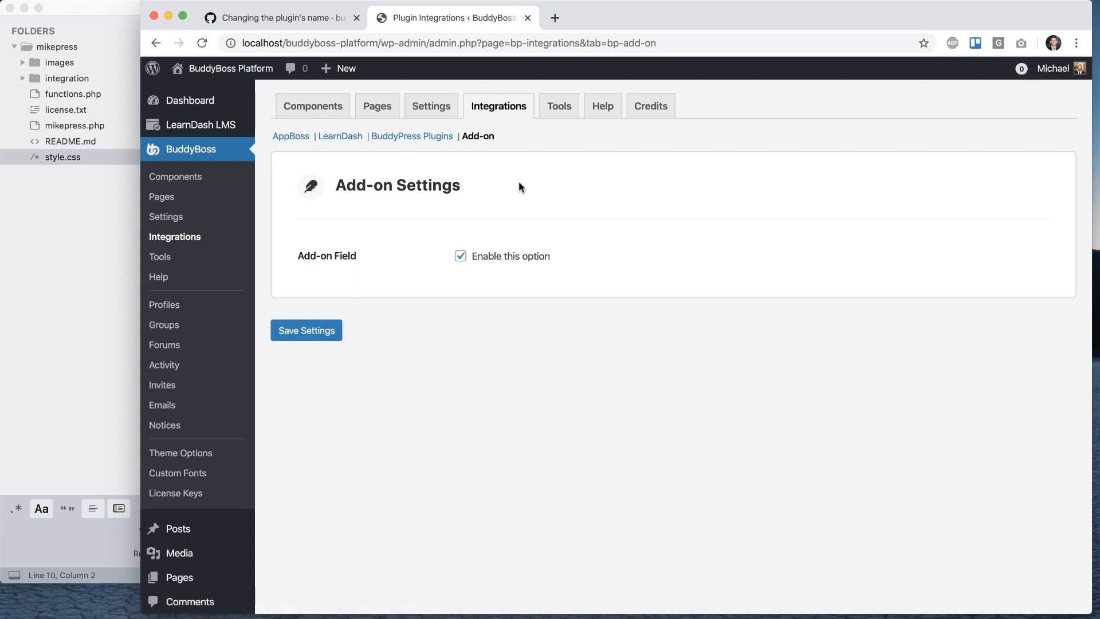
pyautogui.moveTo(312, 193)
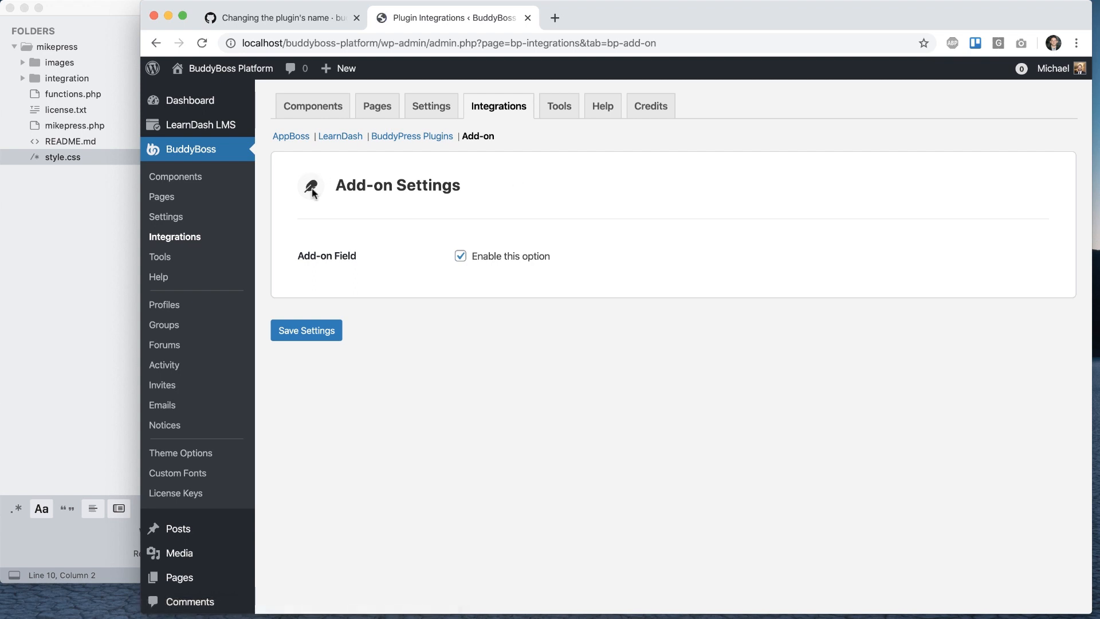
pyautogui.click(281, 17)
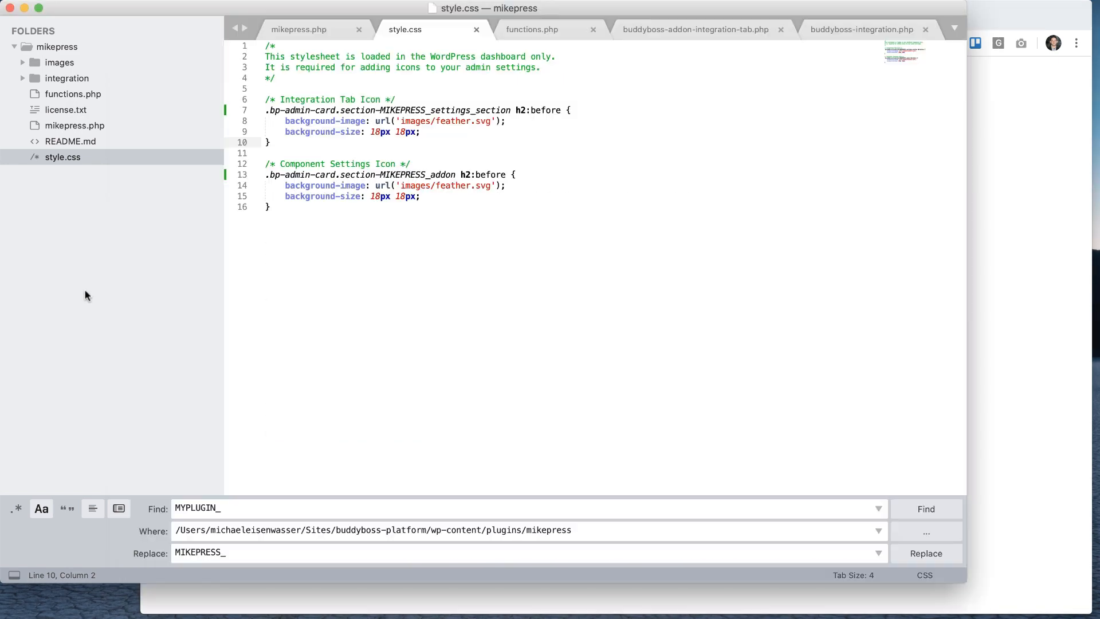
# Check mikepress.php's Text Domain header and __() calls already use the mikepress domain.
pyautogui.click(298, 30)
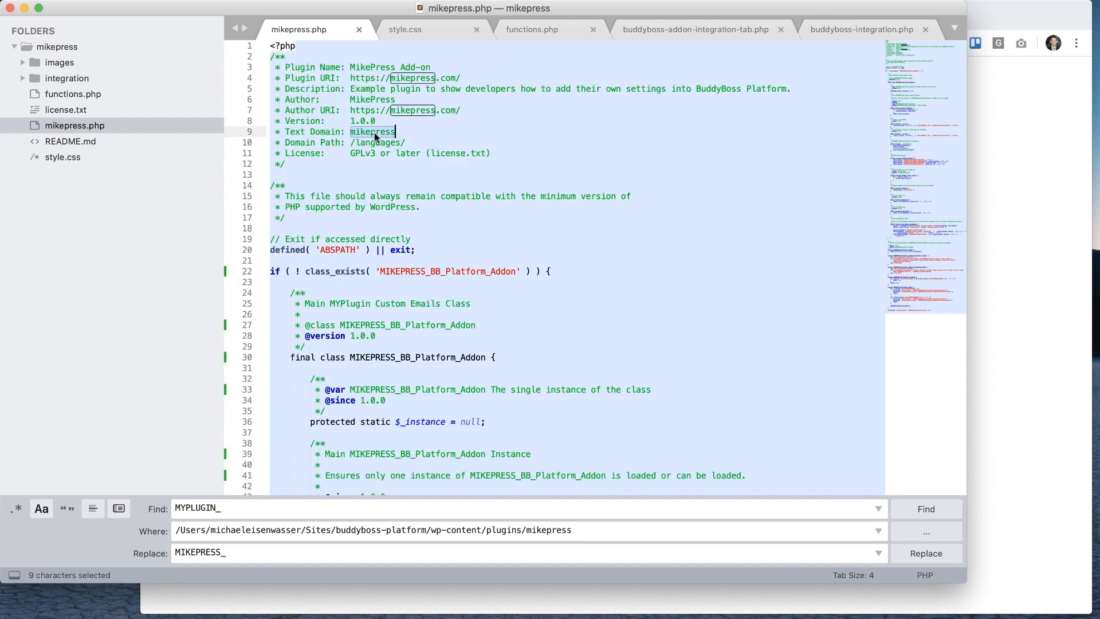
pyautogui.scroll(-3)
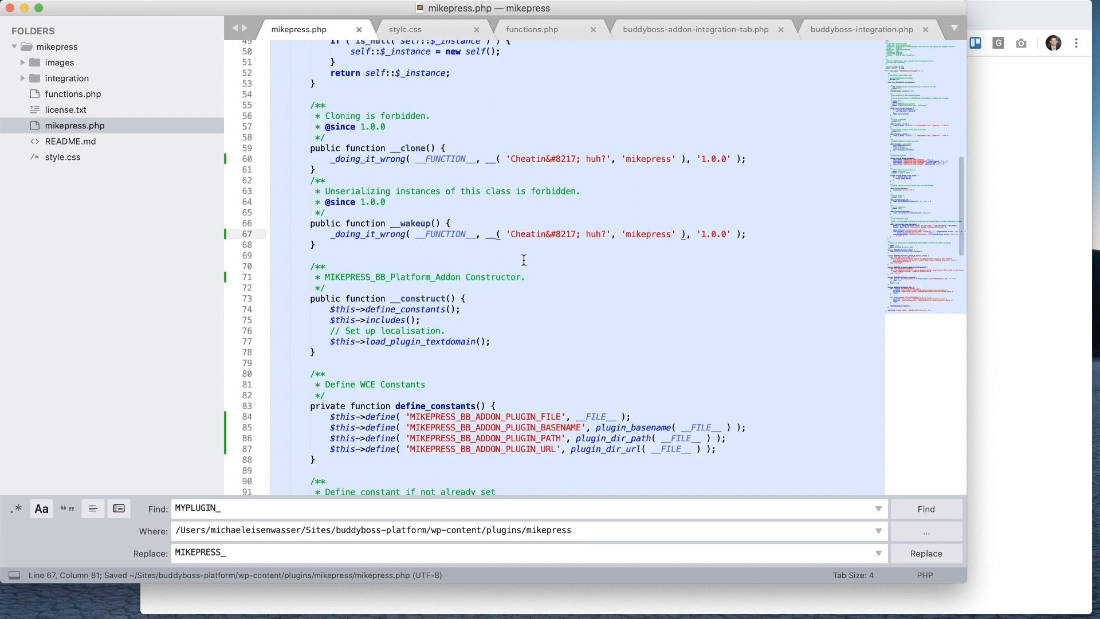
pyautogui.moveTo(530, 265)
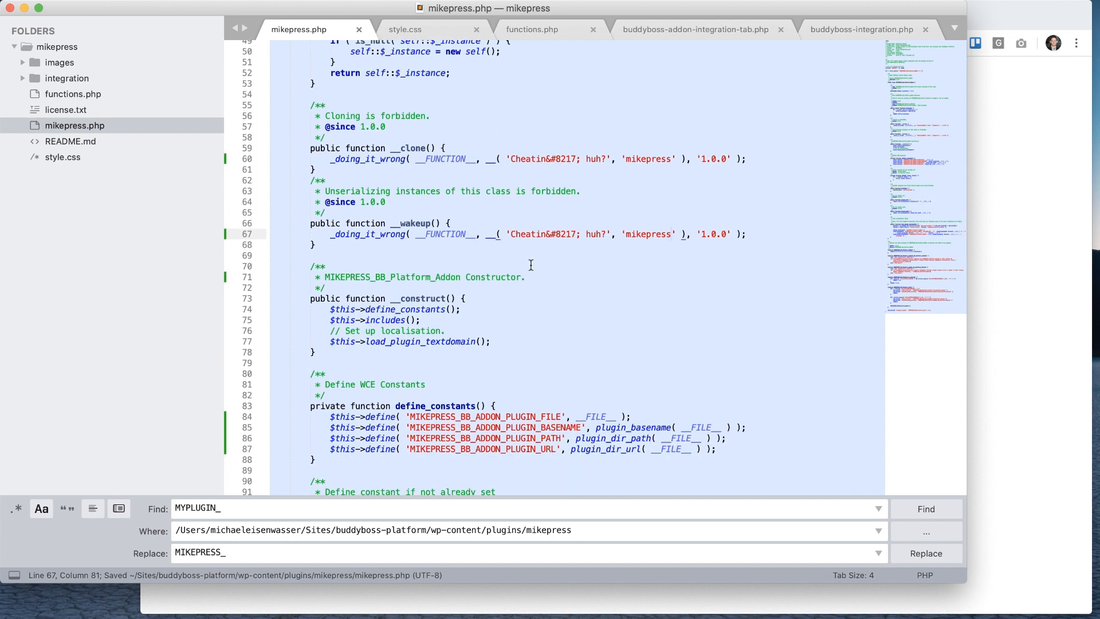
pyautogui.scroll(-3)
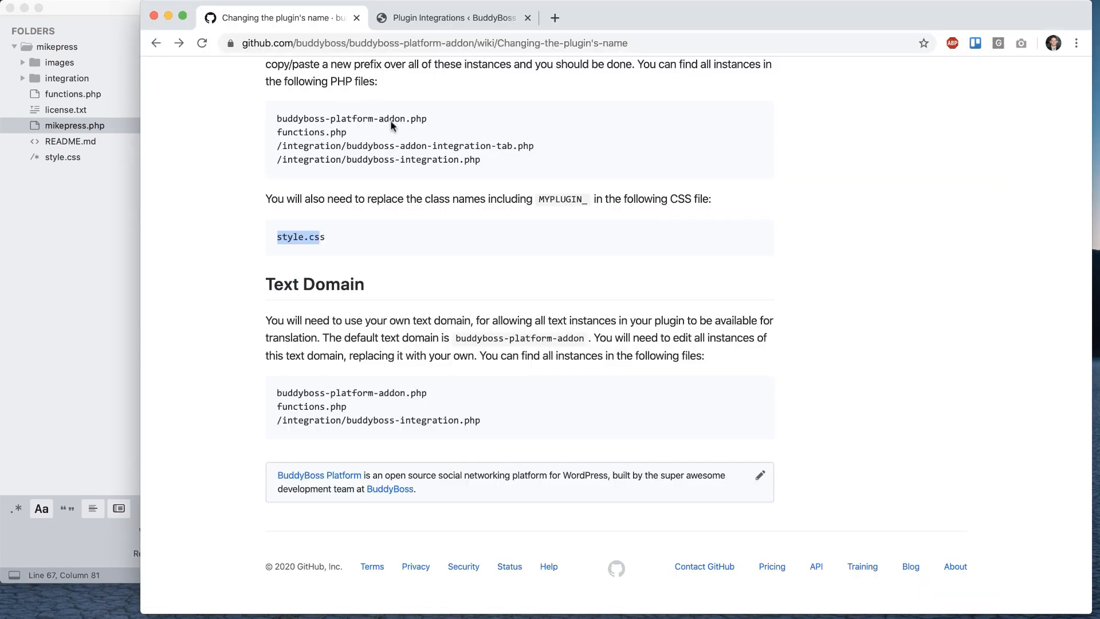
# Open the 'Editing the admin options and icons' wiki page at its Tab Name and Slug section.
pyautogui.scroll(3)
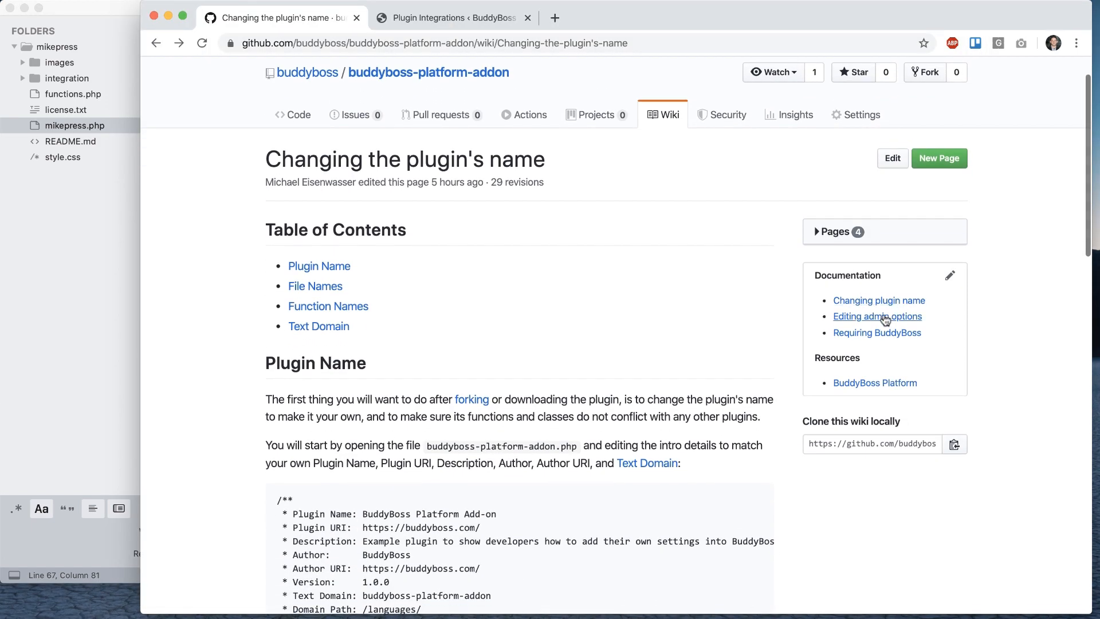
pyautogui.click(876, 316)
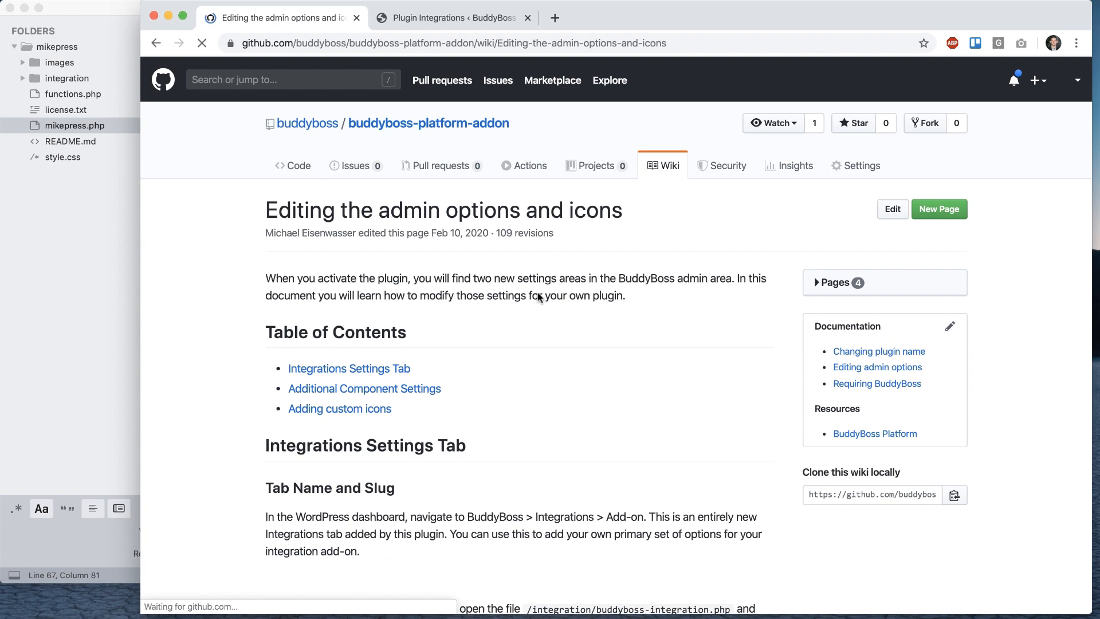
pyautogui.scroll(-3)
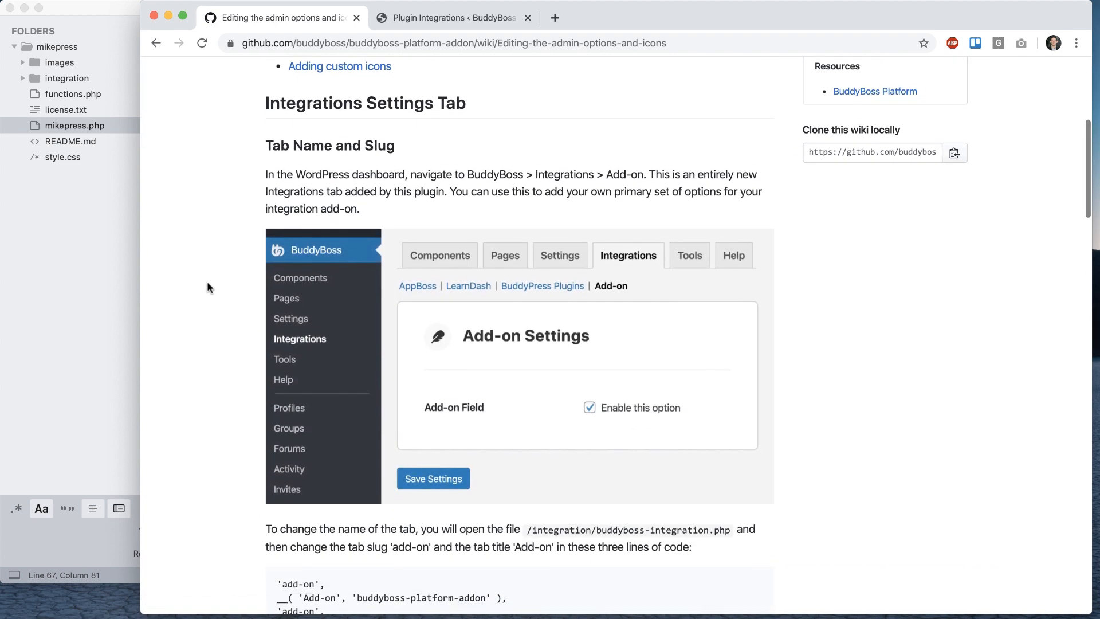
pyautogui.scroll(-3)
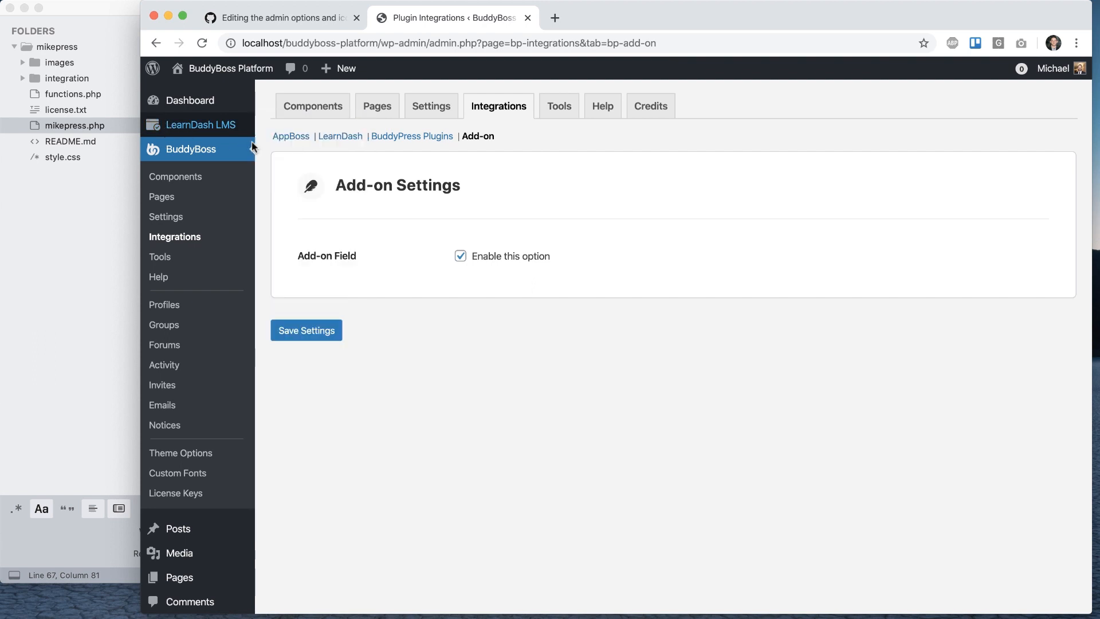
pyautogui.moveTo(383, 226)
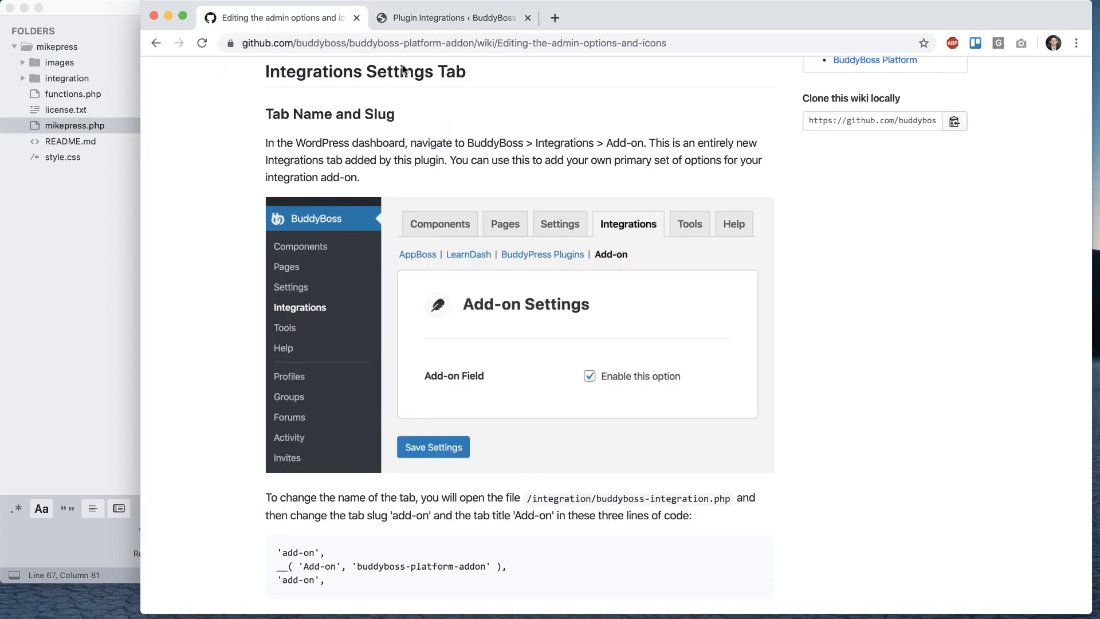
pyautogui.scroll(-3)
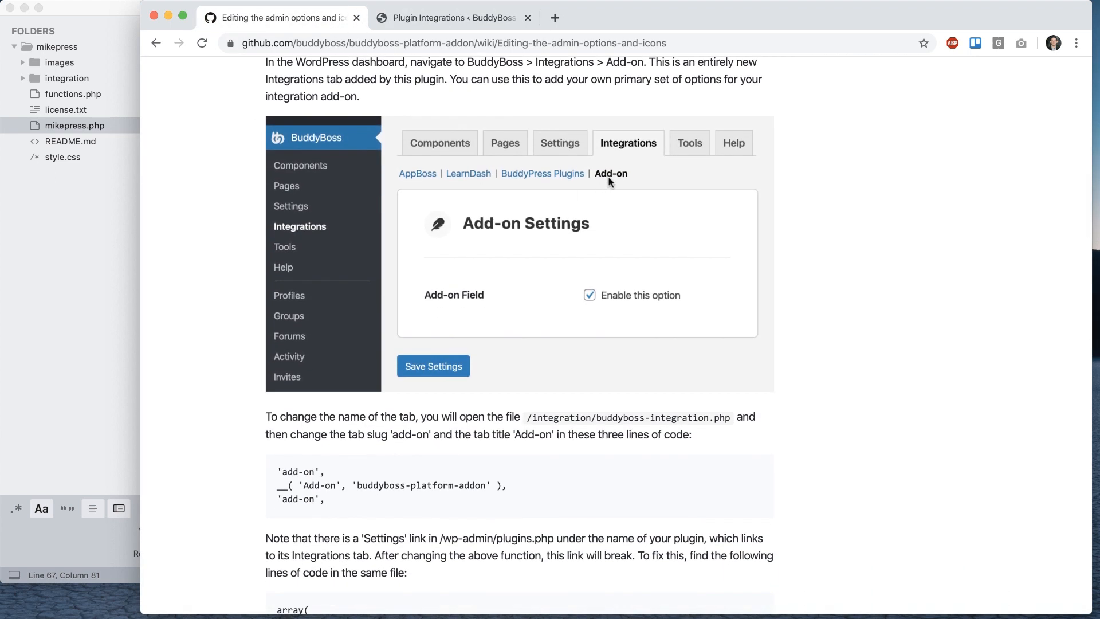
pyautogui.scroll(-3)
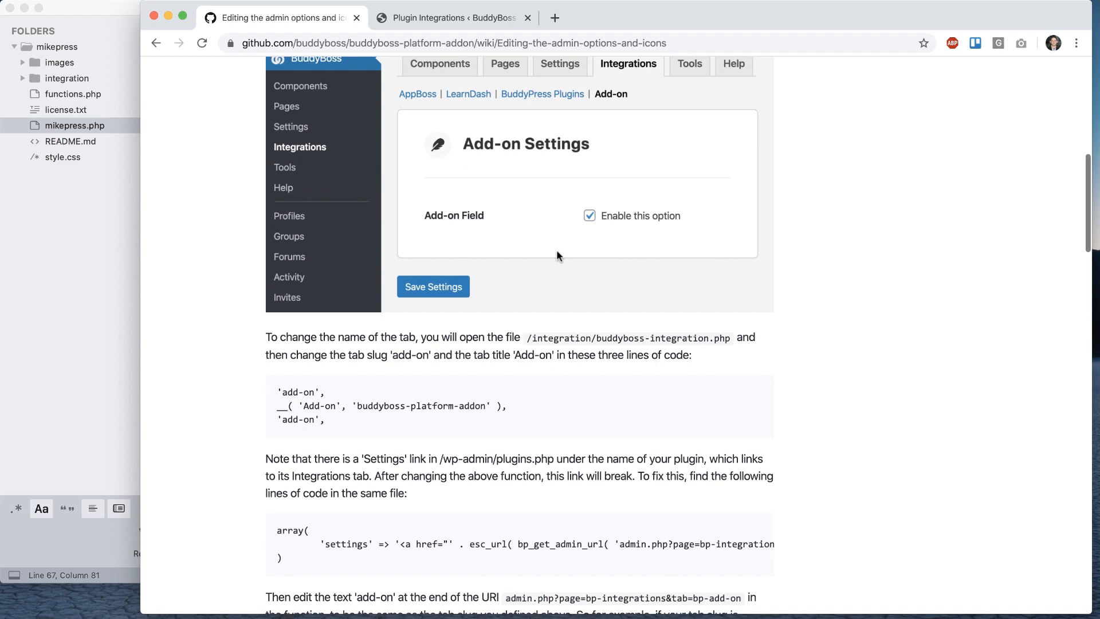
pyautogui.moveTo(598, 338)
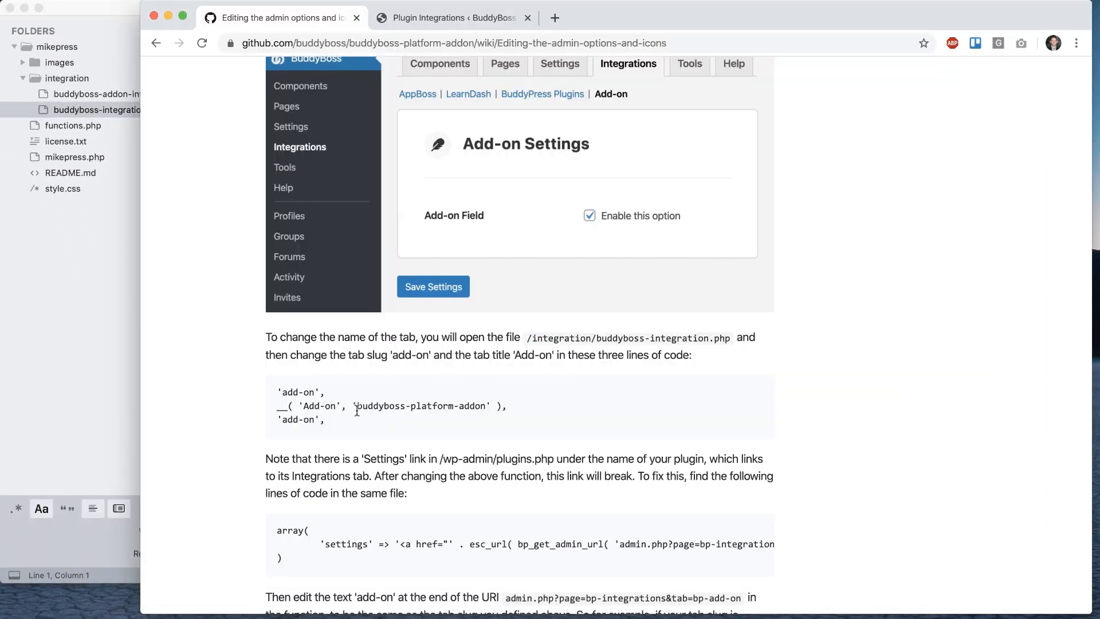
pyautogui.moveTo(304, 391)
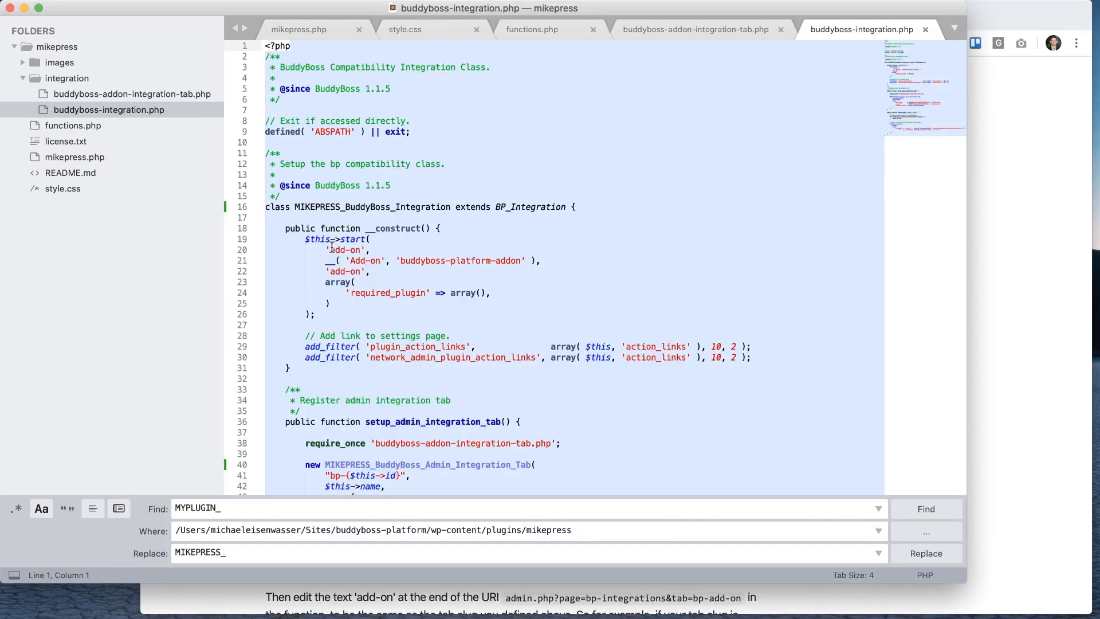
# Set the $this->start() slug to 'mikepress' and title to 'MikePress' in buddyboss-integration.php.
pyautogui.write("mikepress',")
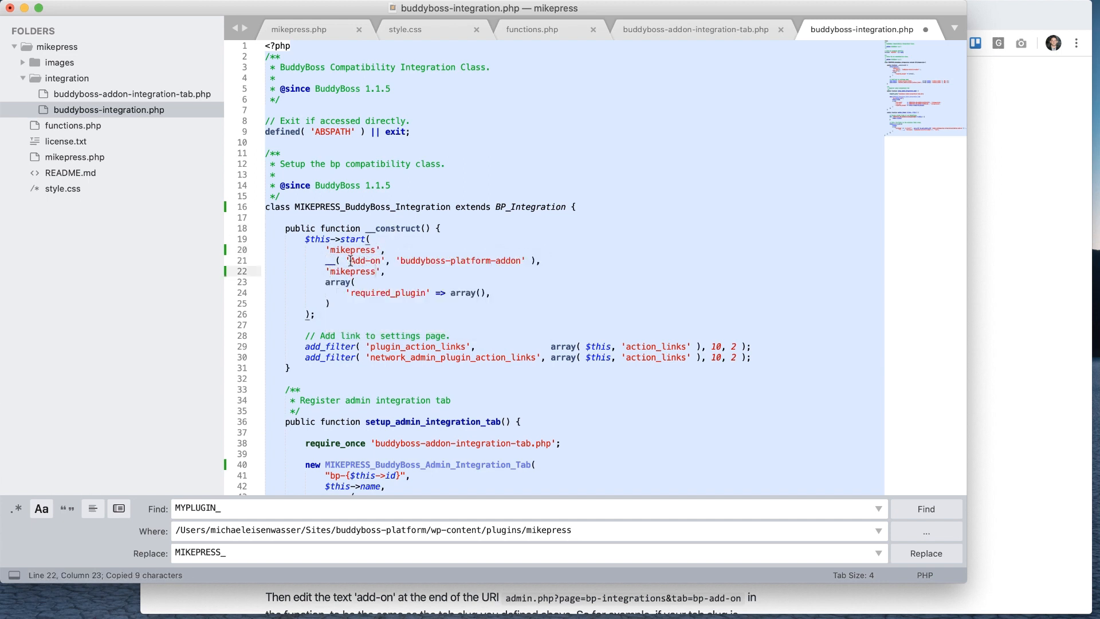
pyautogui.write('MikeP')
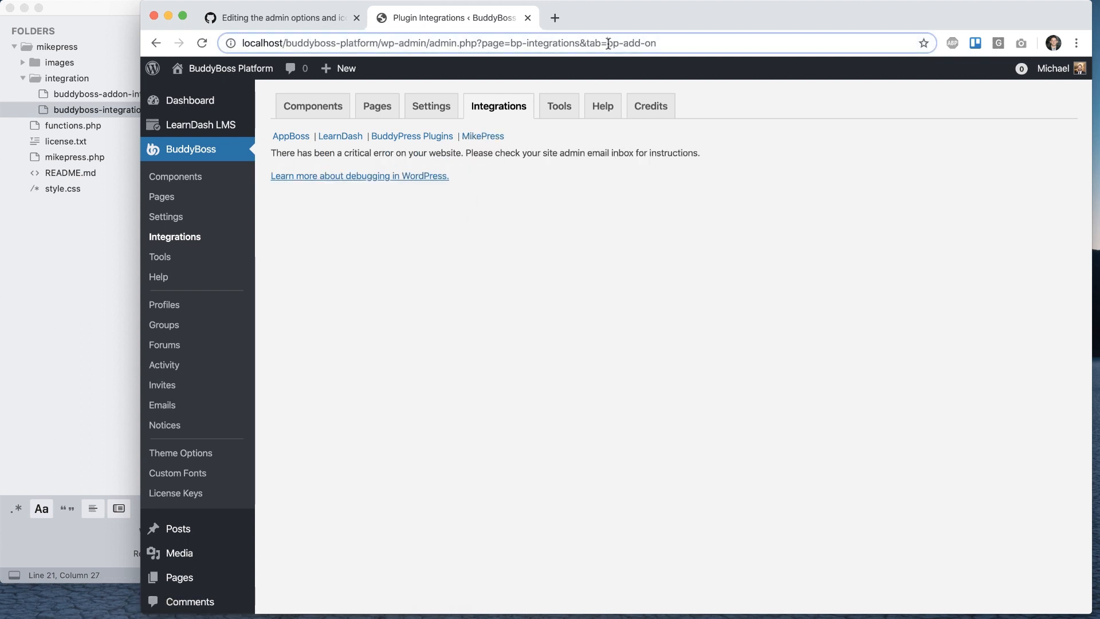
# Open the renamed MikePress tab under BuddyBoss Integrations after the error page.
pyautogui.click(411, 135)
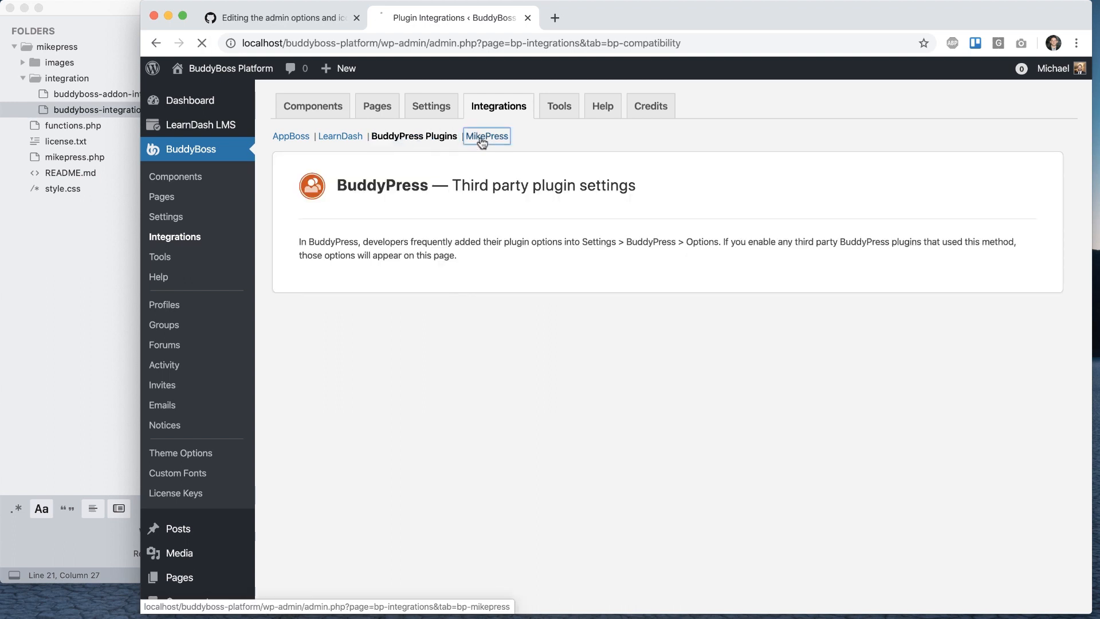
pyautogui.click(486, 136)
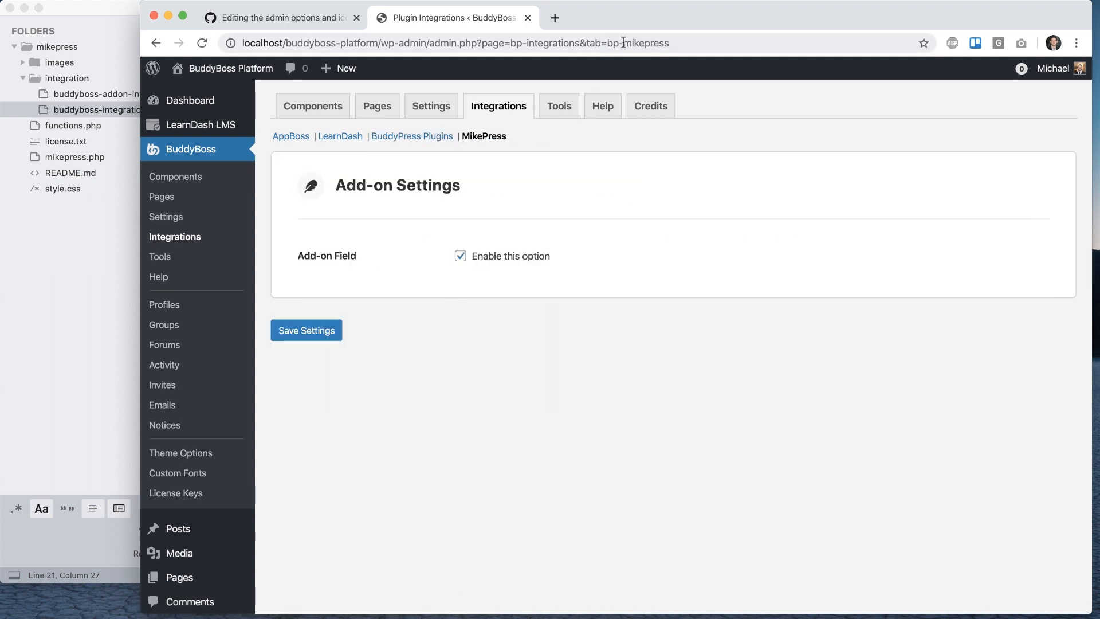
pyautogui.moveTo(587, 197)
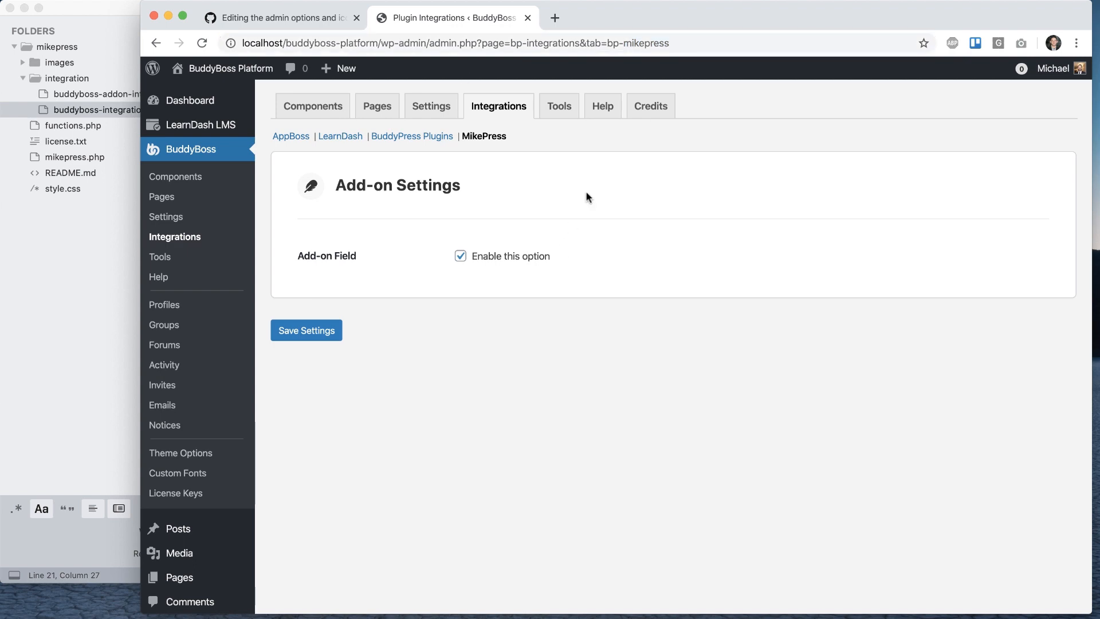
pyautogui.click(281, 17)
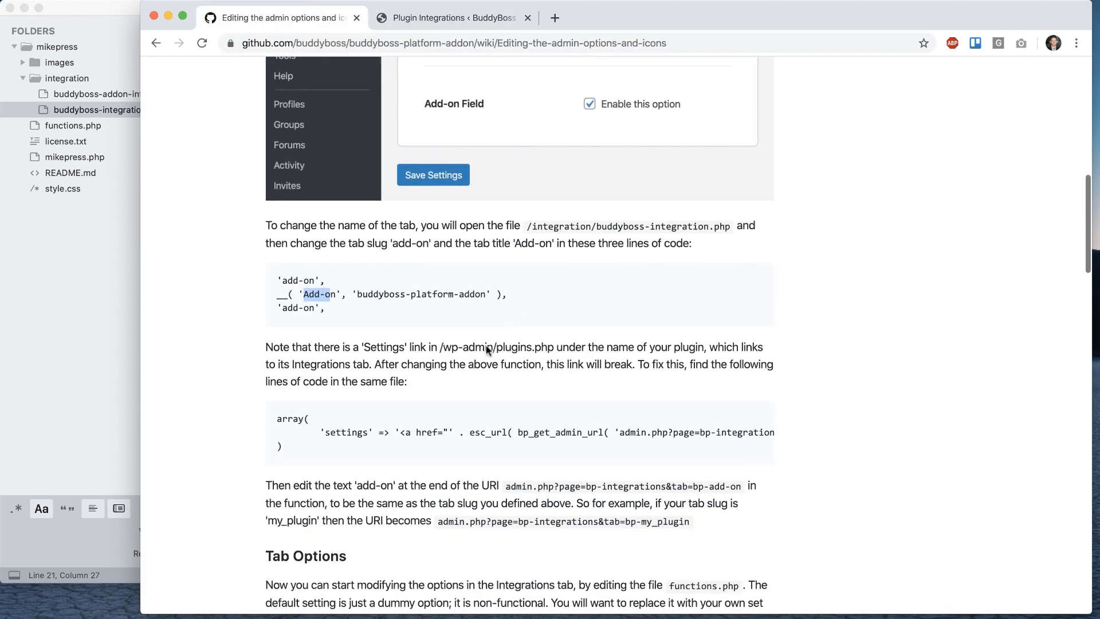
pyautogui.click(453, 17)
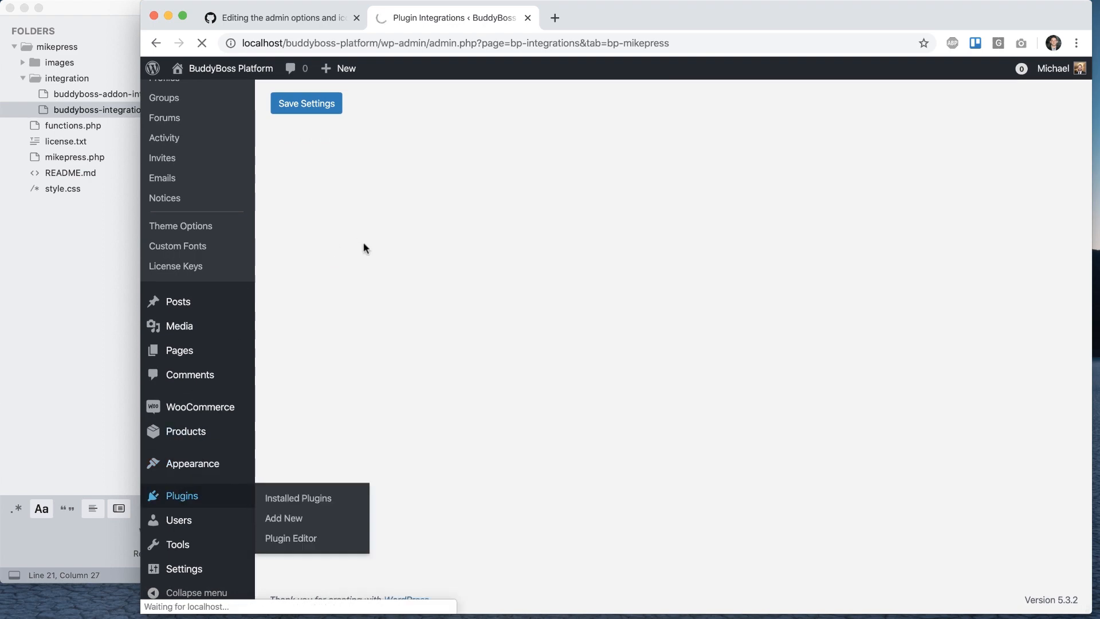
# Follow the MikePress Add-on's Settings link from the Installed Plugins list.
pyautogui.click(298, 499)
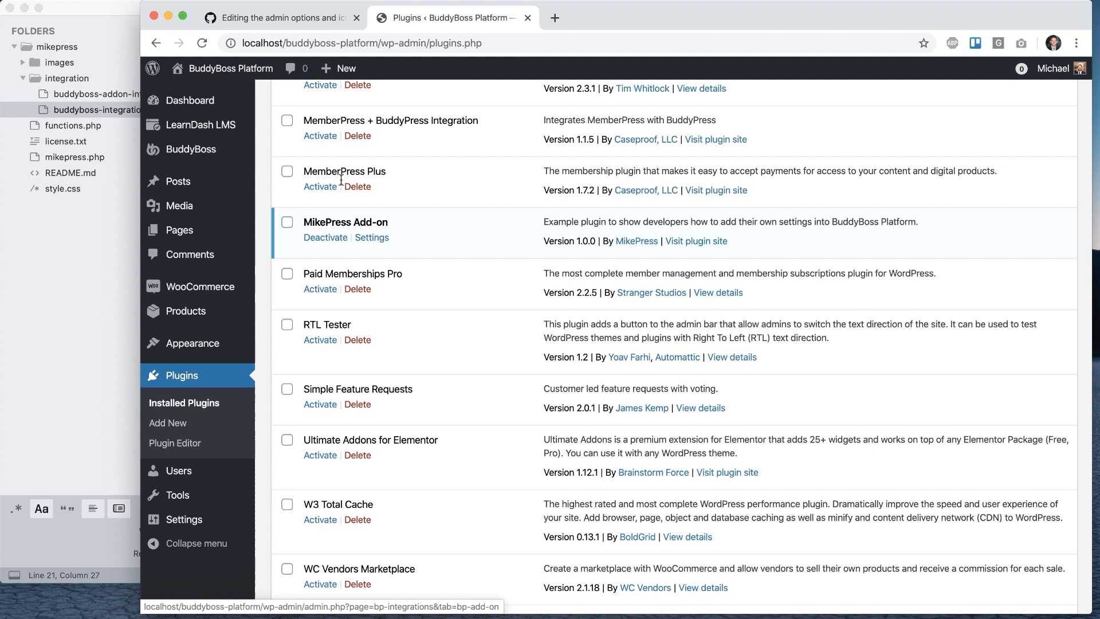
pyautogui.click(279, 17)
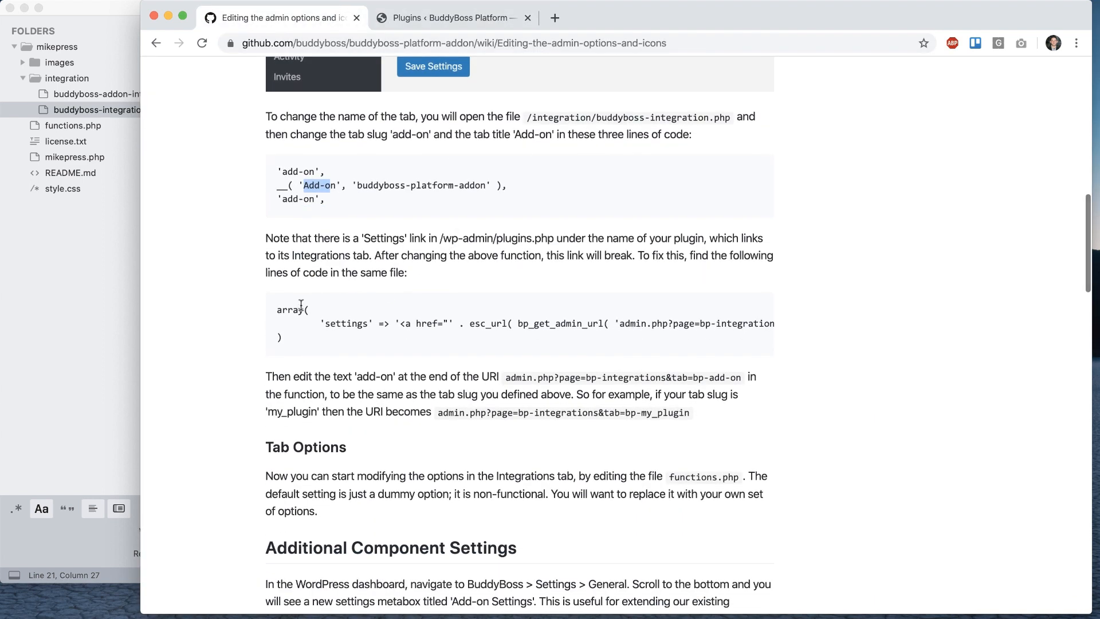
pyautogui.moveTo(327, 318)
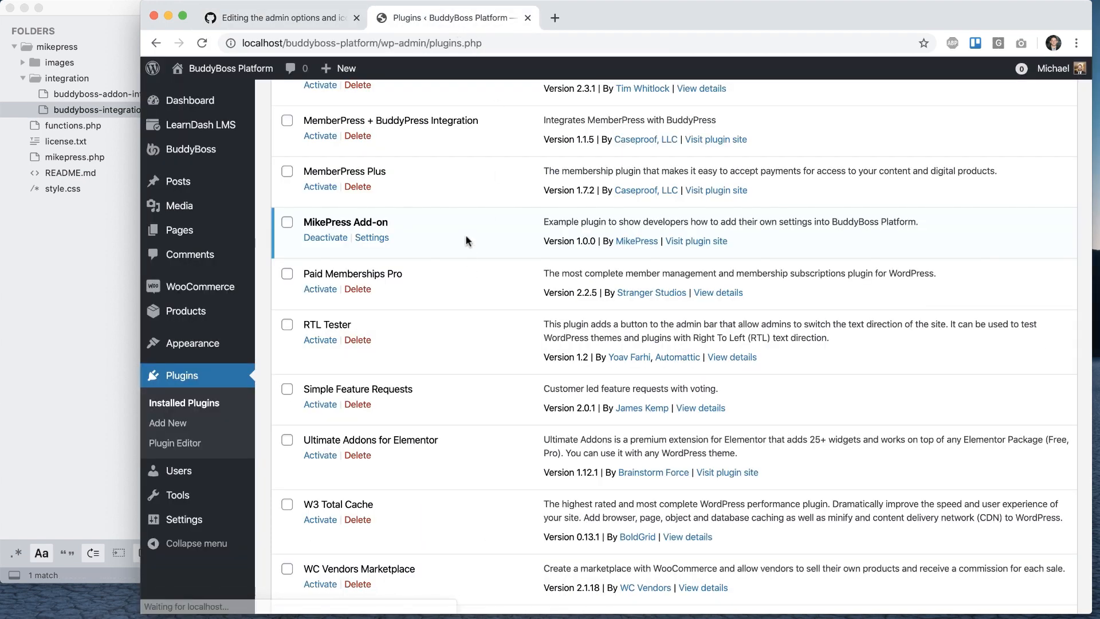
pyautogui.click(372, 237)
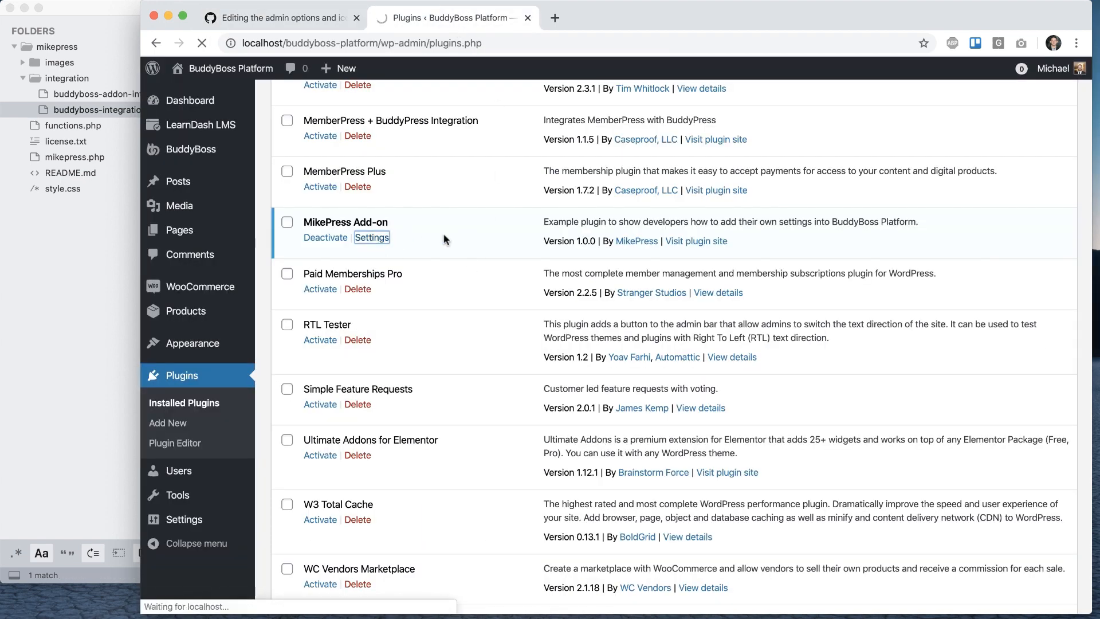
pyautogui.click(372, 237)
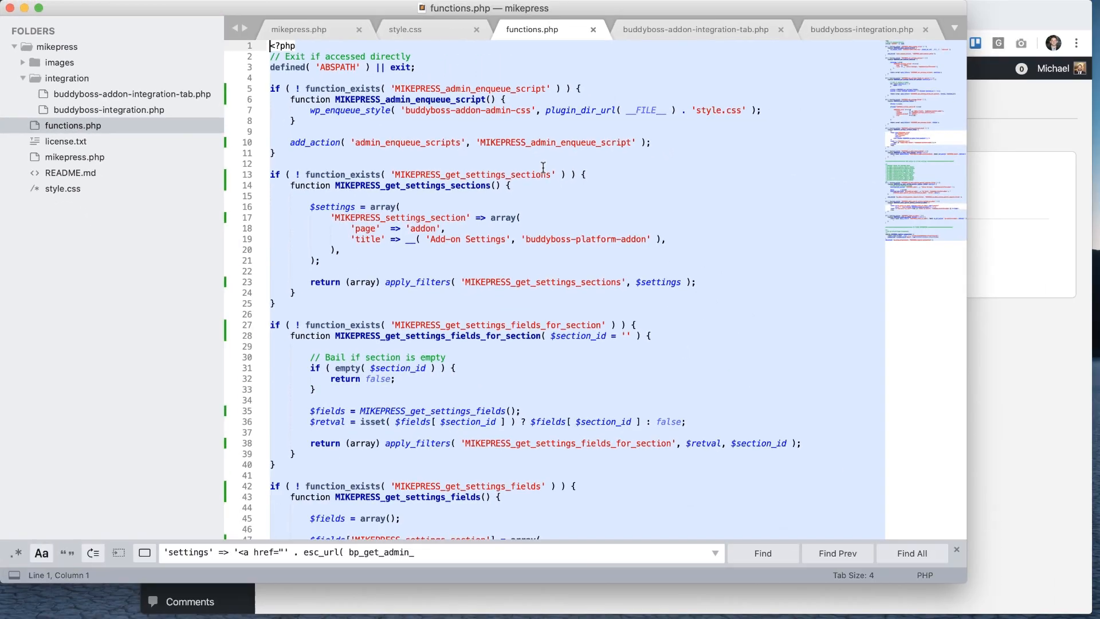
# Rename 'Add-on Field' to 'Option' and the section title to 'MikePress Settings' in functions.php.
pyautogui.write('Add-on Field')
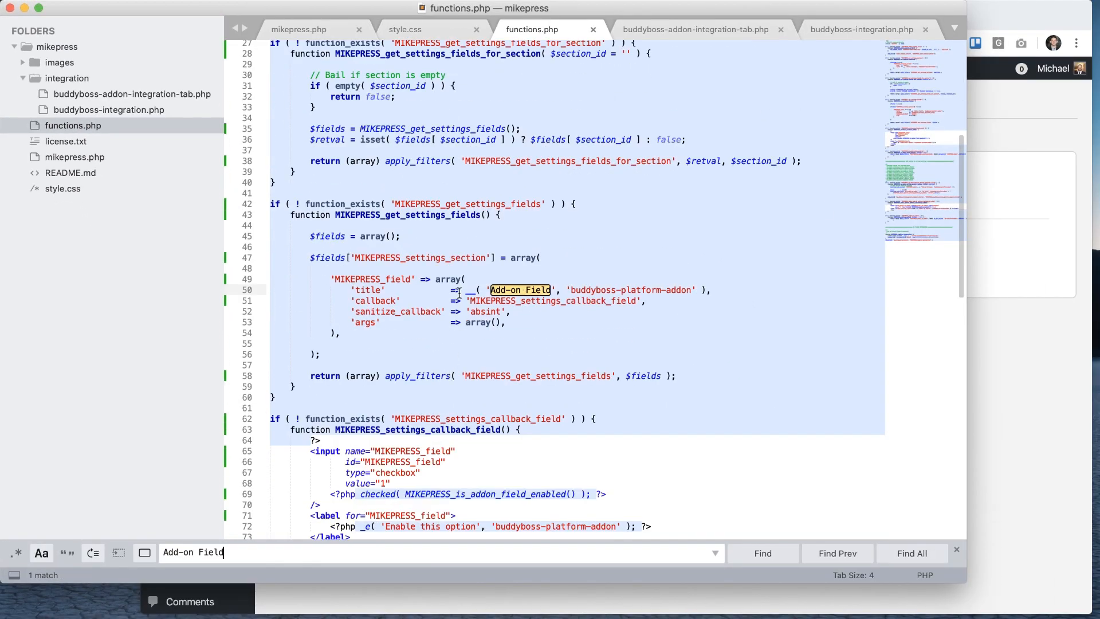
pyautogui.write('d')
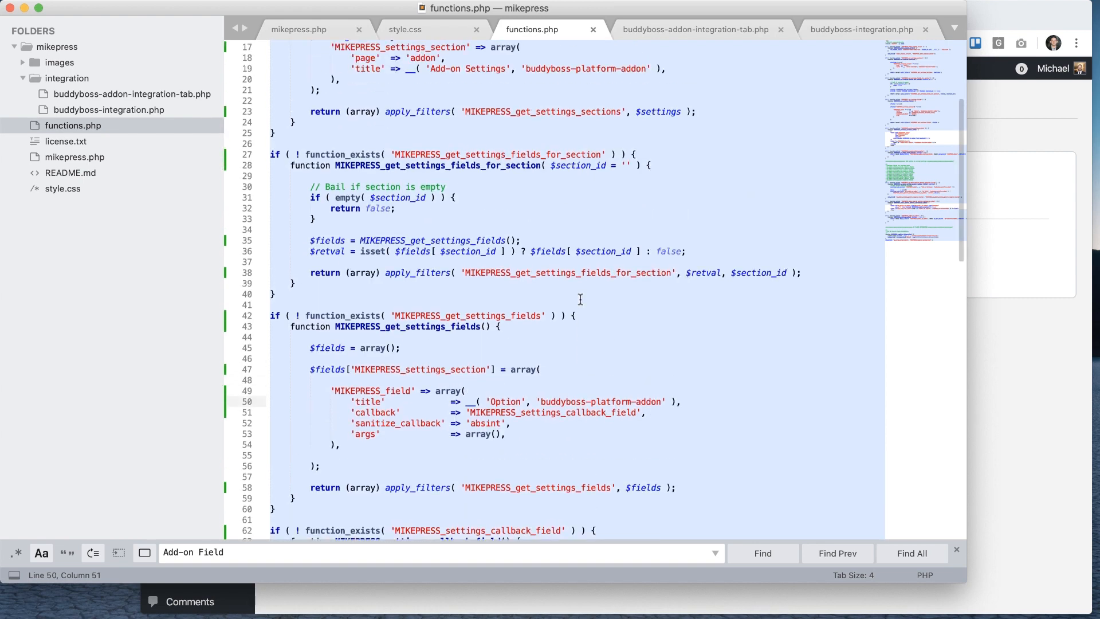
pyautogui.write('Mike')
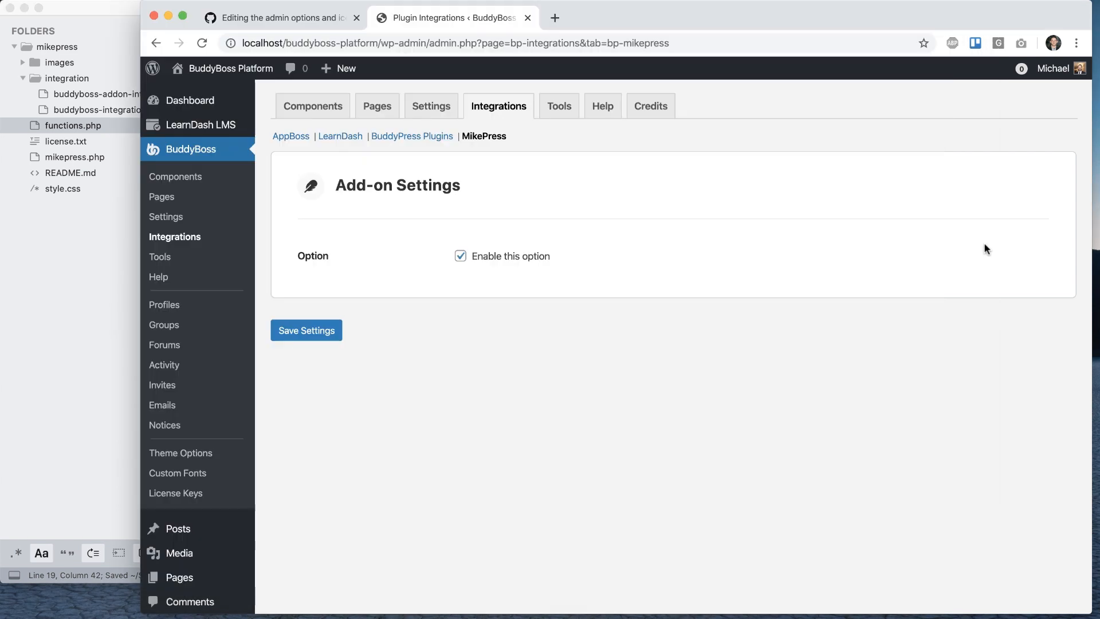
# Reload the MikePress integrations page to show the MikePress Settings heading and Option field.
pyautogui.click(306, 330)
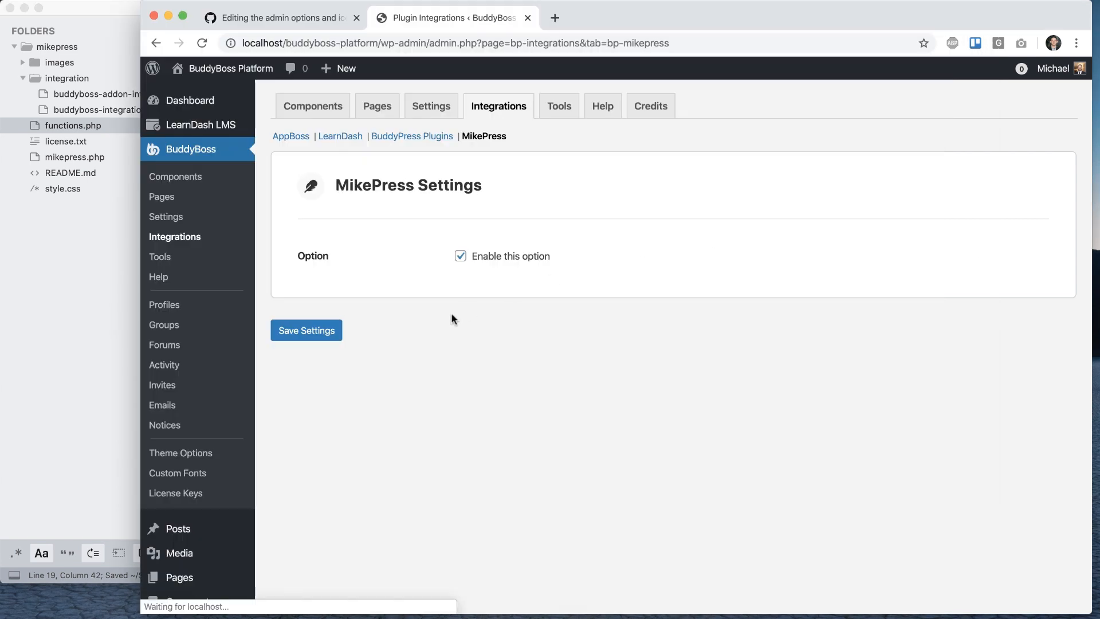
pyautogui.click(461, 256)
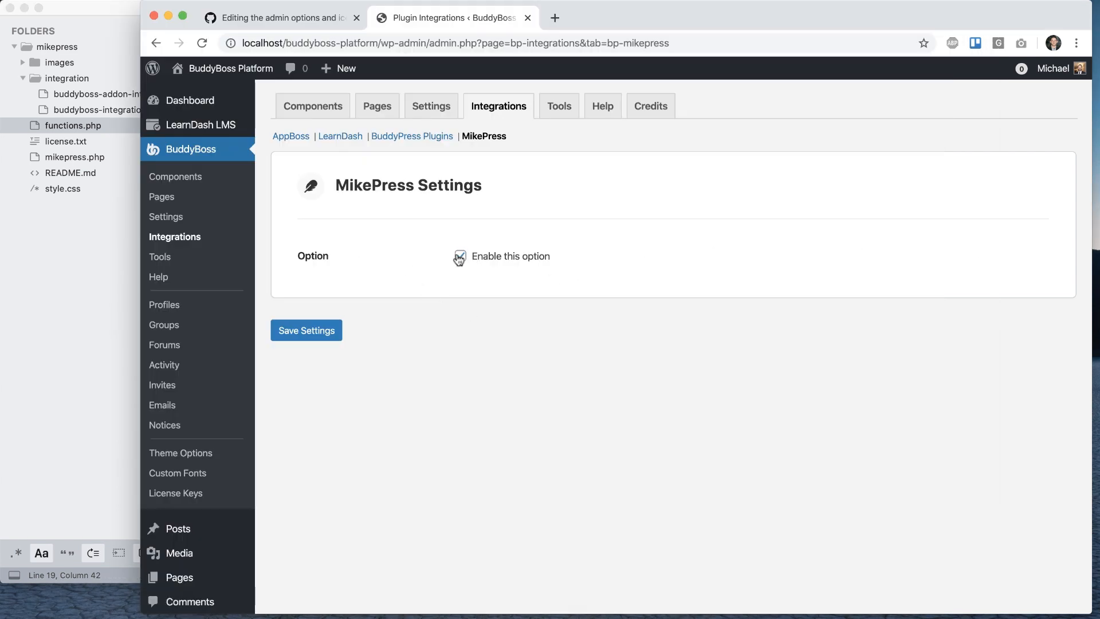
pyautogui.click(460, 255)
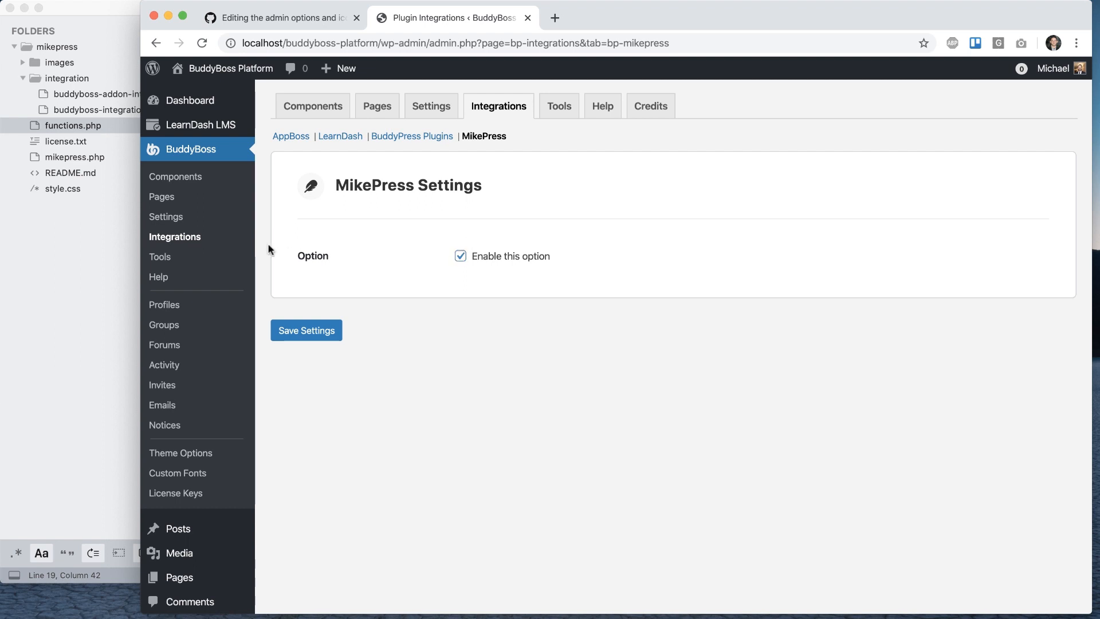
pyautogui.moveTo(374, 264)
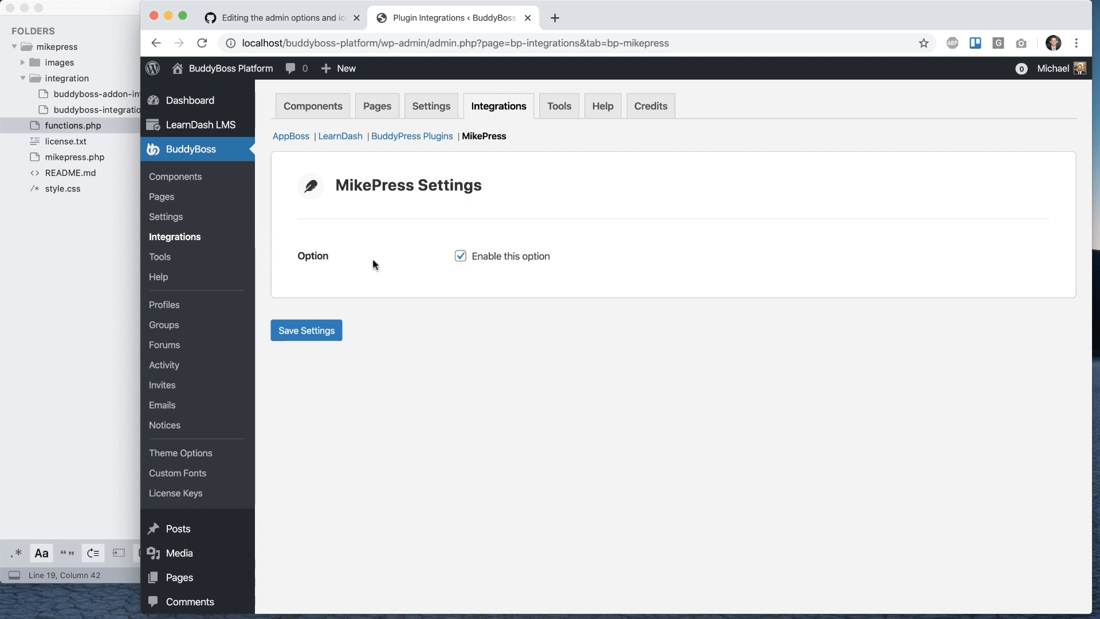
pyautogui.moveTo(383, 234)
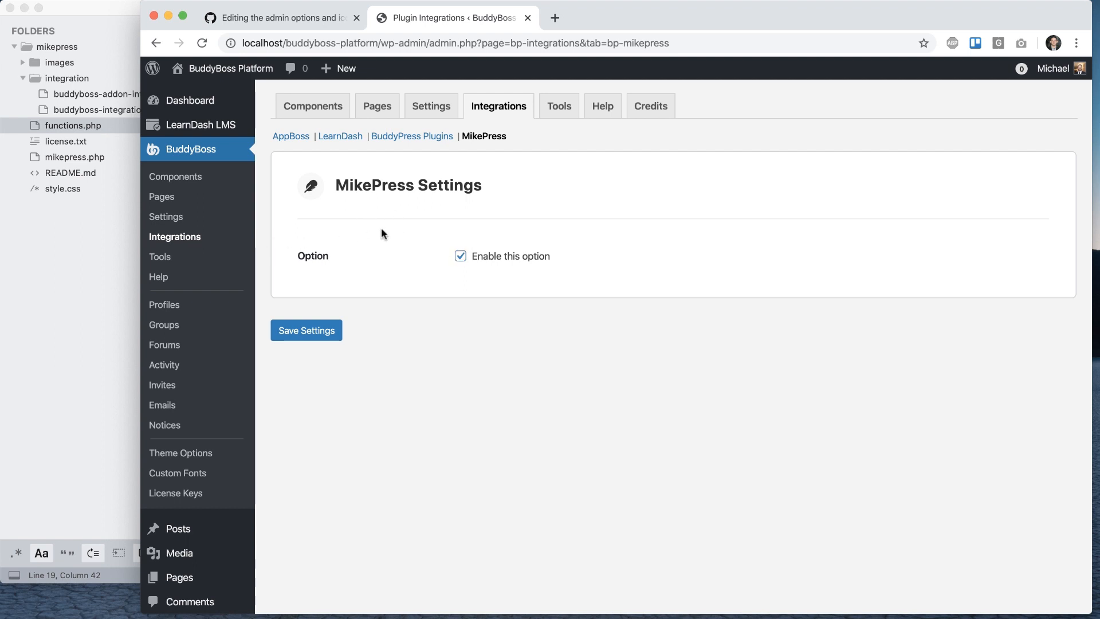
pyautogui.moveTo(391, 453)
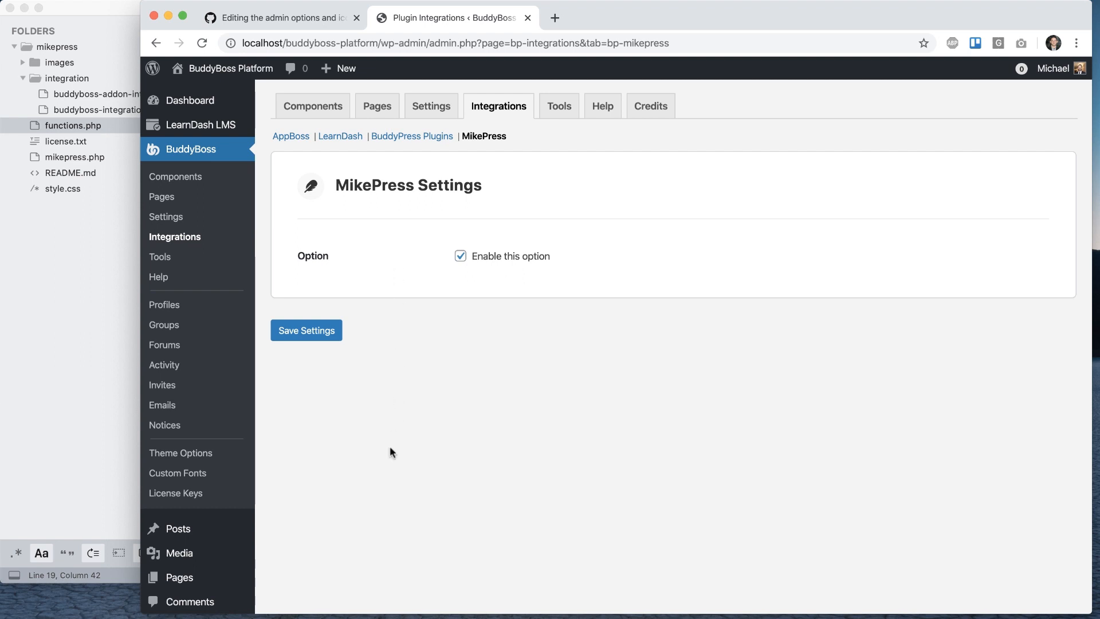
pyautogui.moveTo(324, 186)
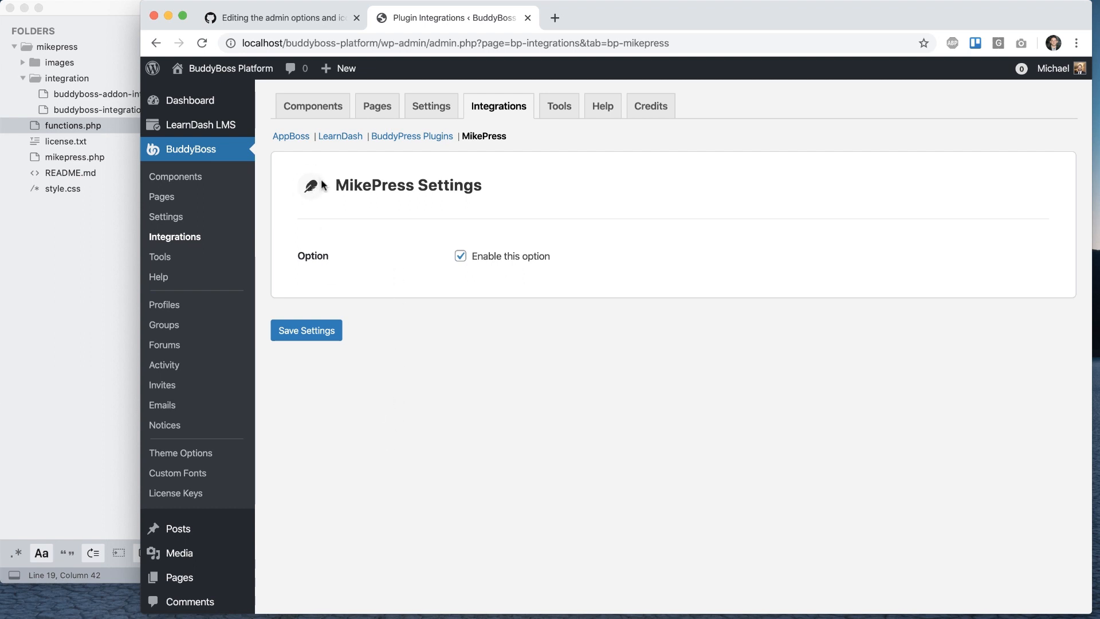
pyautogui.moveTo(377, 98)
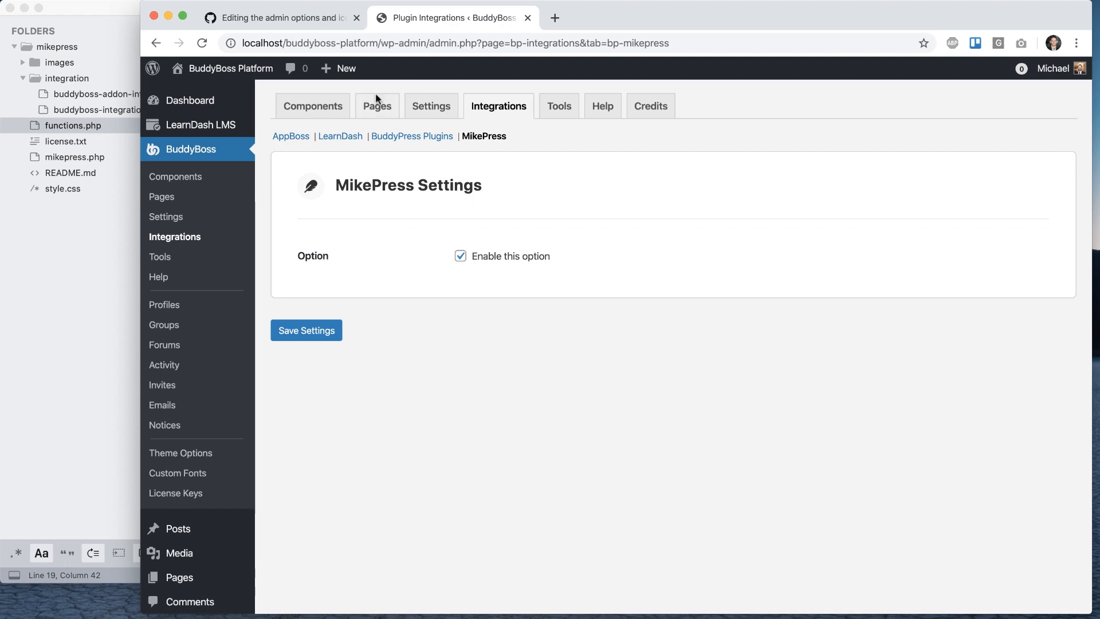
# Locate the Add-on Settings metabox under BuddyBoss > Settings > General.
pyautogui.click(281, 17)
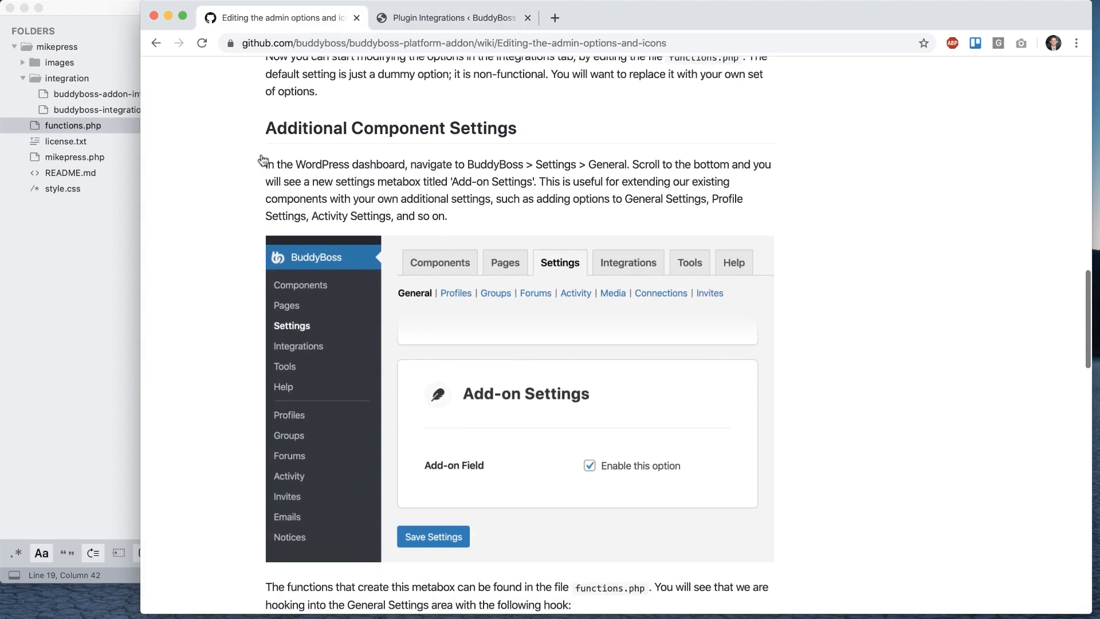
pyautogui.scroll(-3)
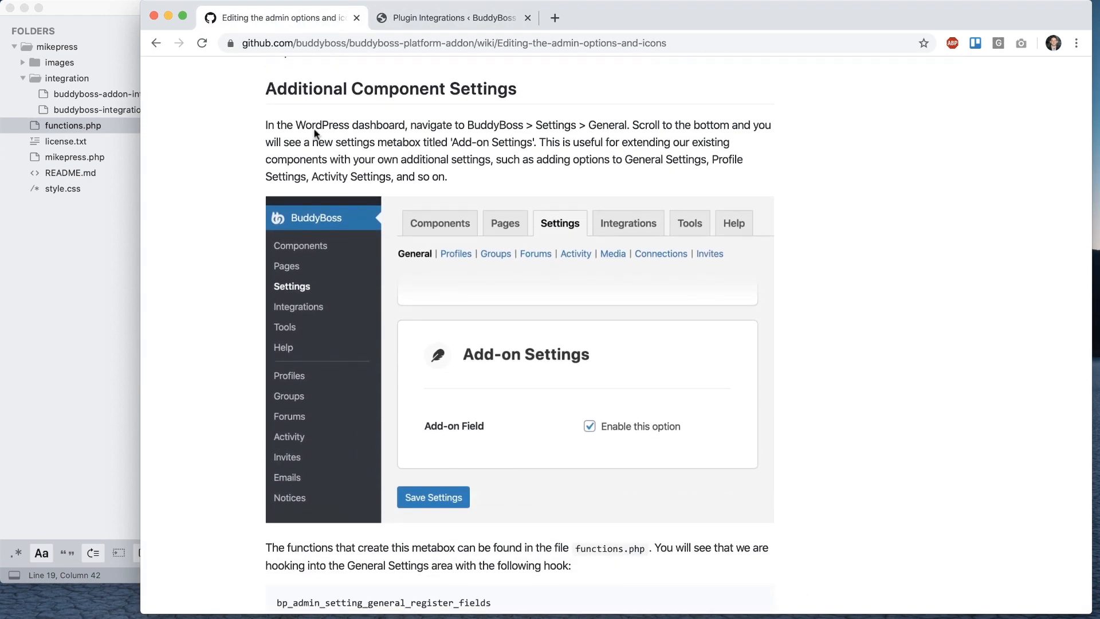
pyautogui.click(453, 17)
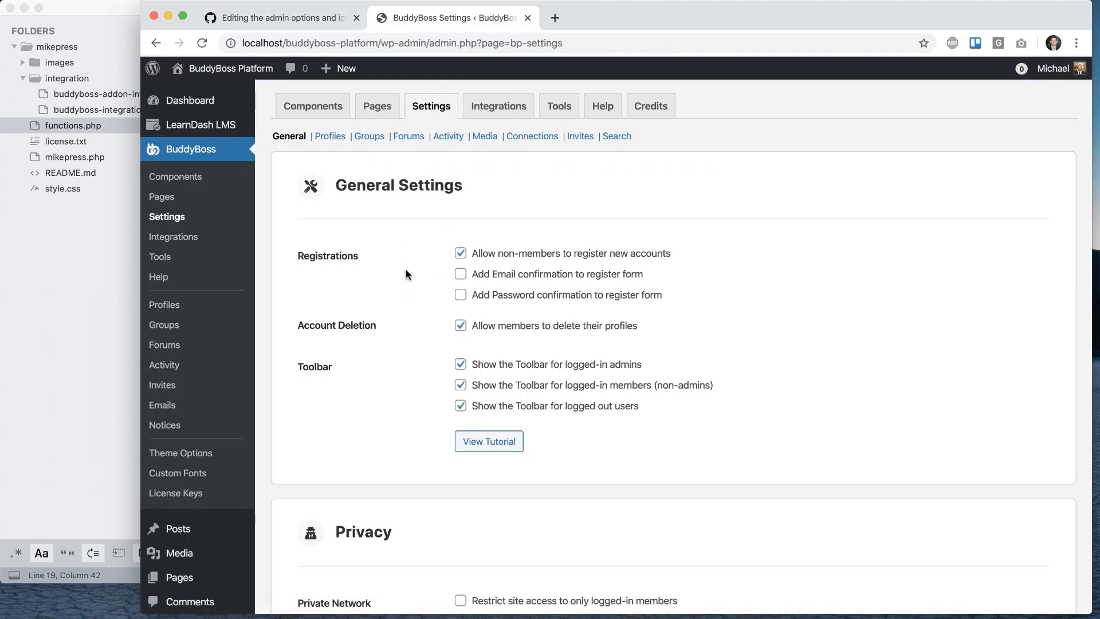
pyautogui.scroll(-3)
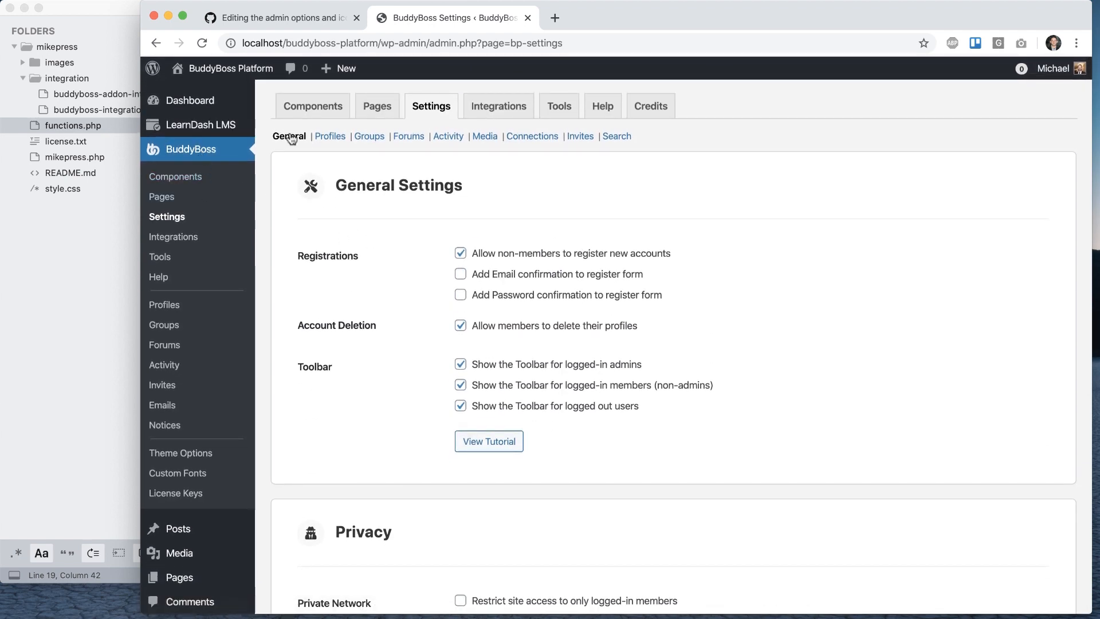
pyautogui.scroll(-3)
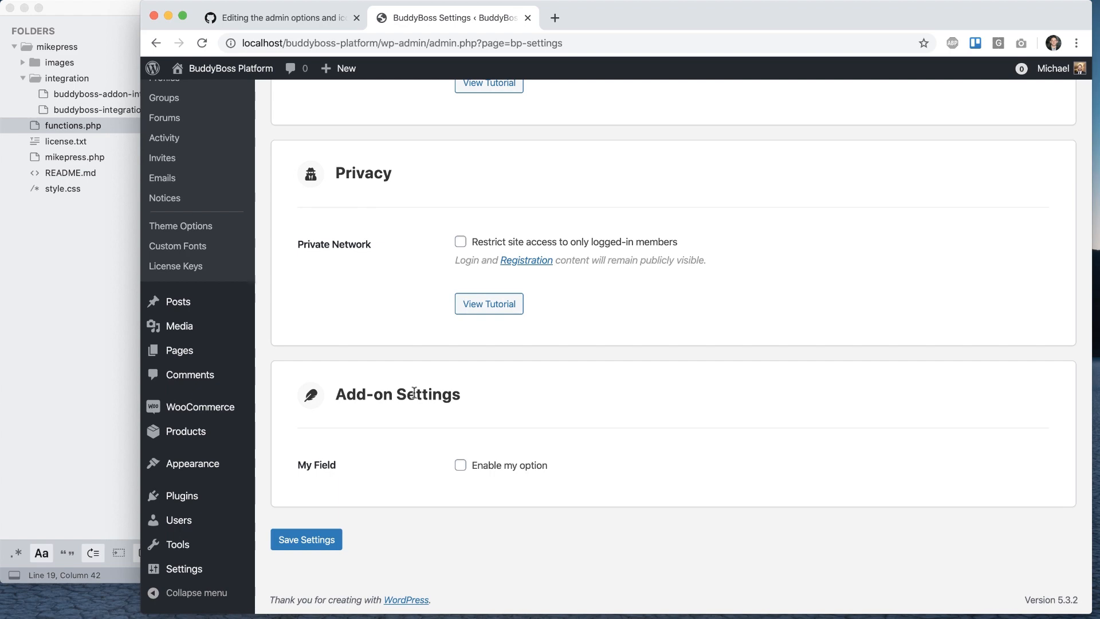
pyautogui.scroll(3)
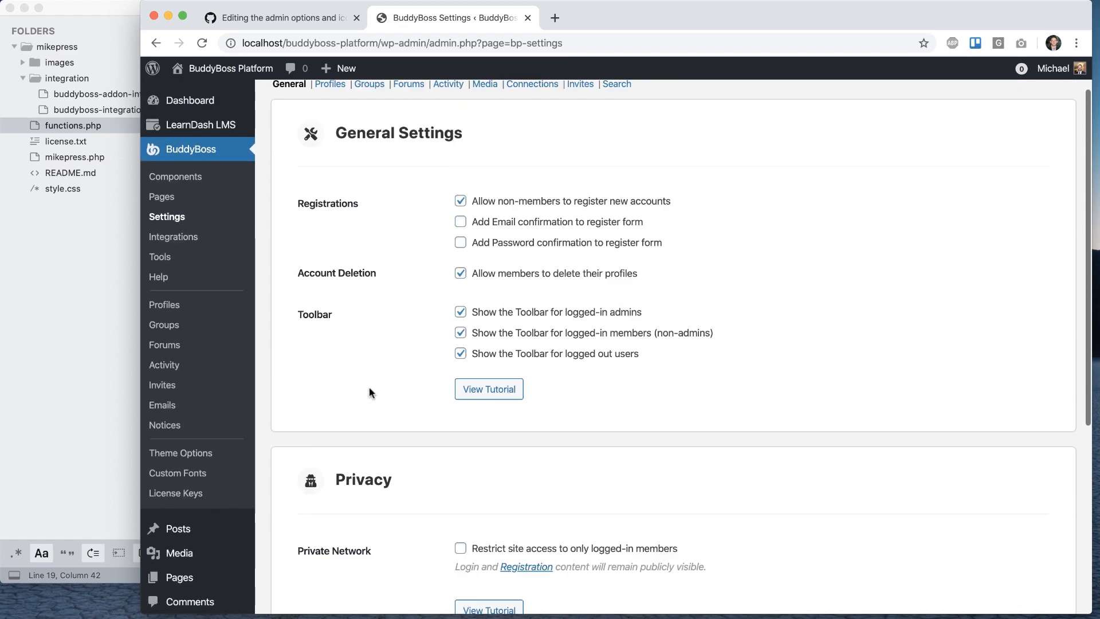
# Compare the metabox with the wiki's Add-on Settings example, ending on the wiki section.
pyautogui.click(281, 18)
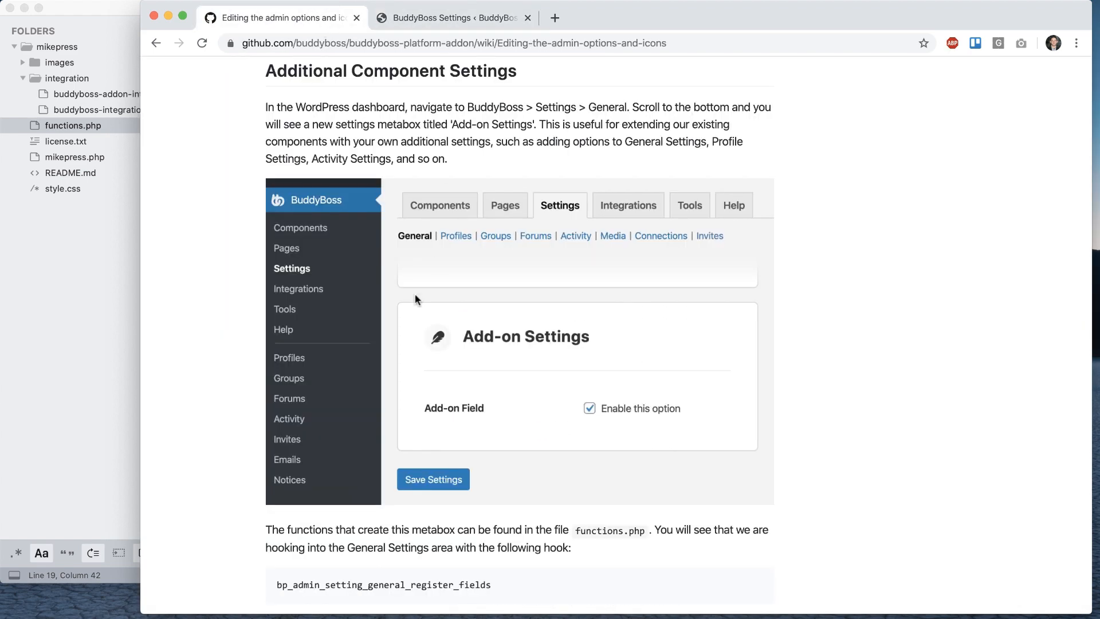
pyautogui.click(449, 18)
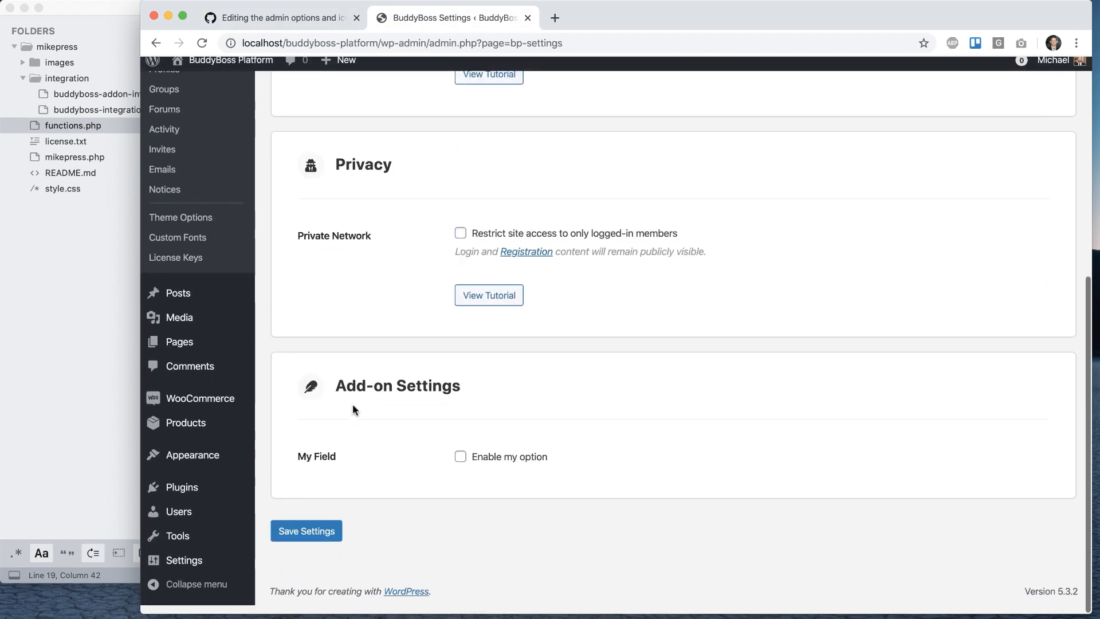
pyautogui.scroll(3)
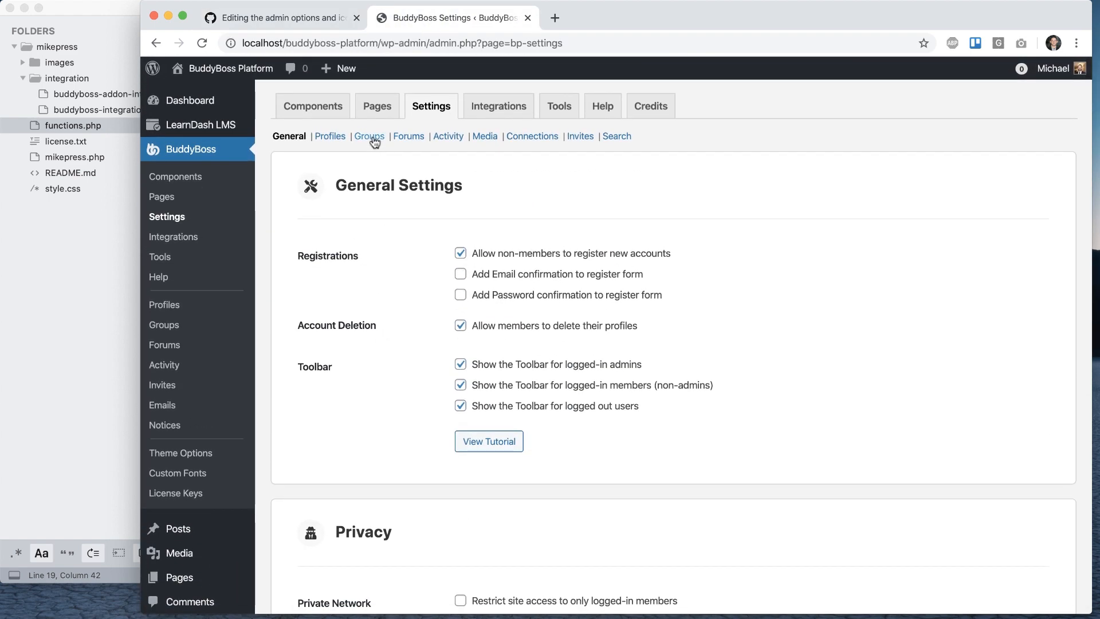
pyautogui.click(281, 18)
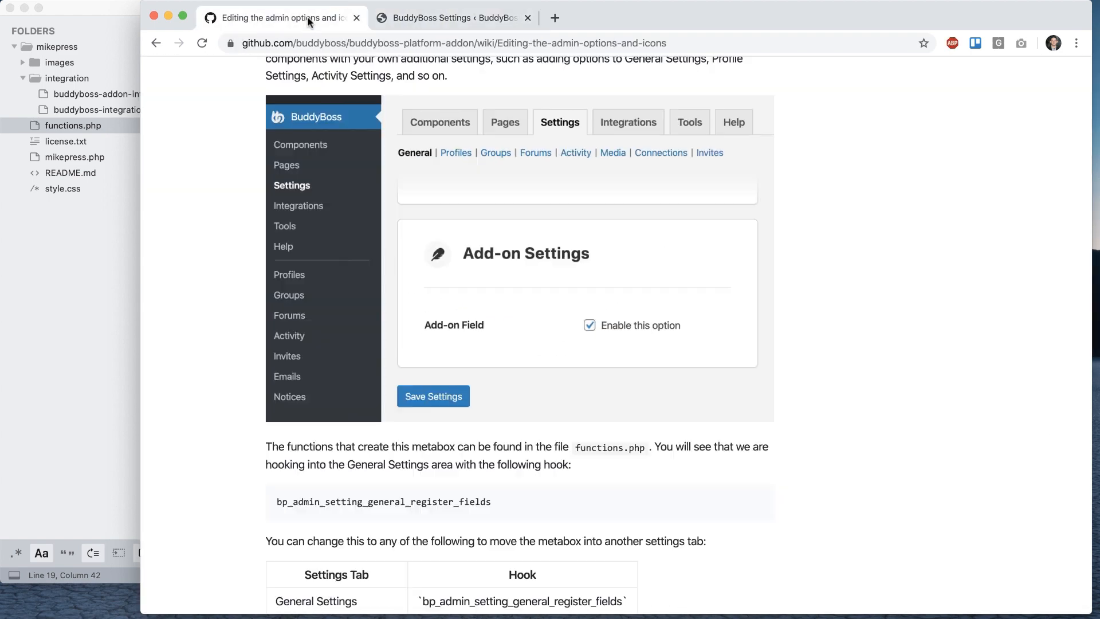
pyautogui.scroll(-3)
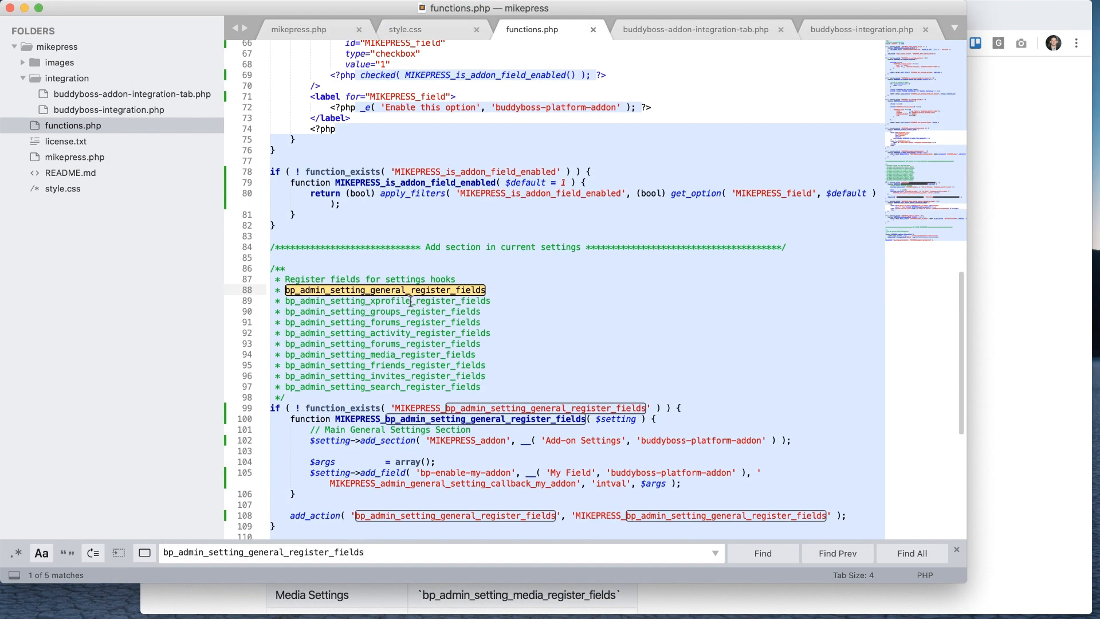
# Look up the alternative settings register hooks in the wiki's hook table.
pyautogui.click(911, 553)
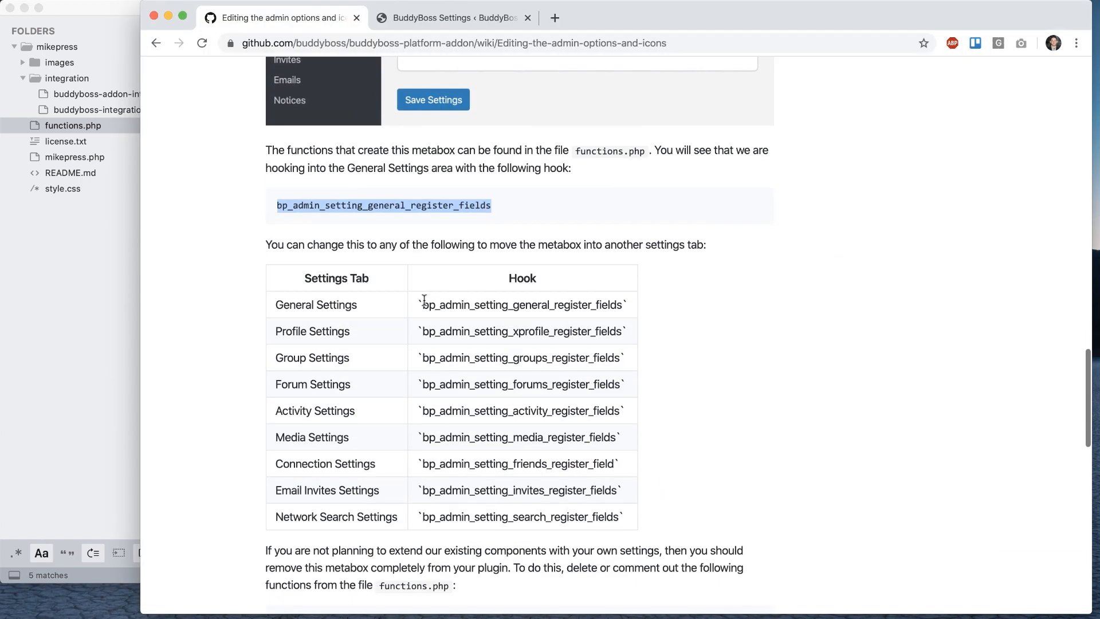
pyautogui.scroll(-3)
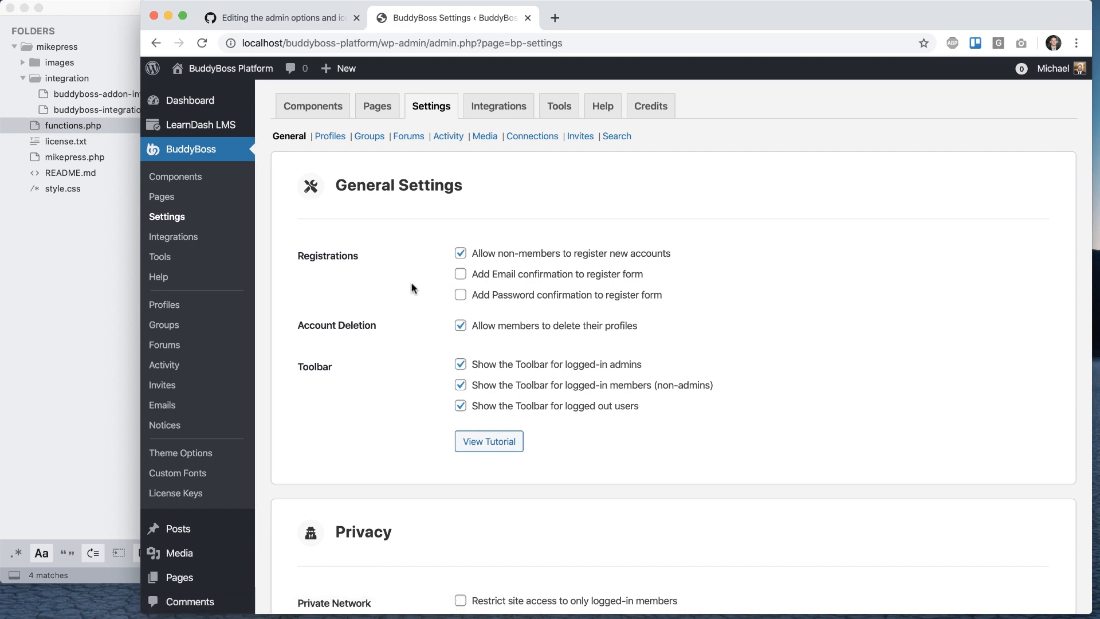
# View the Add-on Settings box with My Field at the bottom of the Groups settings page.
pyautogui.click(369, 136)
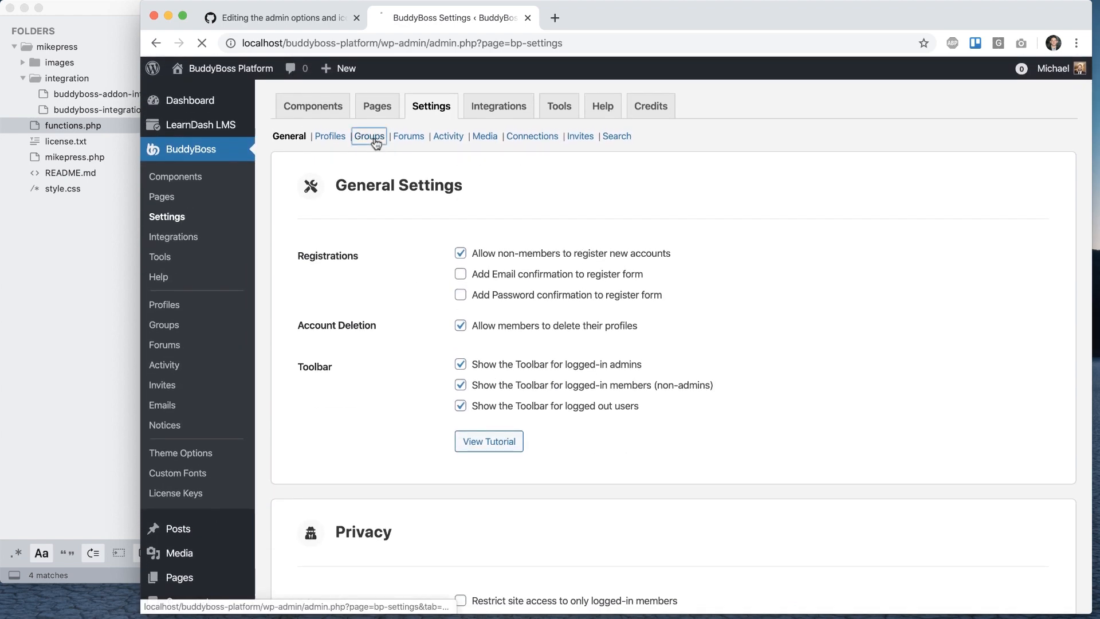
pyautogui.click(368, 137)
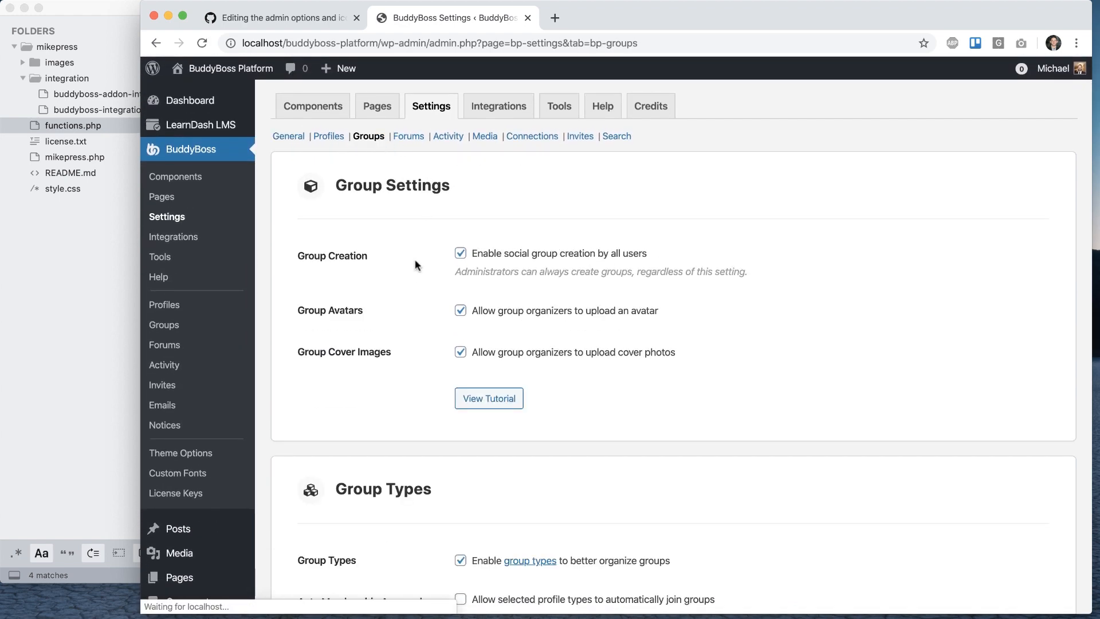
pyautogui.scroll(-3)
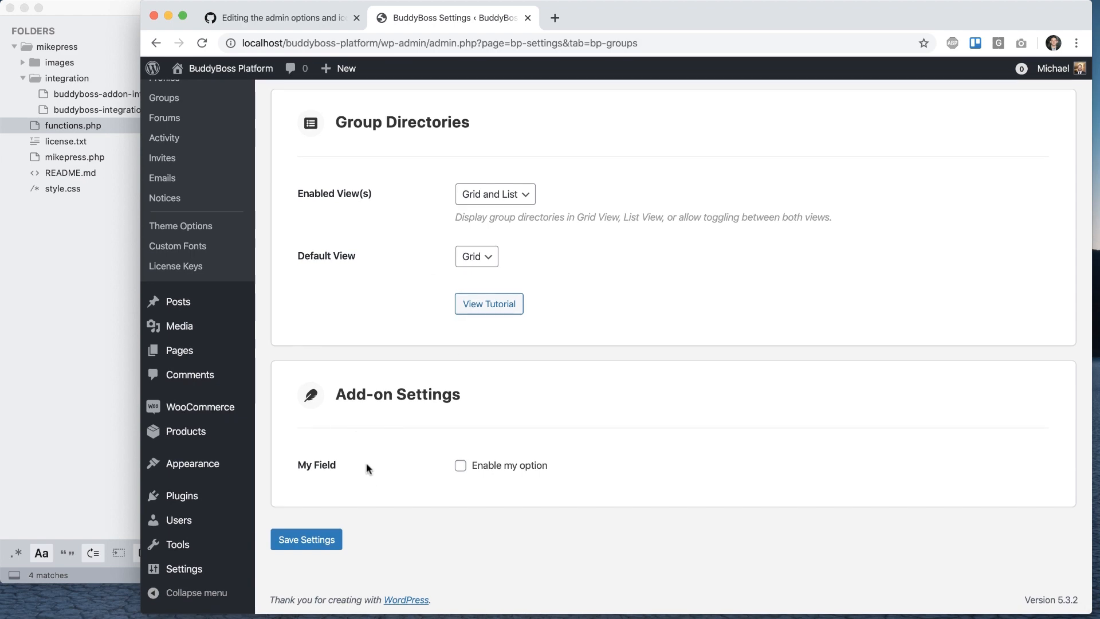
pyautogui.doubleClick(398, 394)
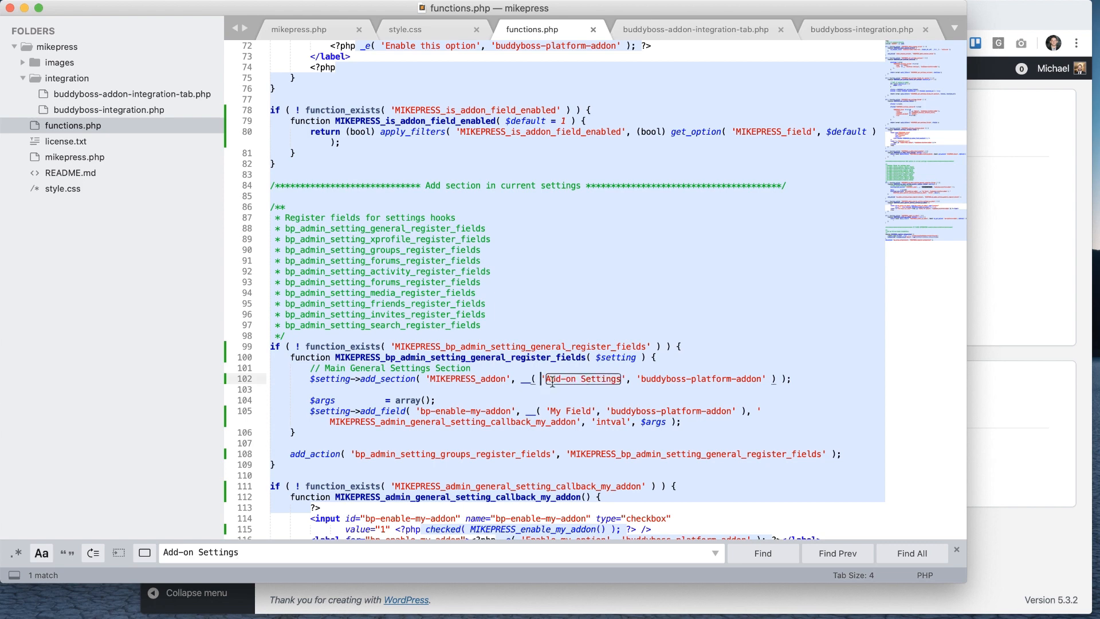
# Find the Add-on Settings section code in functions.php and review the wiki hooks table.
pyautogui.write('M')
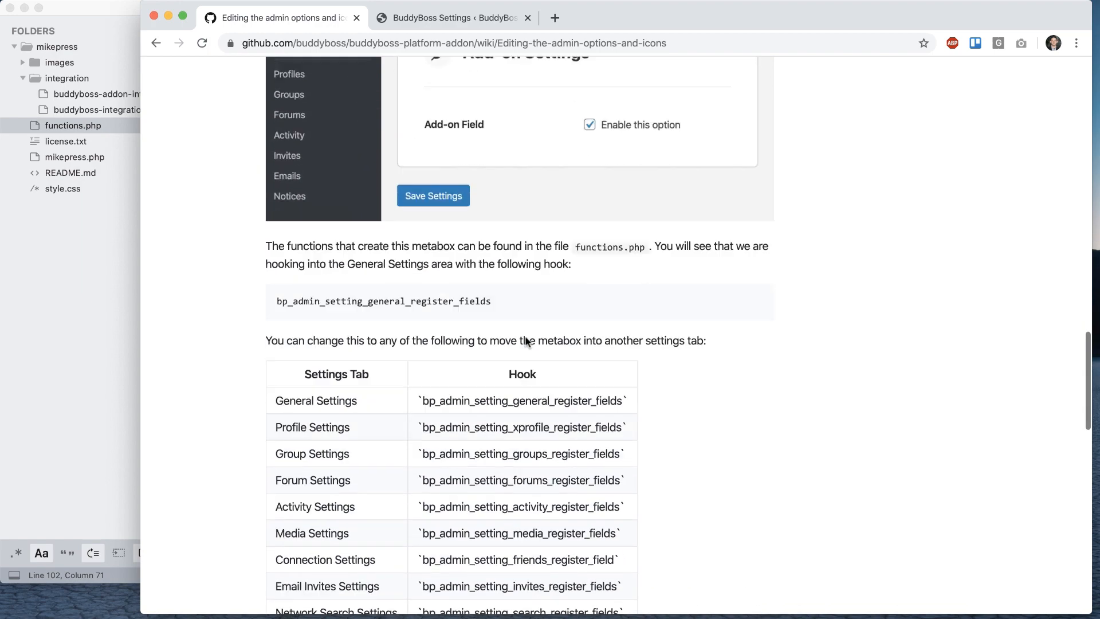
pyautogui.scroll(-3)
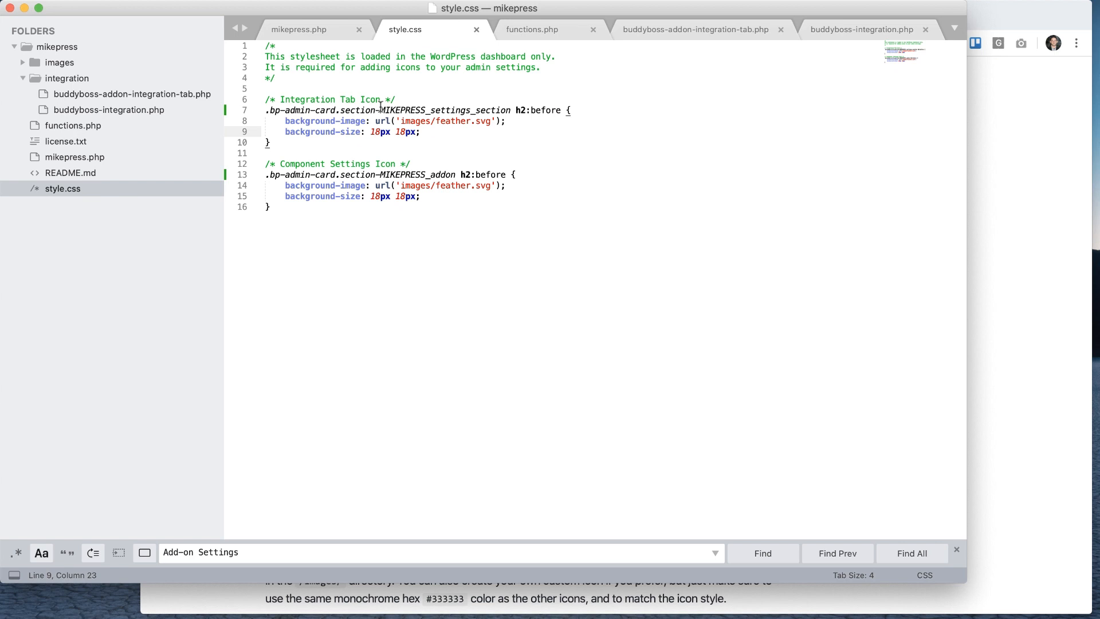
# Change the Integration Tab Icon background-image from feather to tools in style.css.
pyautogui.doubleClick(403, 110)
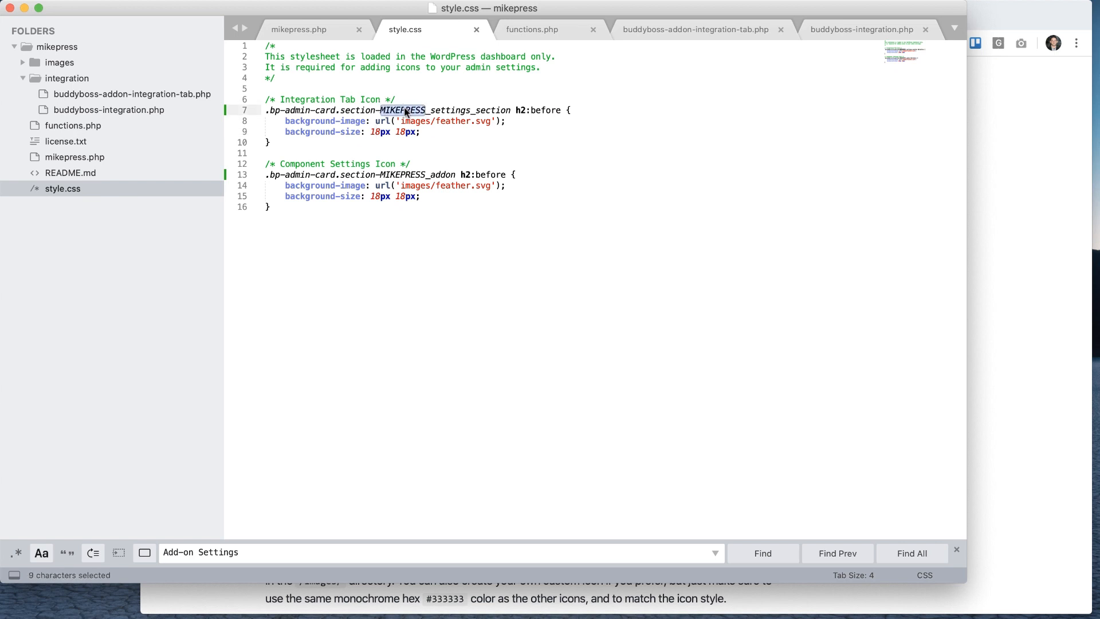
pyautogui.click(455, 174)
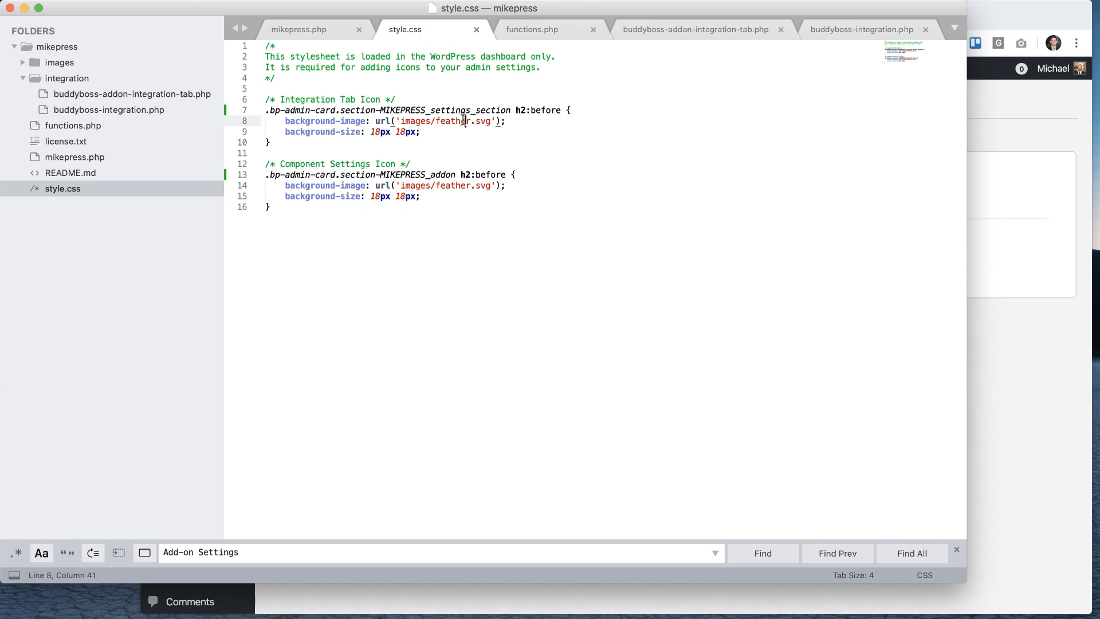
pyautogui.write('tools')
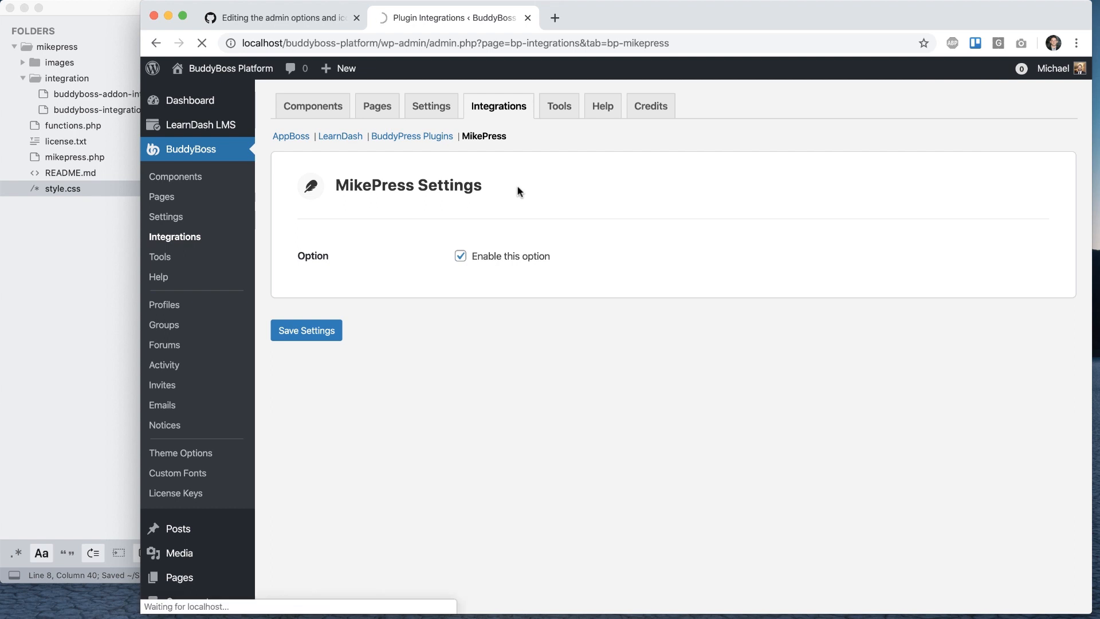
pyautogui.moveTo(384, 243)
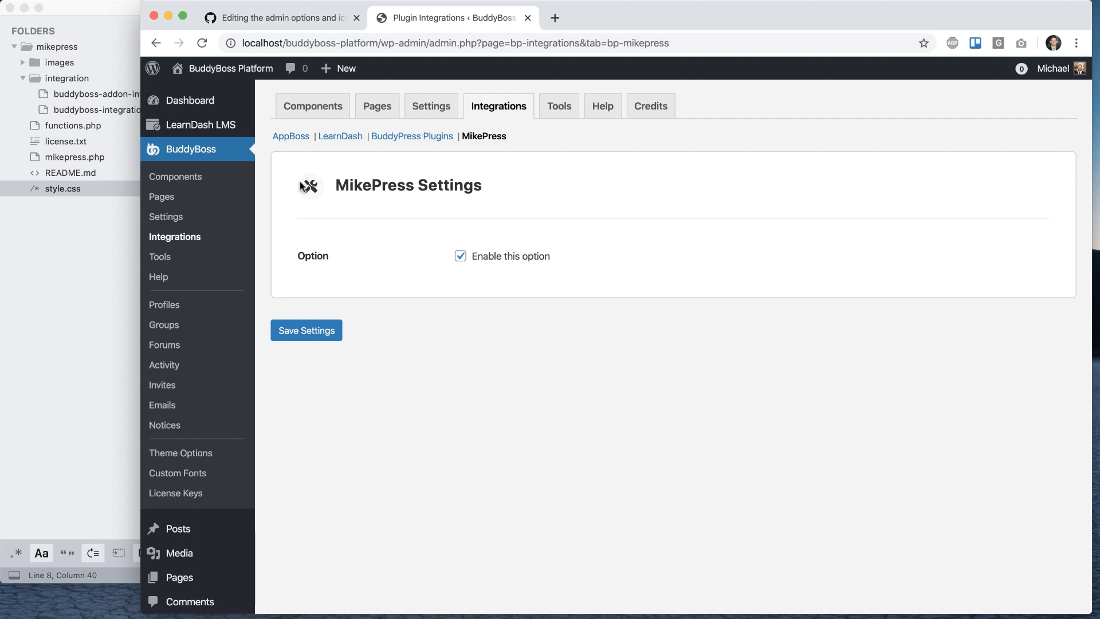
# Download the Font Awesome Free for the Web package from the wiki's link.
pyautogui.click(280, 17)
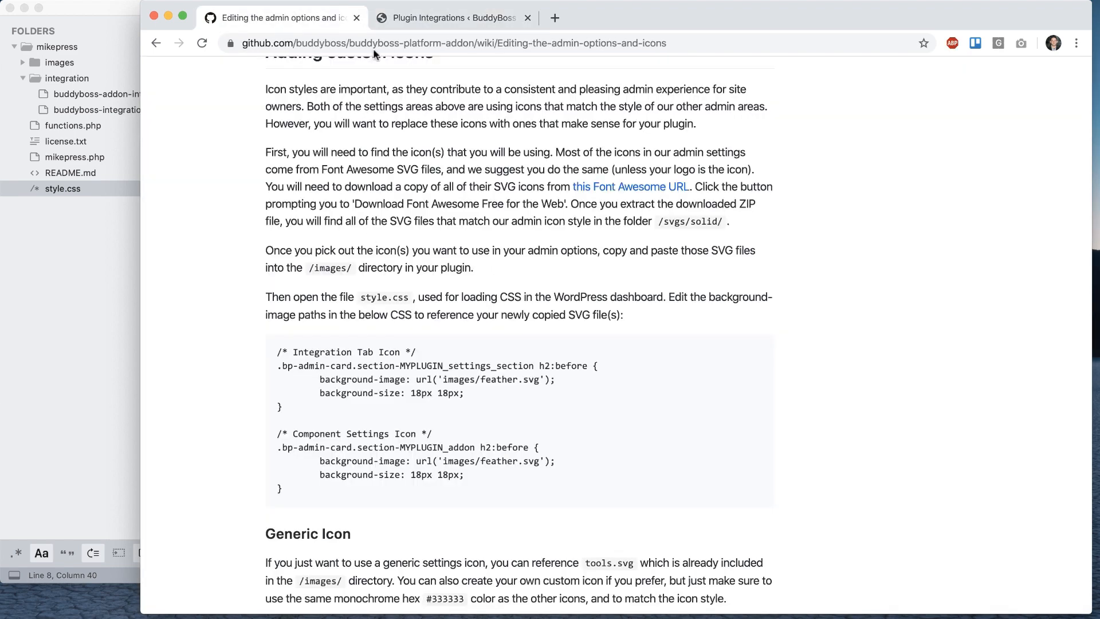
pyautogui.moveTo(629, 187)
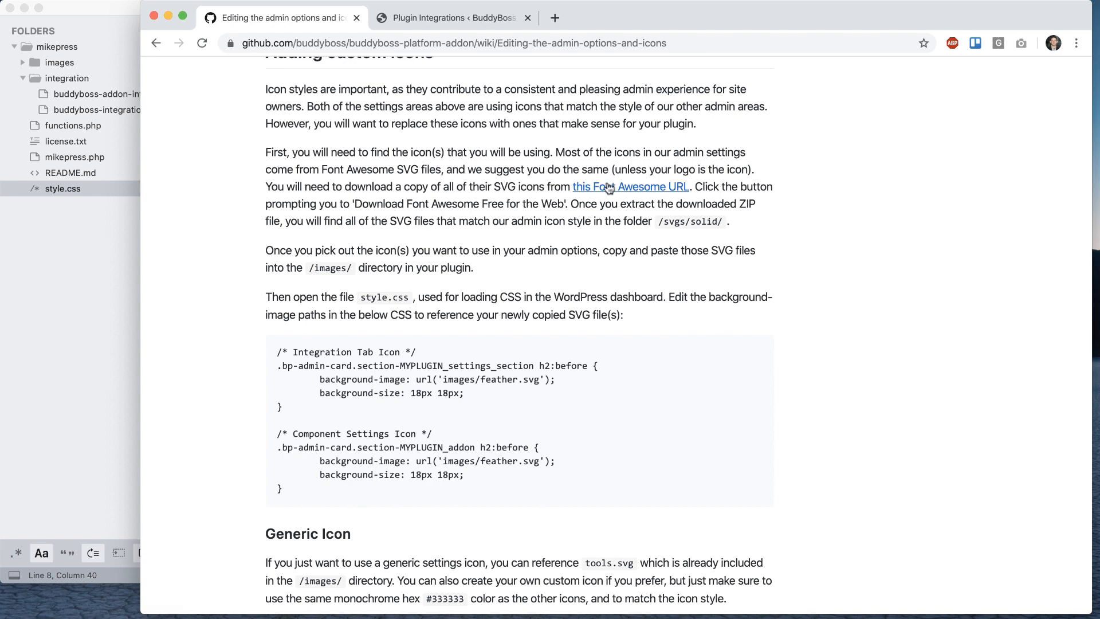
pyautogui.click(629, 187)
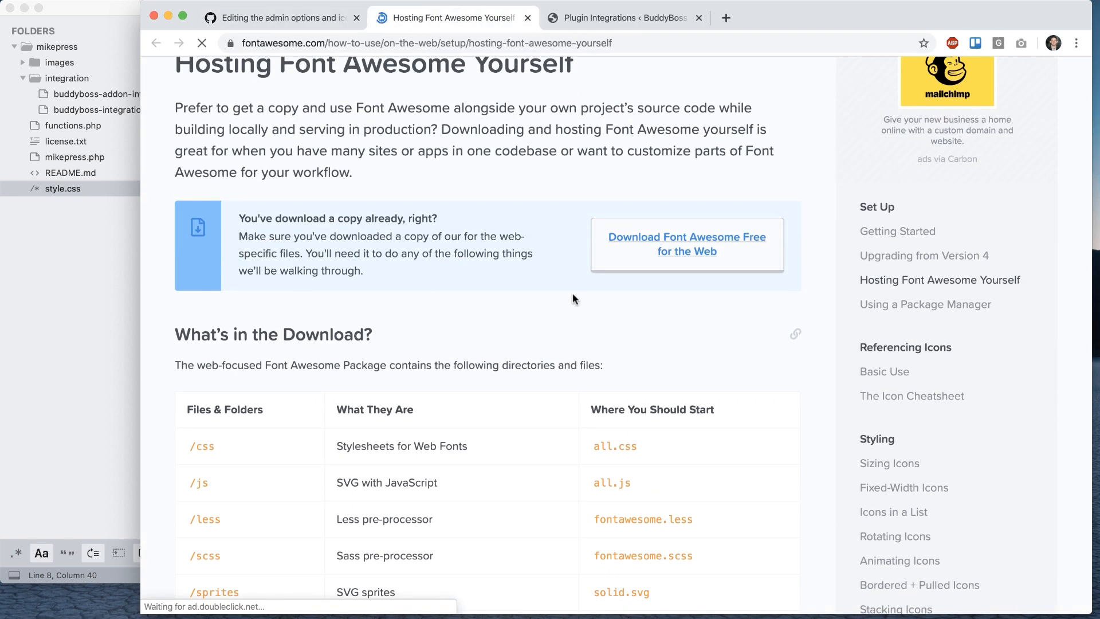
pyautogui.moveTo(687, 244)
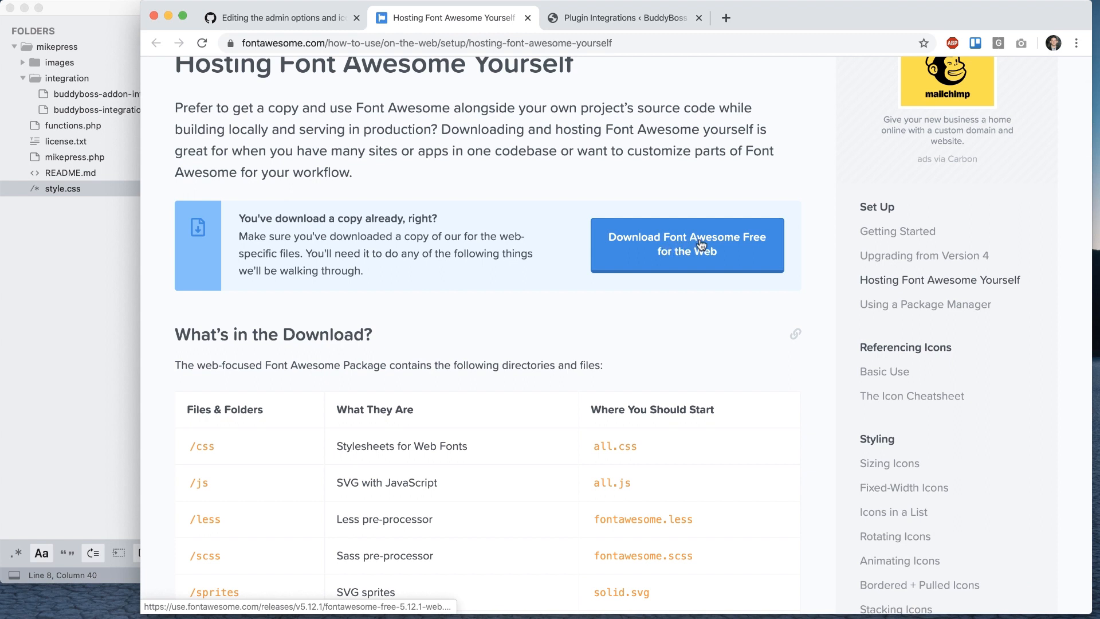
pyautogui.click(686, 245)
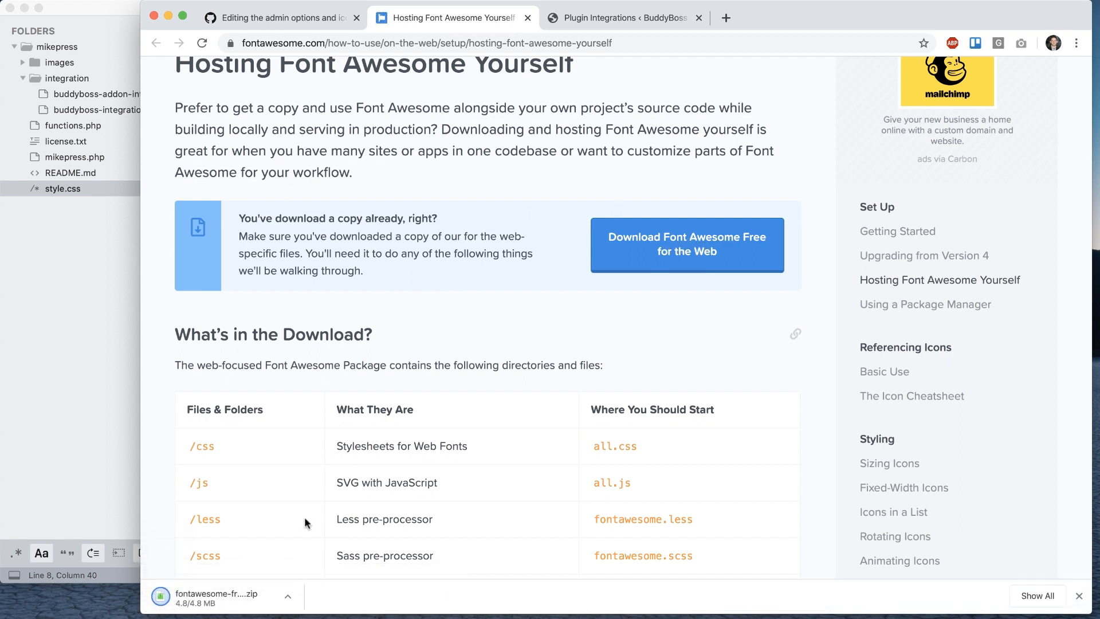
# Browse the archive's svgs/solid folder and pick tools.svg for the plugin's images folder.
pyautogui.click(218, 595)
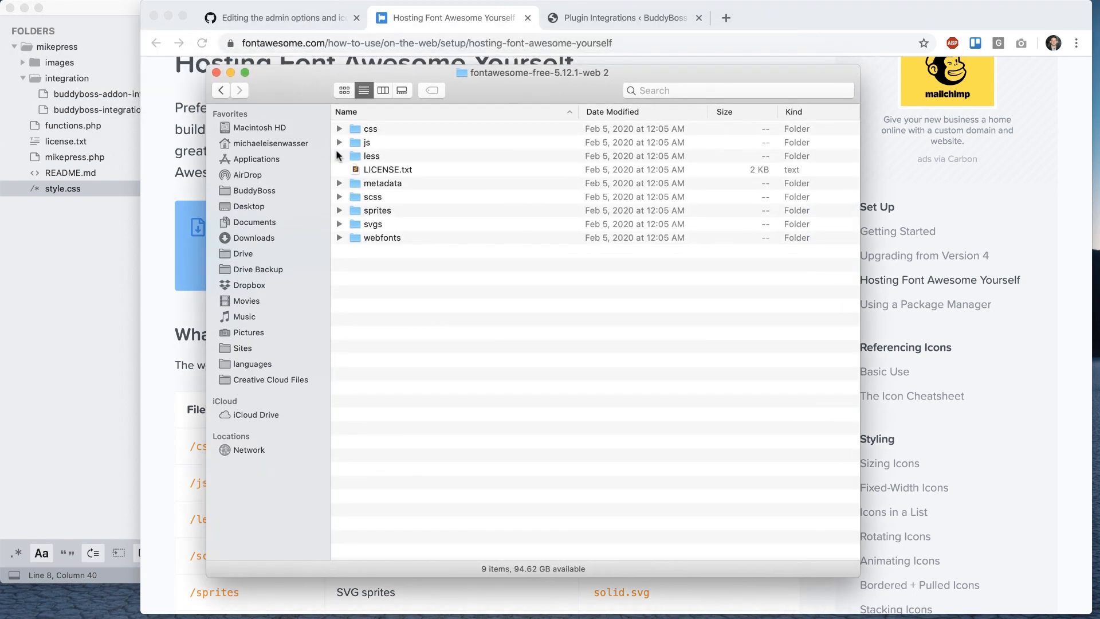
pyautogui.click(339, 223)
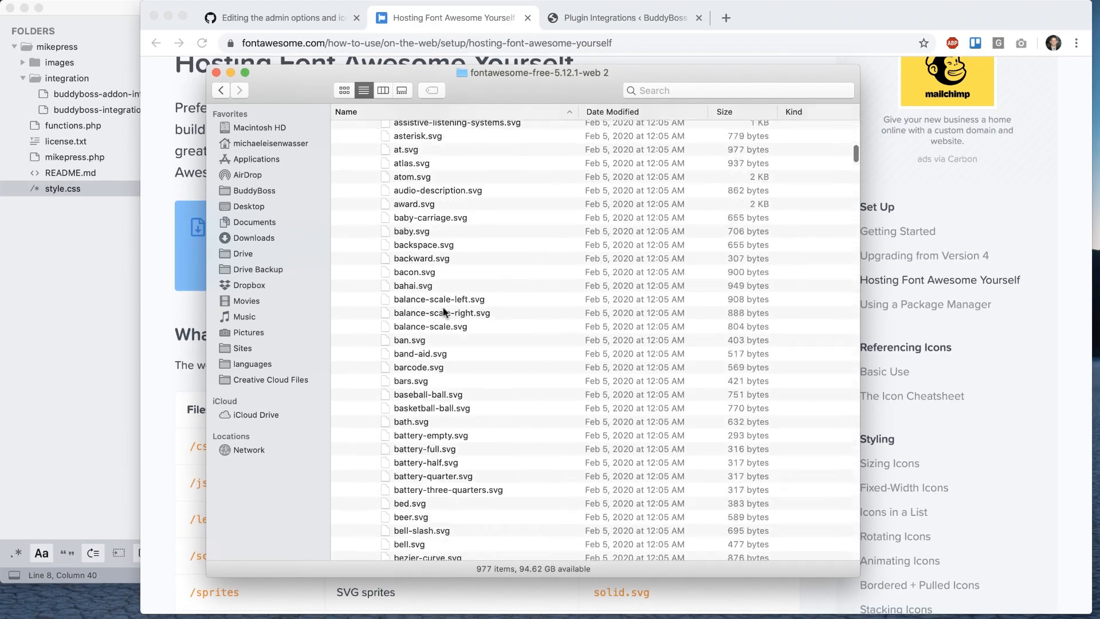
pyautogui.click(429, 205)
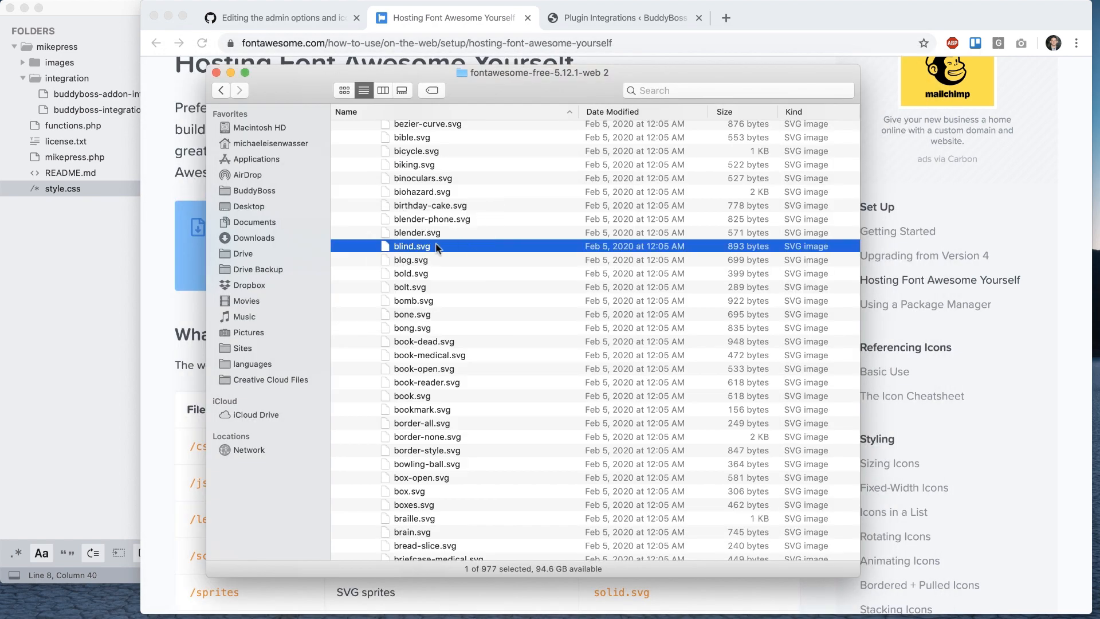
pyautogui.moveTo(105, 261)
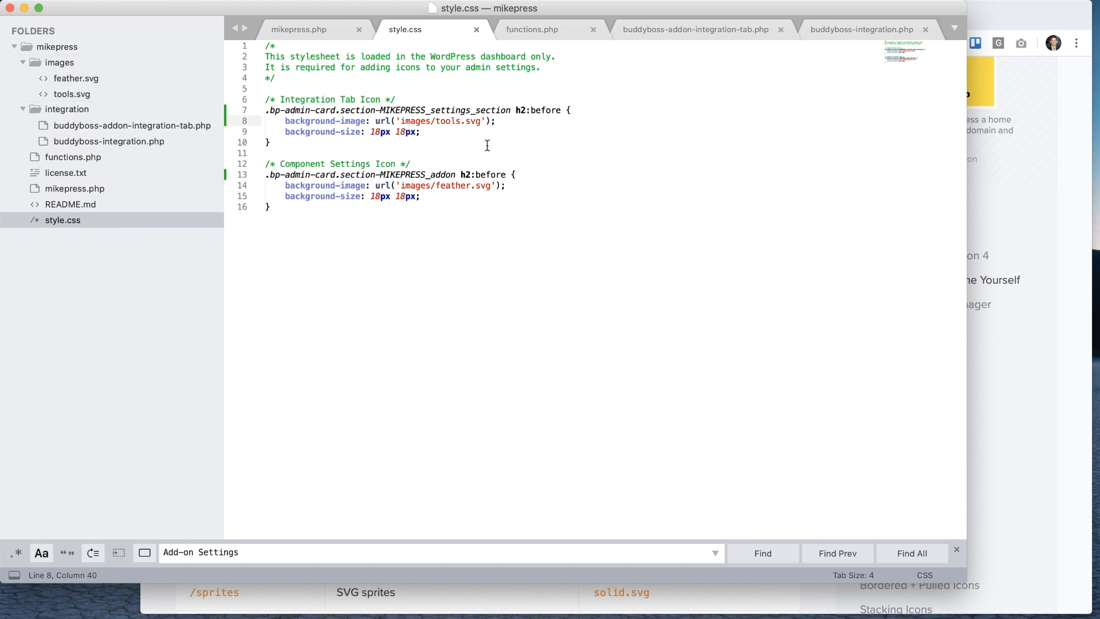
# Browse the AppBoss and LearnDash subtabs, then view MikePress Settings with its tools icon.
pyautogui.doubleClick(443, 120)
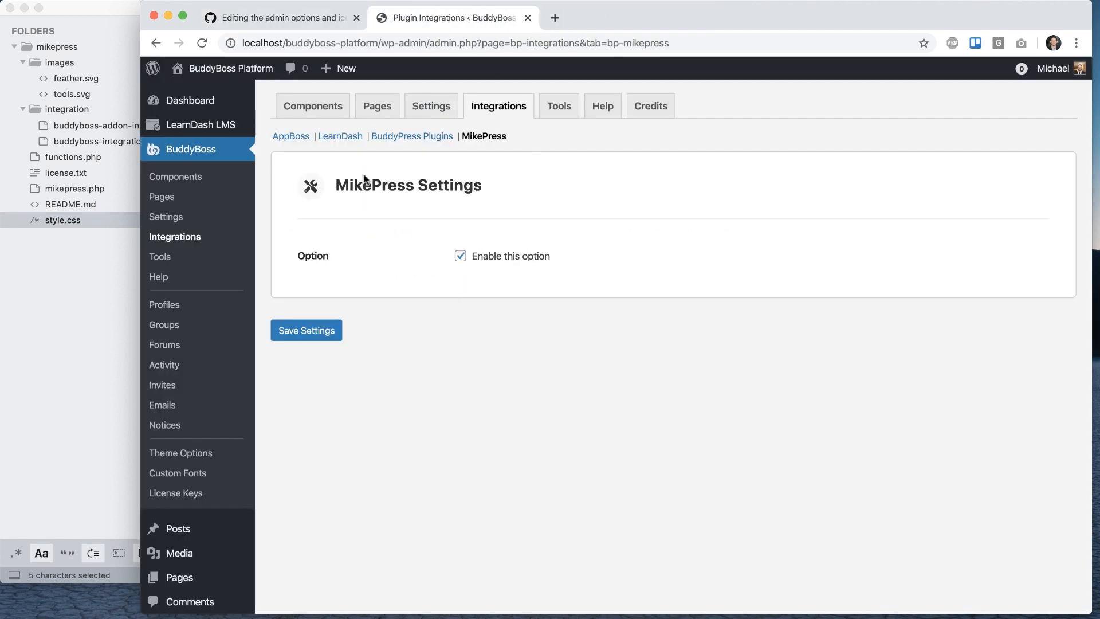
pyautogui.moveTo(340, 135)
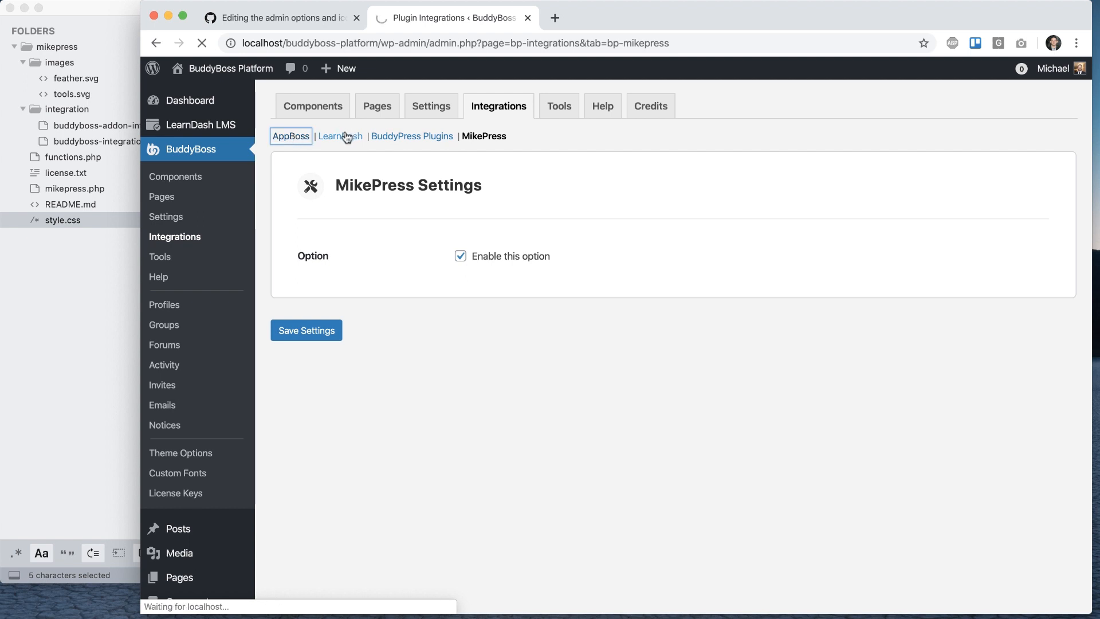
pyautogui.click(292, 135)
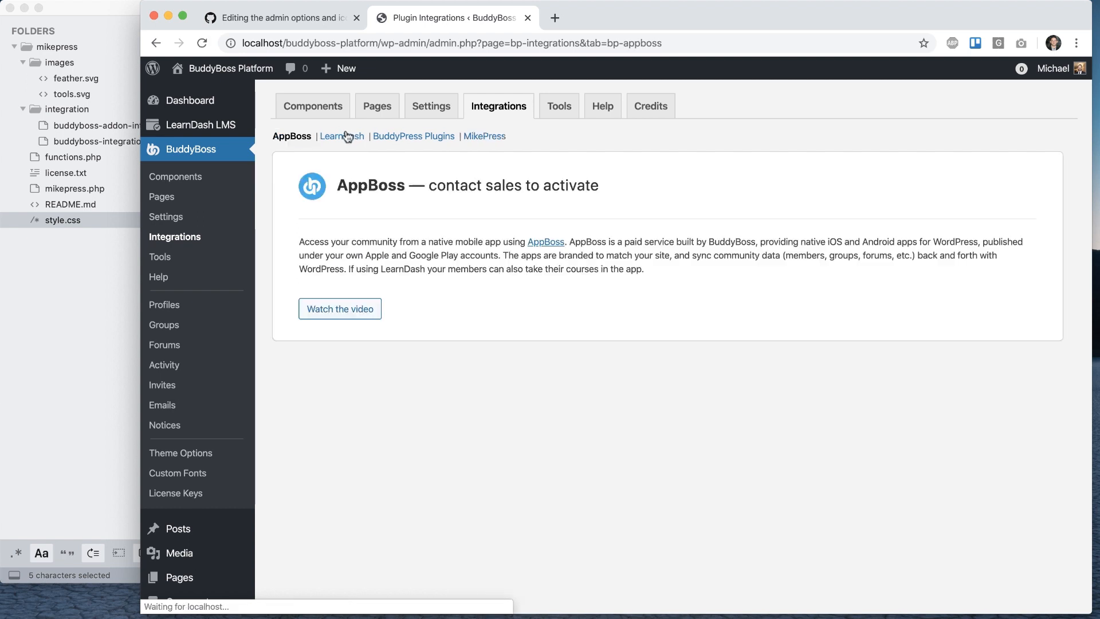
pyautogui.moveTo(314, 187)
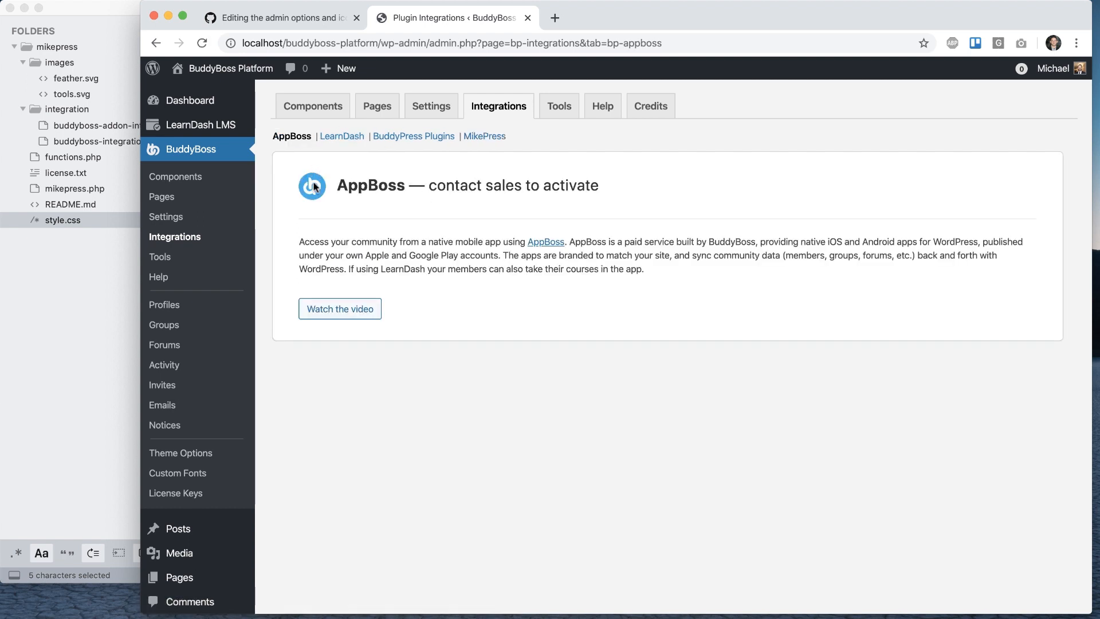
pyautogui.click(341, 136)
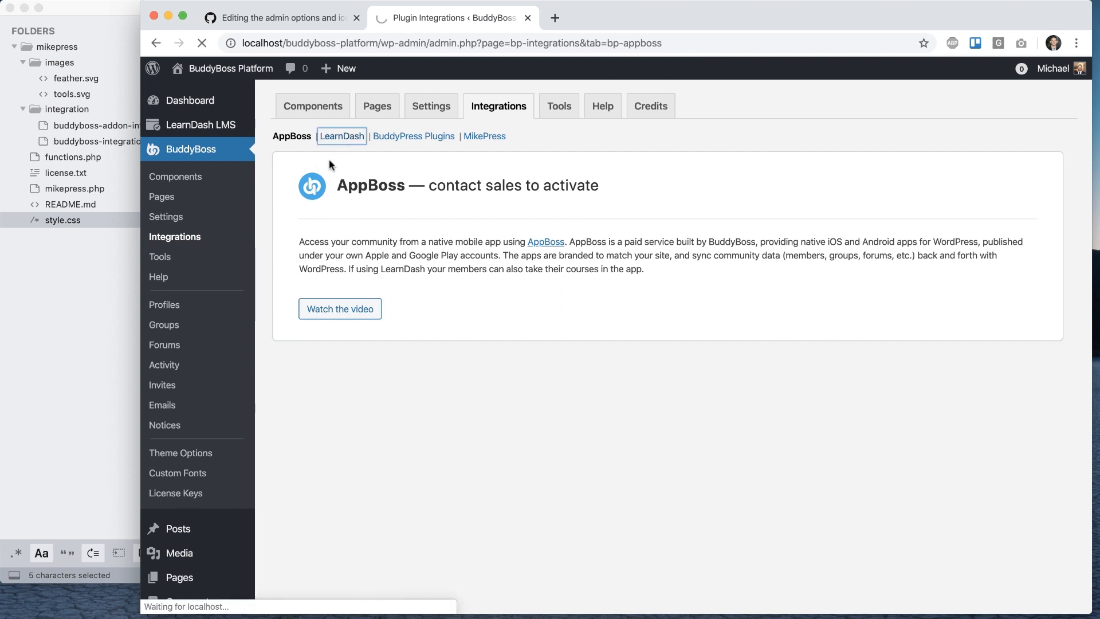
pyautogui.click(342, 137)
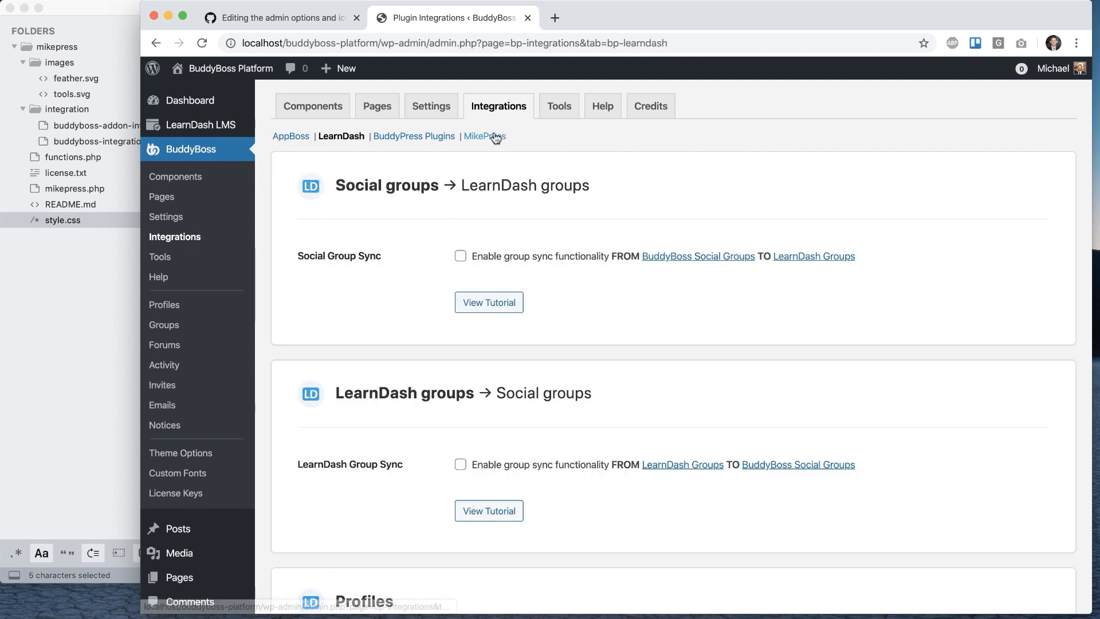
pyautogui.click(483, 137)
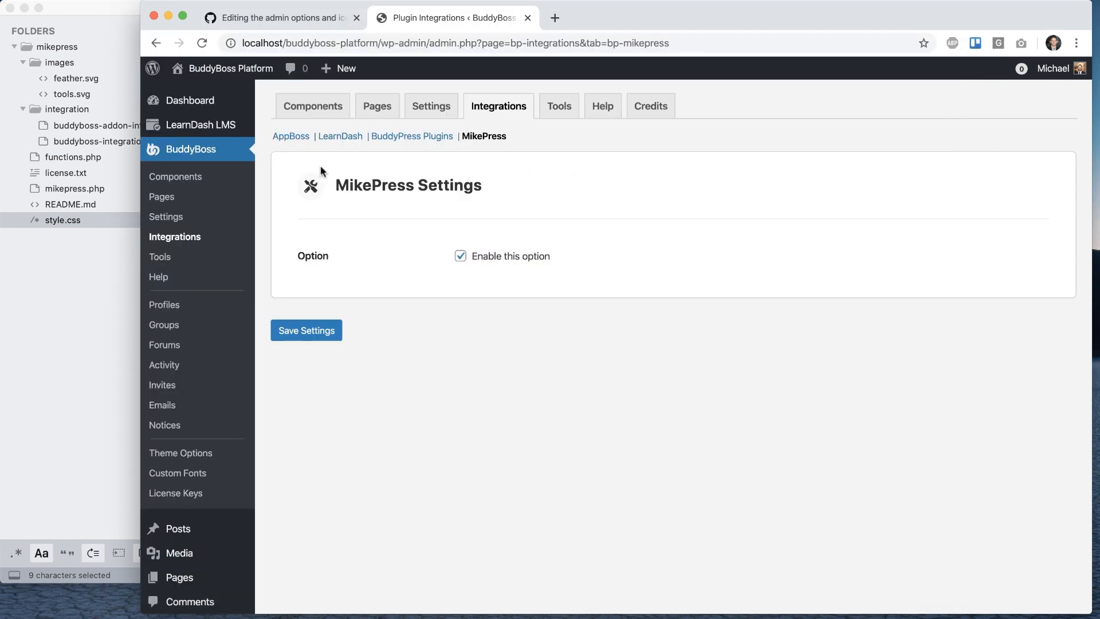
pyautogui.moveTo(316, 189)
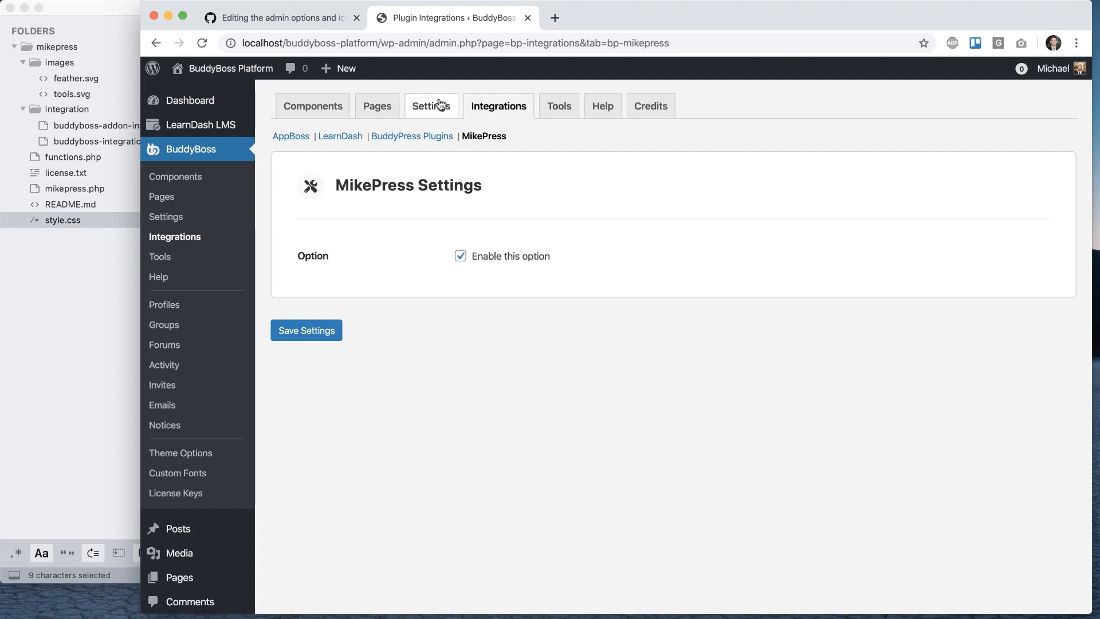
pyautogui.moveTo(301, 12)
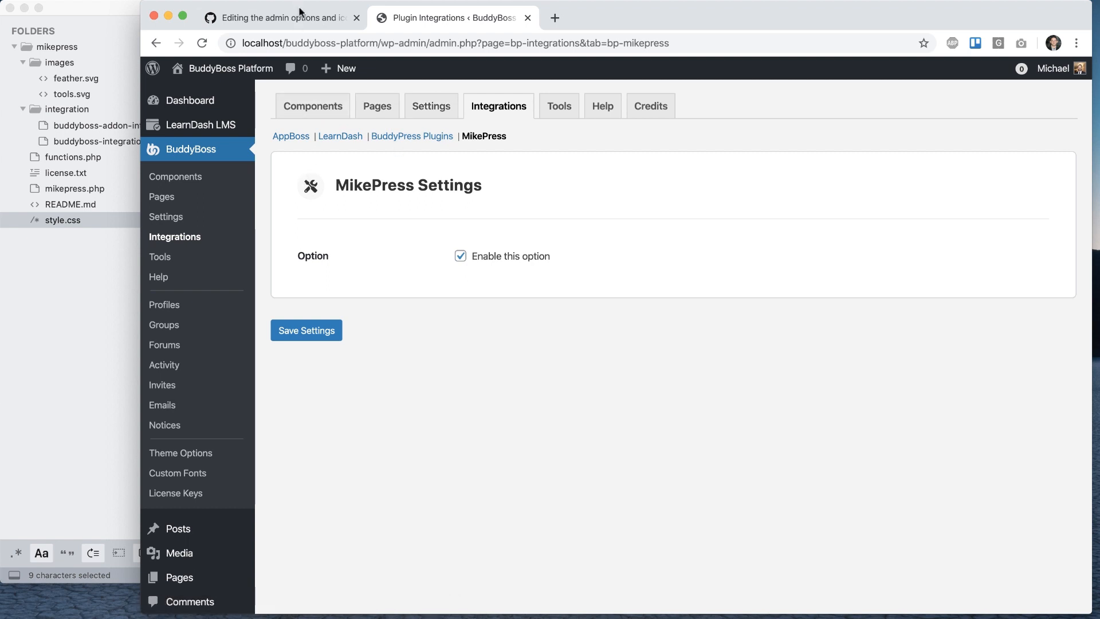
pyautogui.moveTo(55, 288)
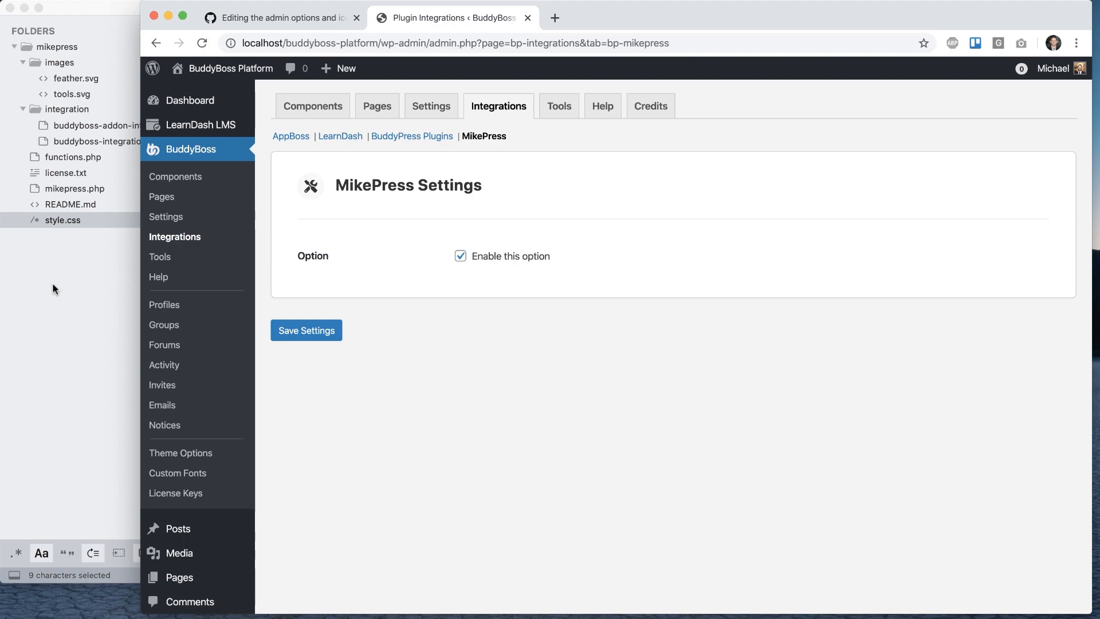
# Review the settings hook table in the wiki documentation.
pyautogui.click(280, 17)
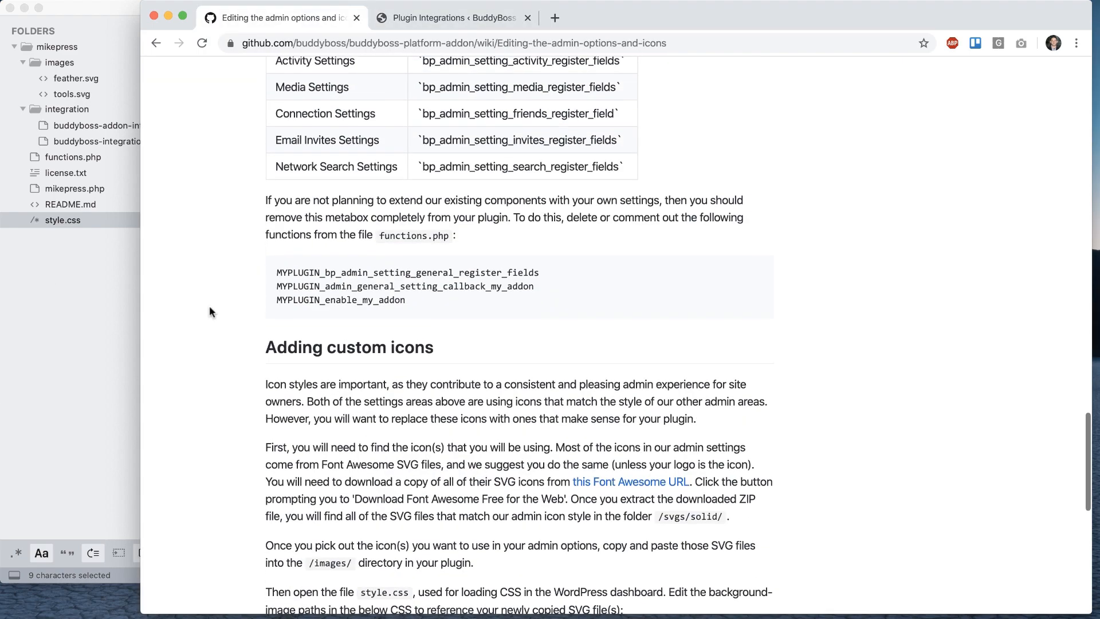
pyautogui.scroll(3)
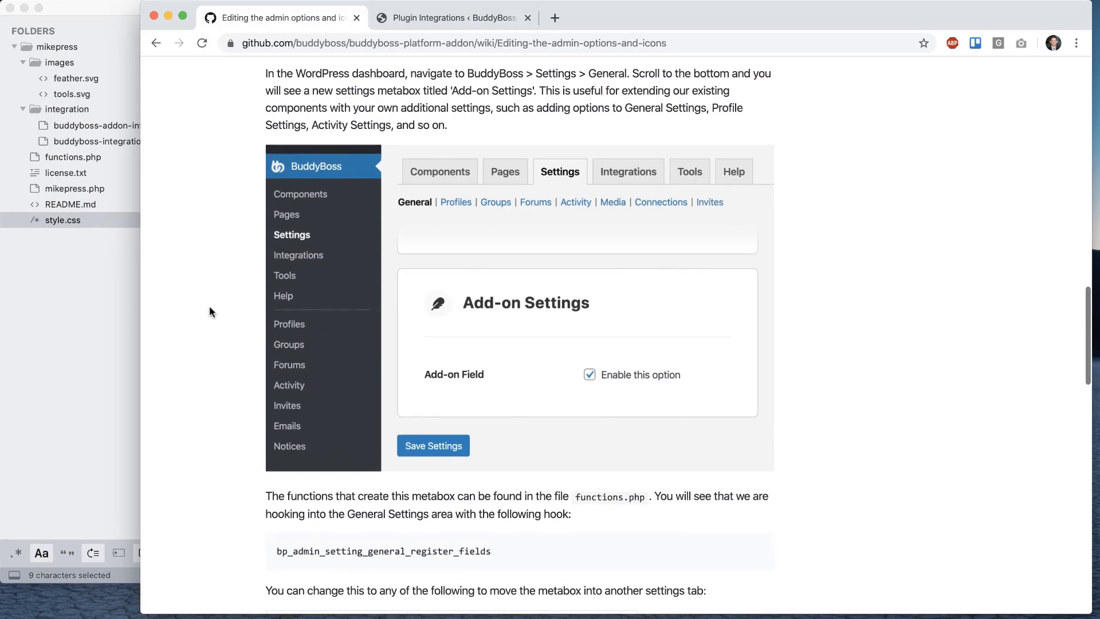
pyautogui.scroll(-3)
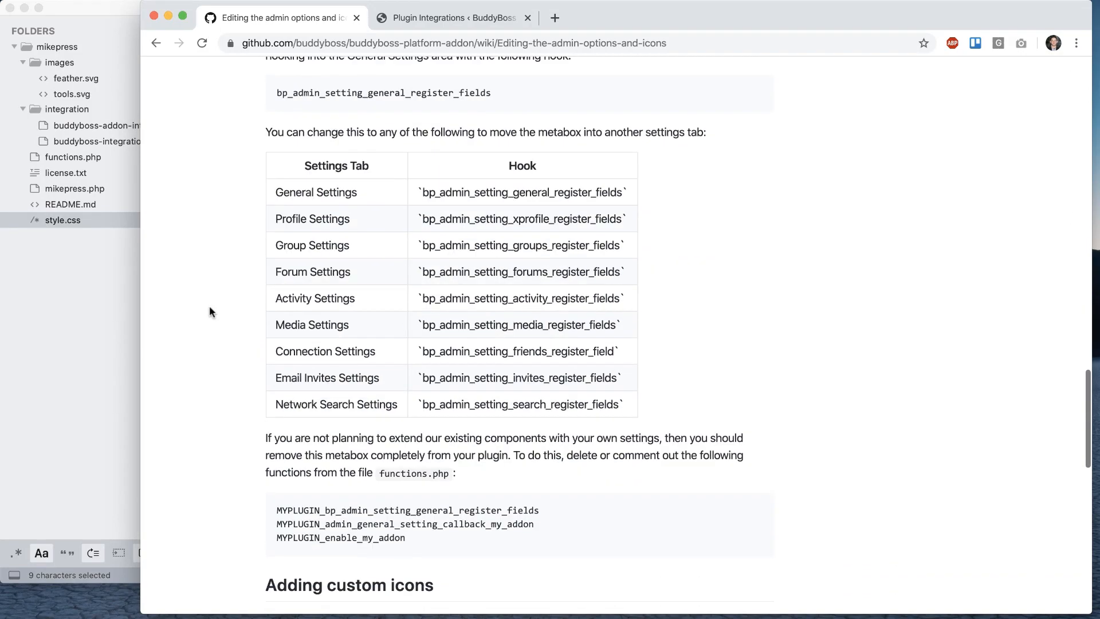
pyautogui.scroll(3)
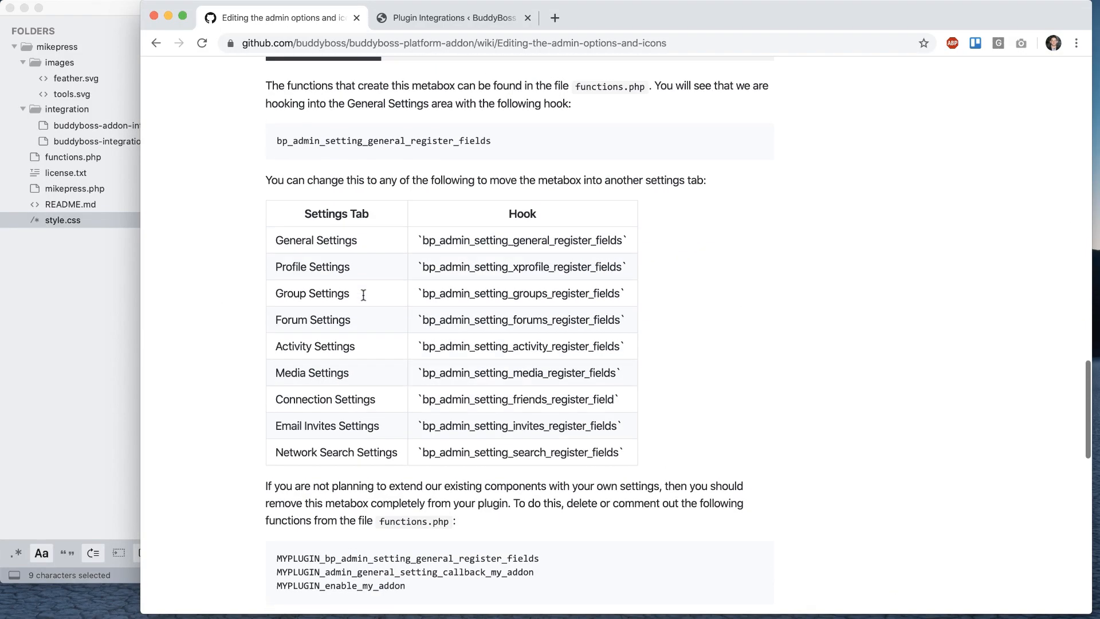
# Find the MikePress Group Settings box with My Field under BuddyBoss Settings > Groups.
pyautogui.click(452, 17)
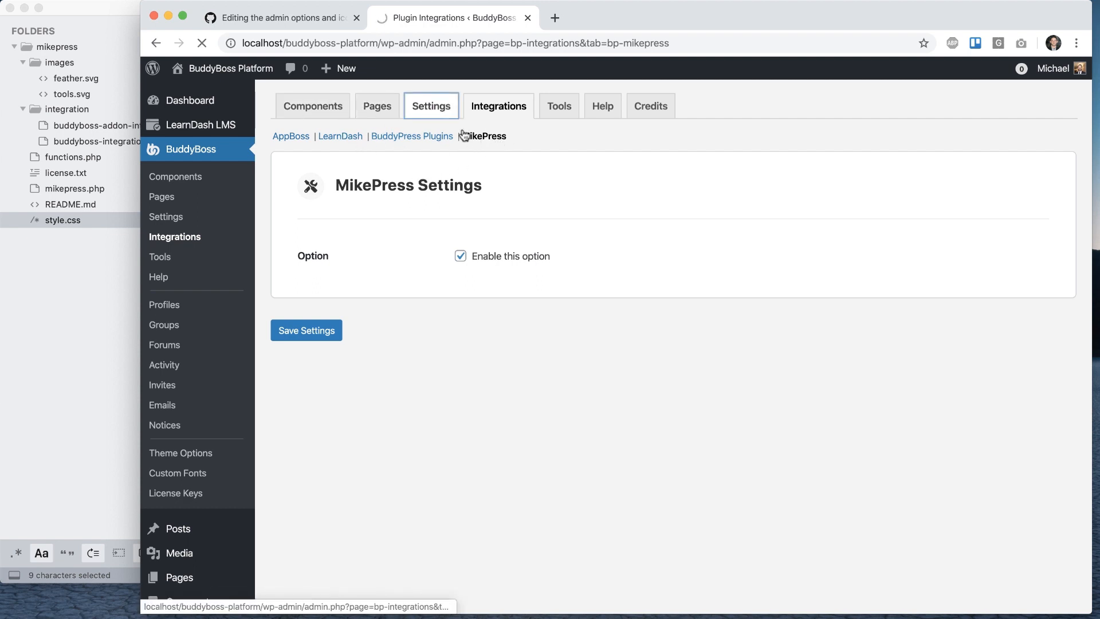
pyautogui.click(430, 106)
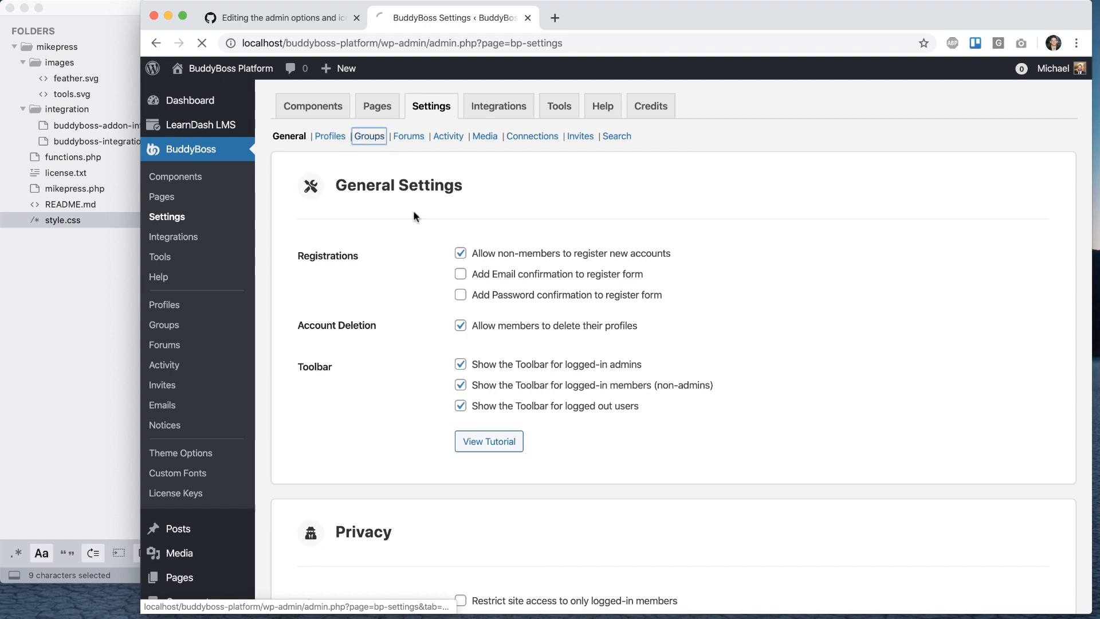
pyautogui.click(368, 136)
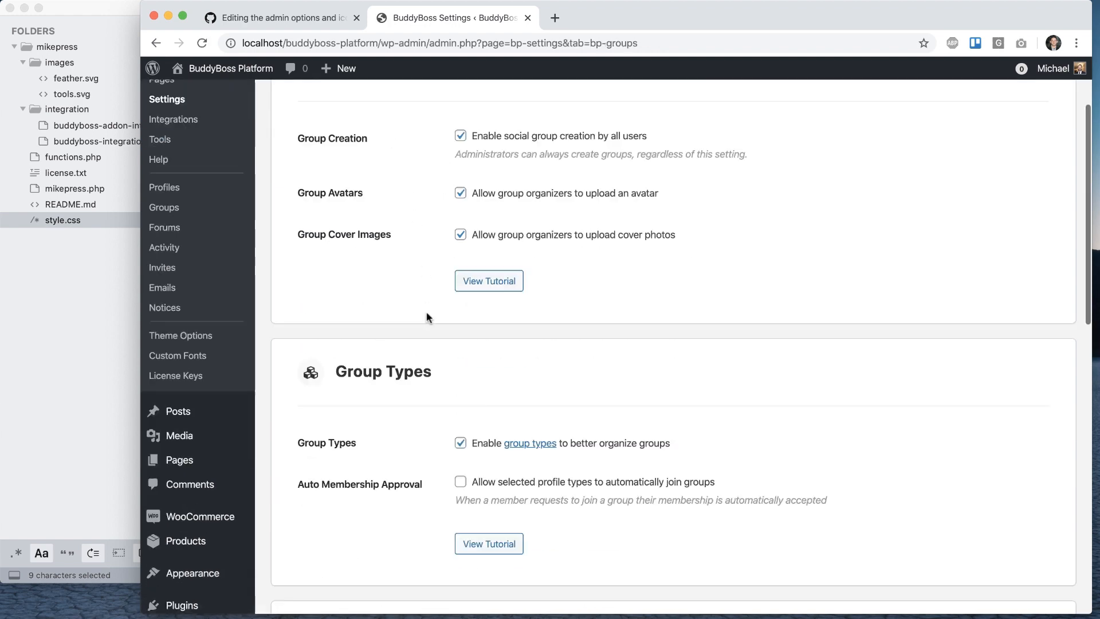
pyautogui.scroll(-3)
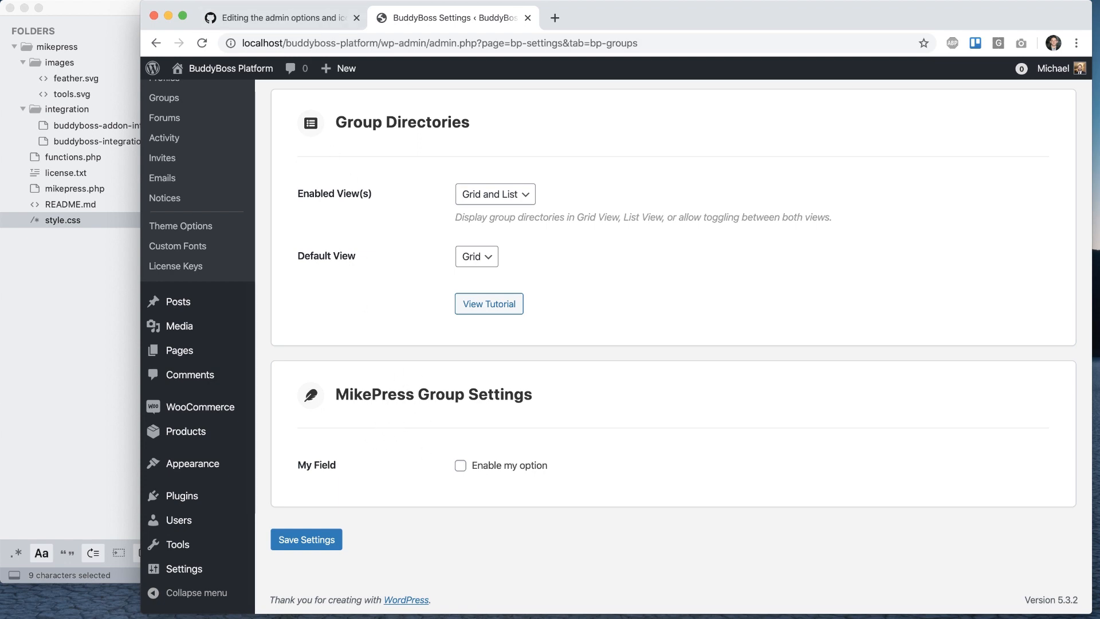
pyautogui.click(281, 17)
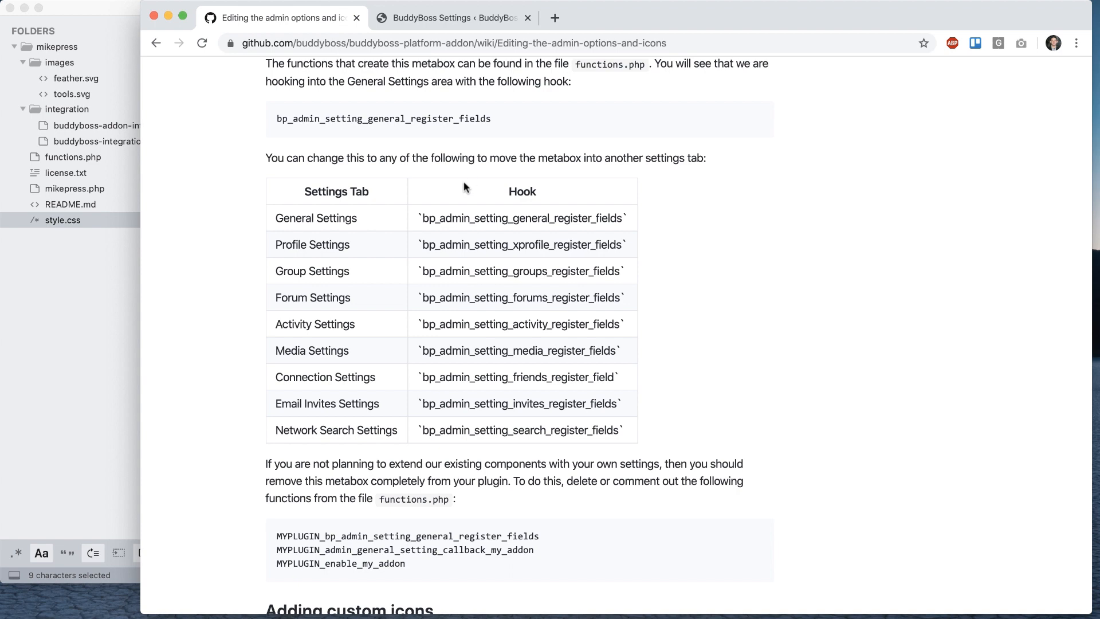
# Wrap the three MIKEPRESS group-settings metabox functions in /* */ comments and save.
pyautogui.scroll(-3)
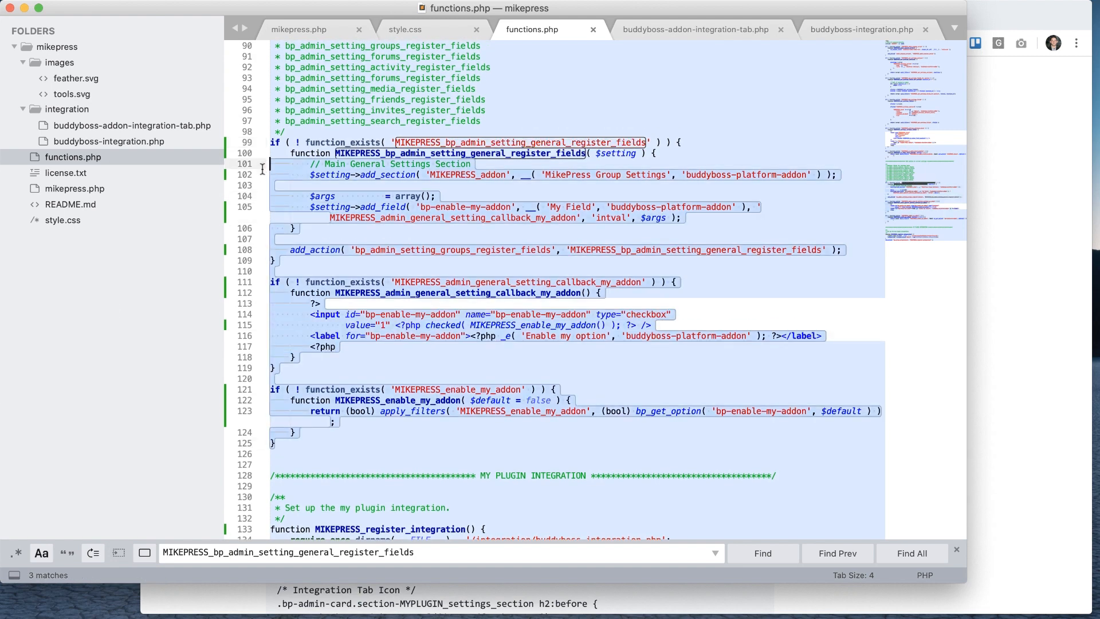
pyautogui.scroll(3)
pyautogui.write('*/')
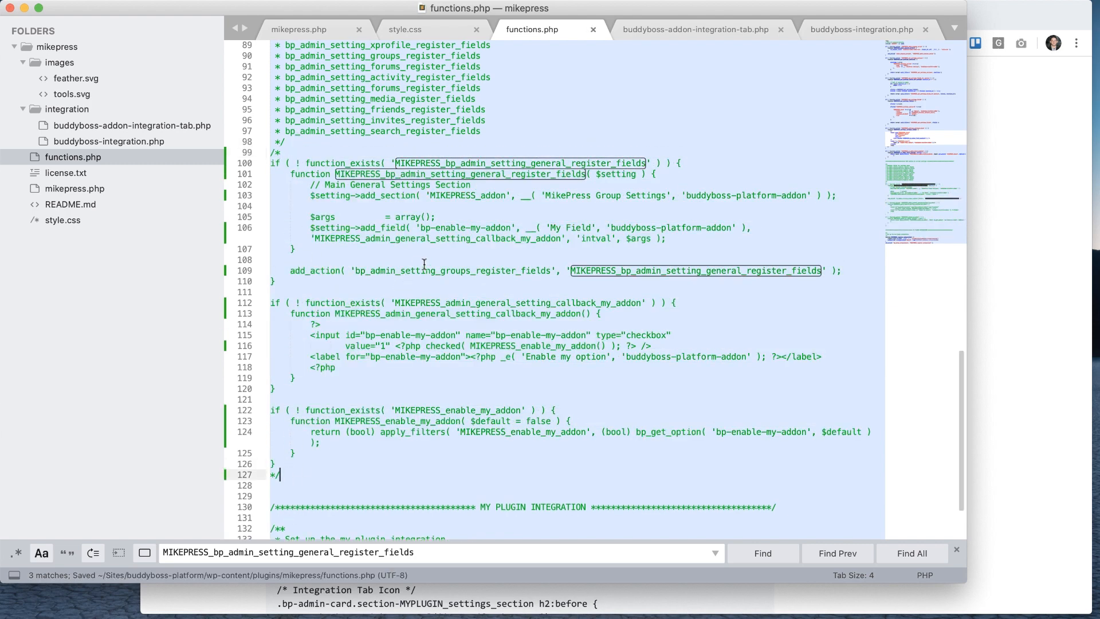
pyautogui.scroll(3)
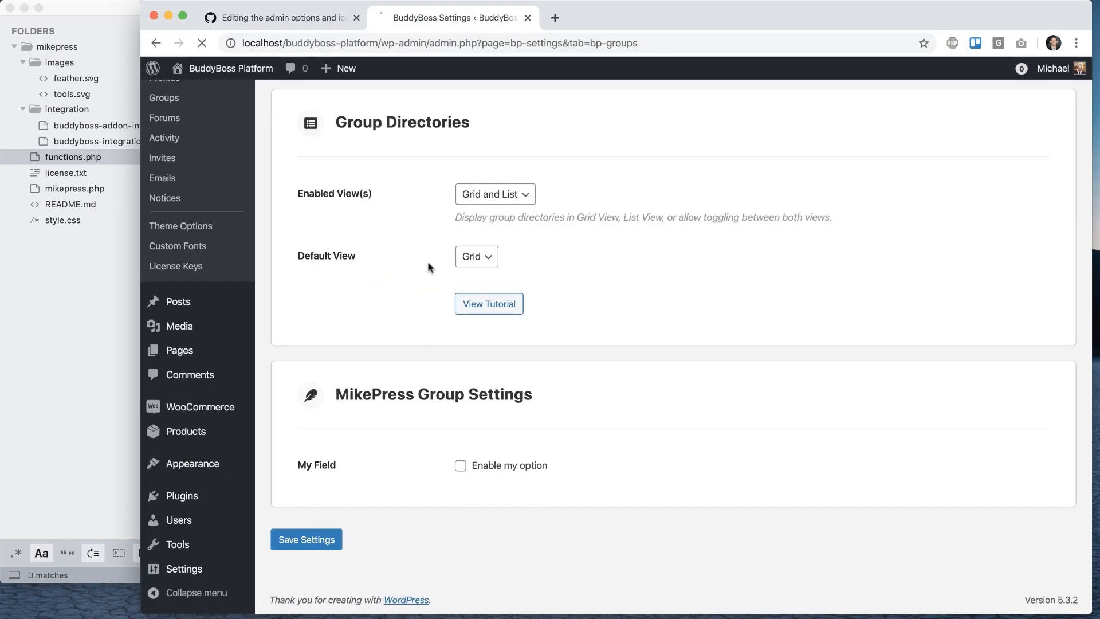
# Reload Groups settings, check MikePress under Integrations, and return to the wiki guide.
pyautogui.click(305, 539)
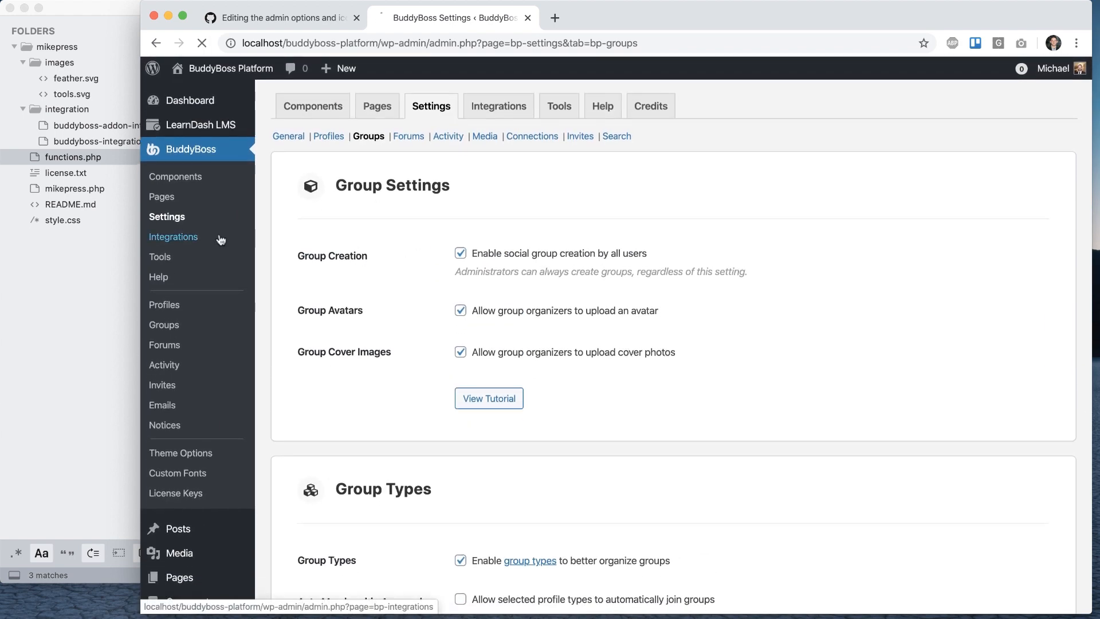
pyautogui.click(173, 236)
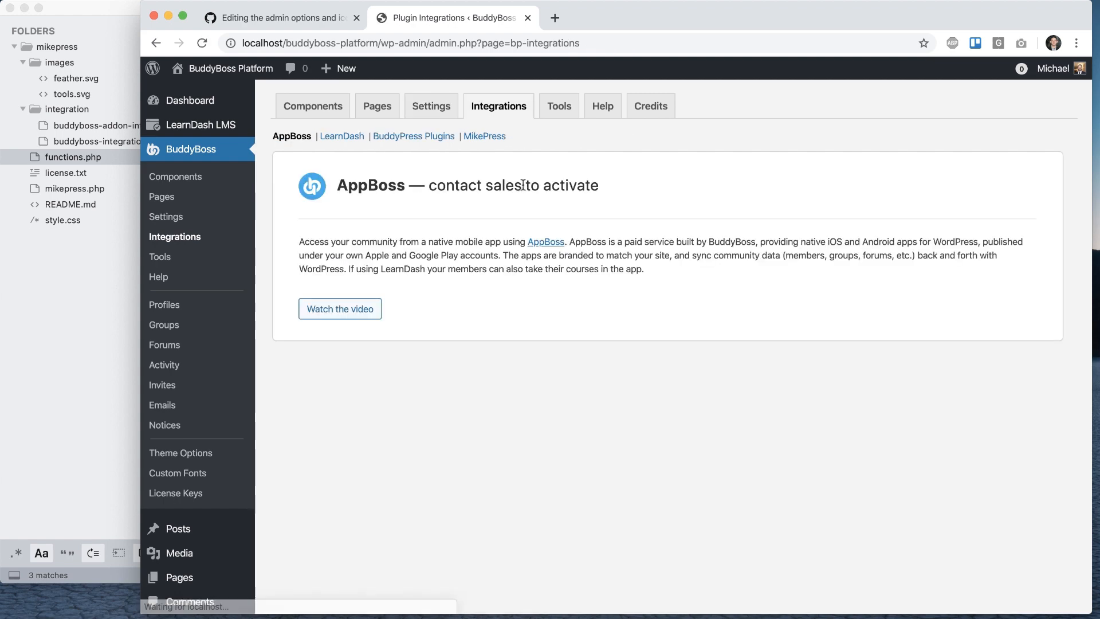
pyautogui.click(484, 137)
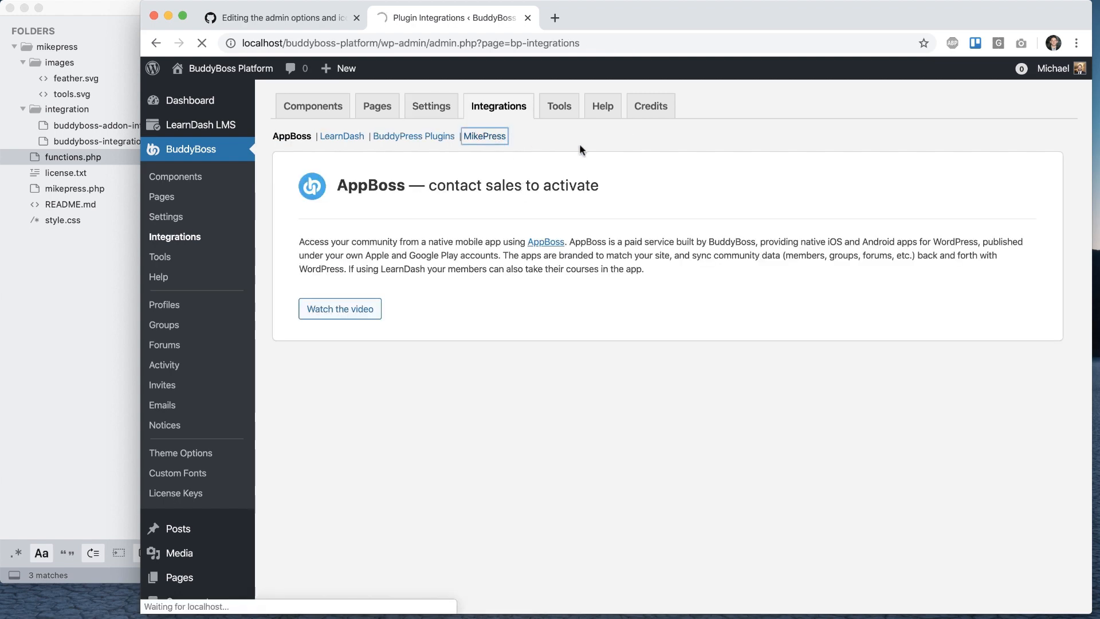
pyautogui.click(281, 18)
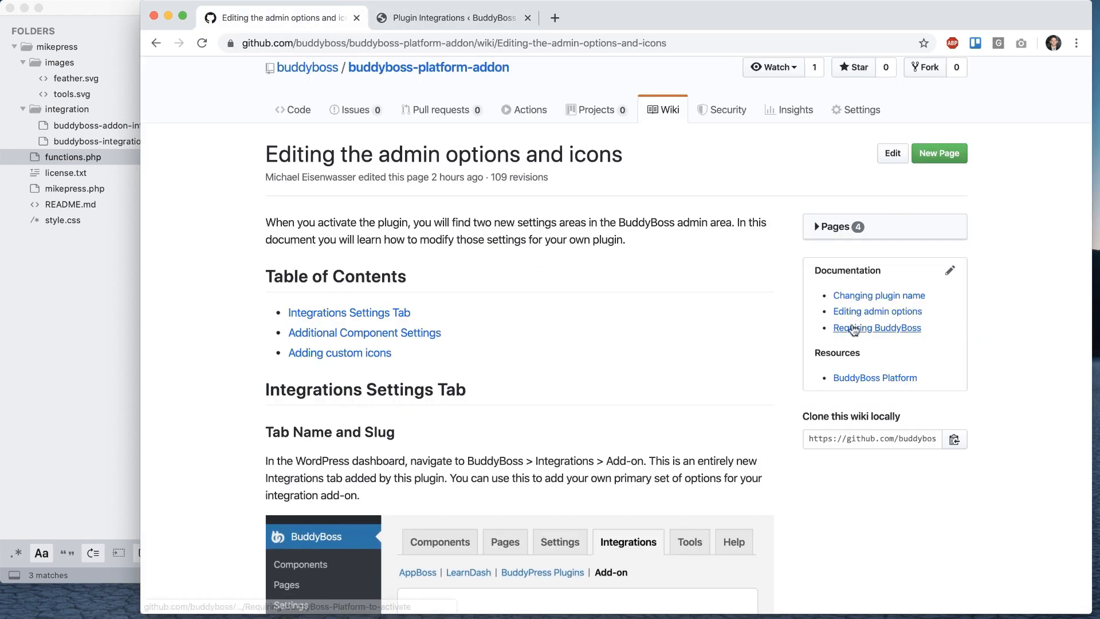
# Open 'Requiring BuddyBoss Platform to activate' and scroll to the existing-plugin section.
pyautogui.click(877, 328)
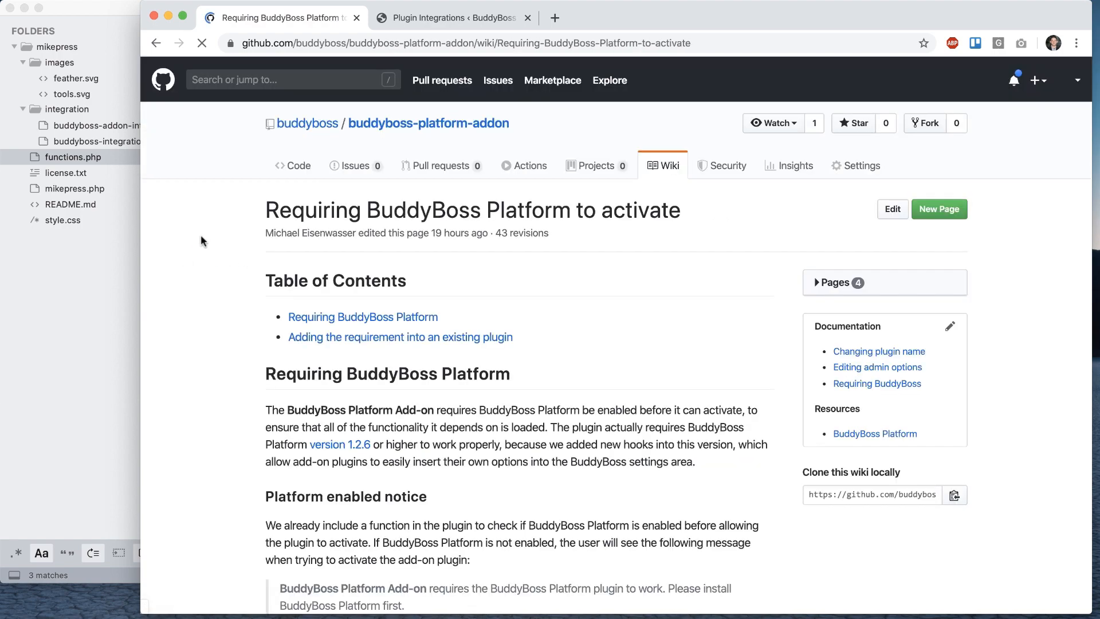
pyautogui.scroll(-3)
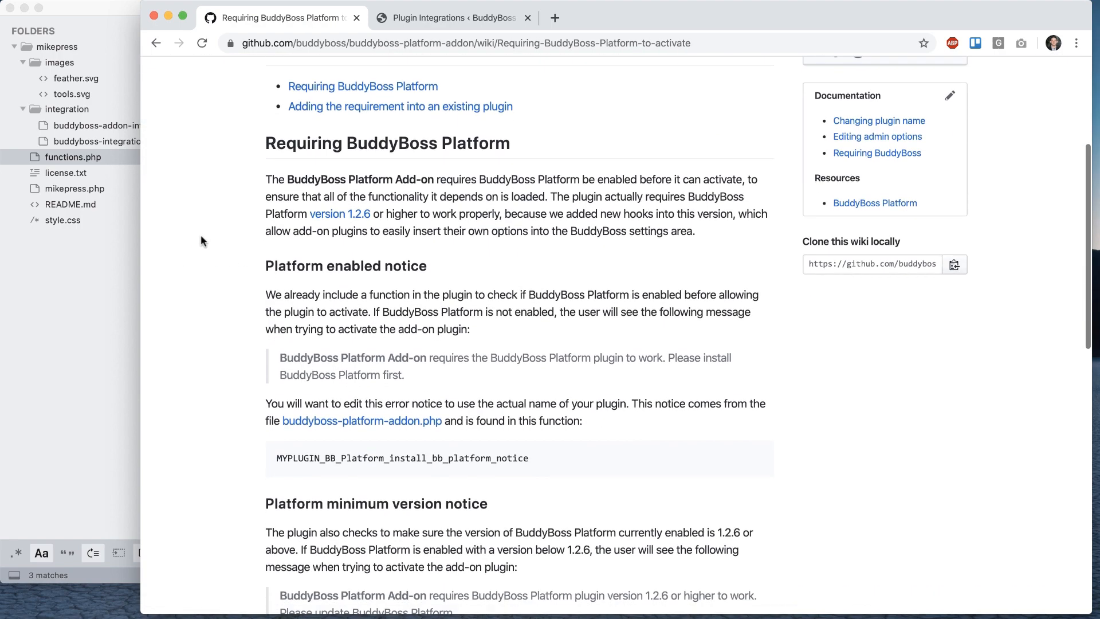
pyautogui.scroll(-3)
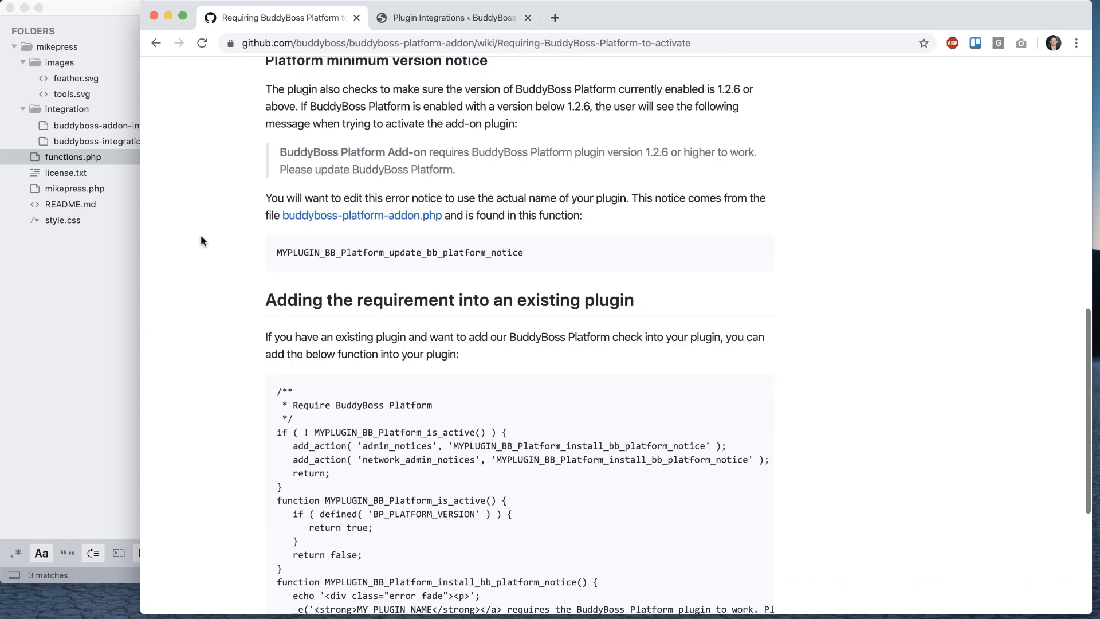
pyautogui.scroll(-3)
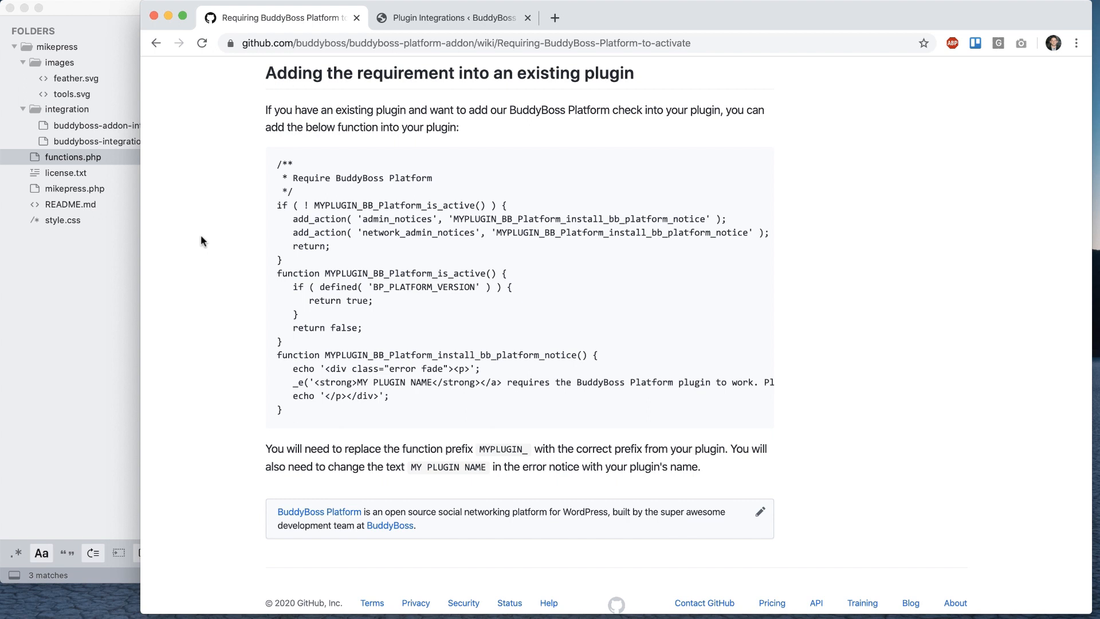
pyautogui.moveTo(305, 162)
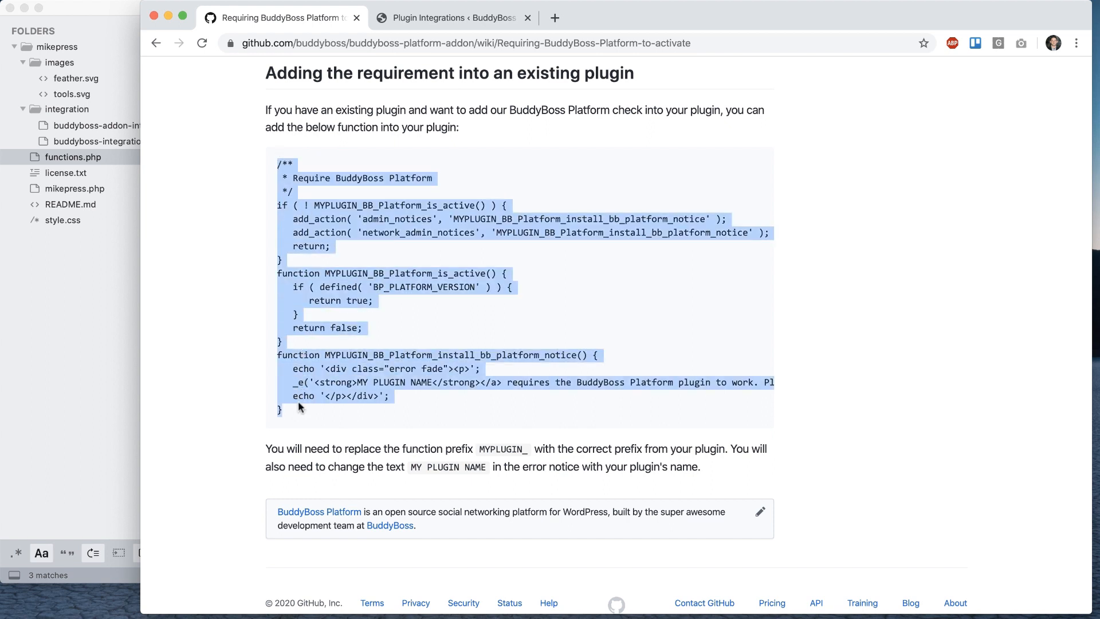
pyautogui.moveTo(217, 311)
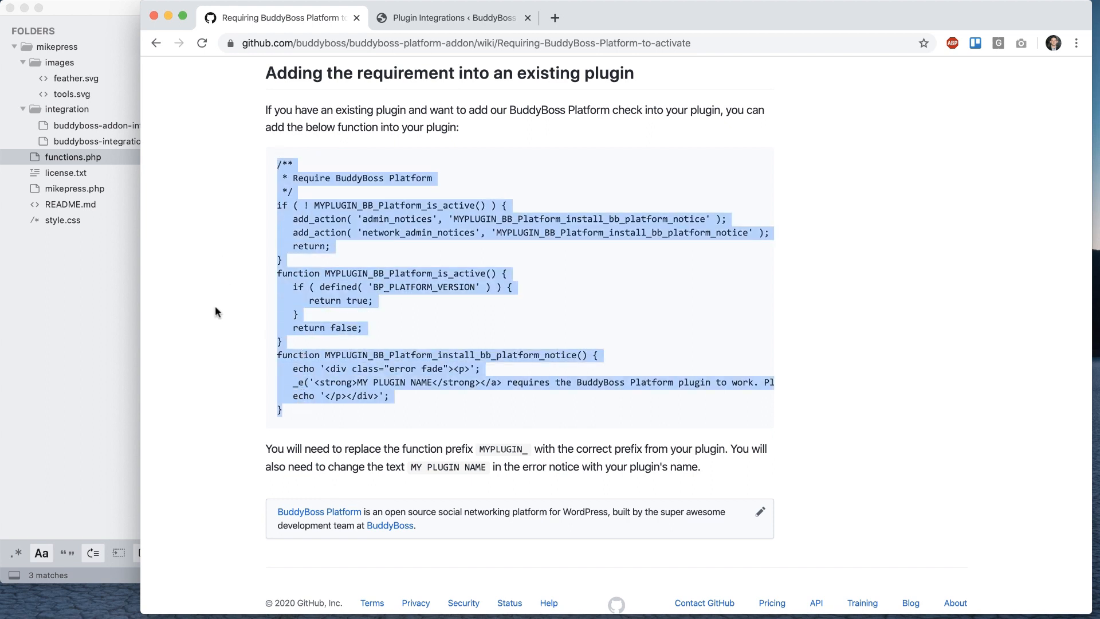
# Select the code for adding the requirement into an existing plugin.
pyautogui.click(286, 267)
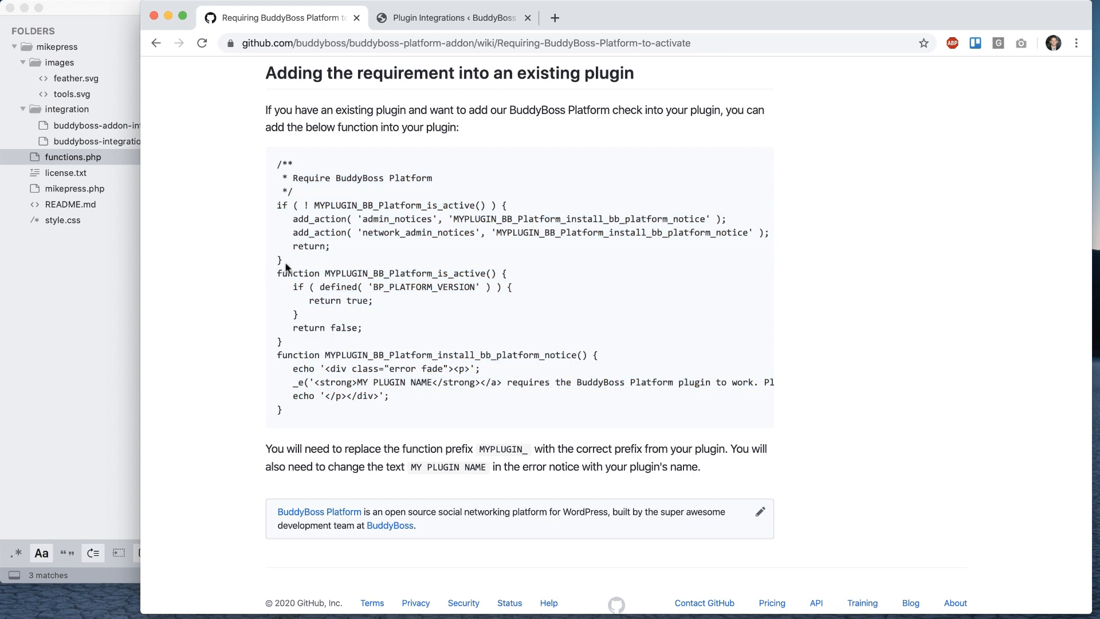
pyautogui.doubleClick(337, 205)
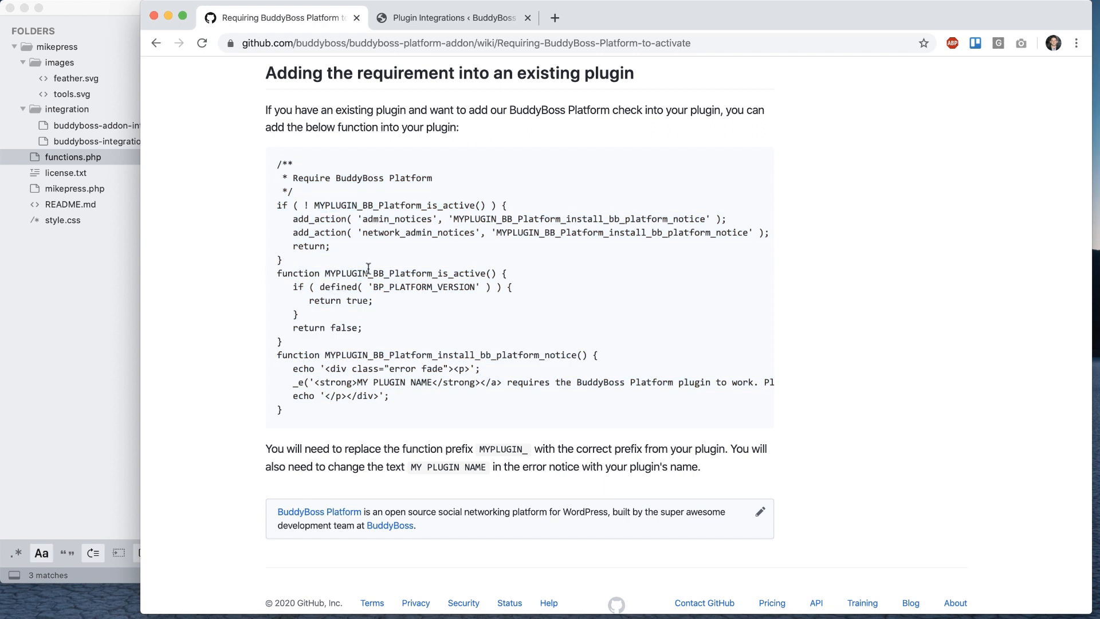
pyautogui.moveTo(350, 402)
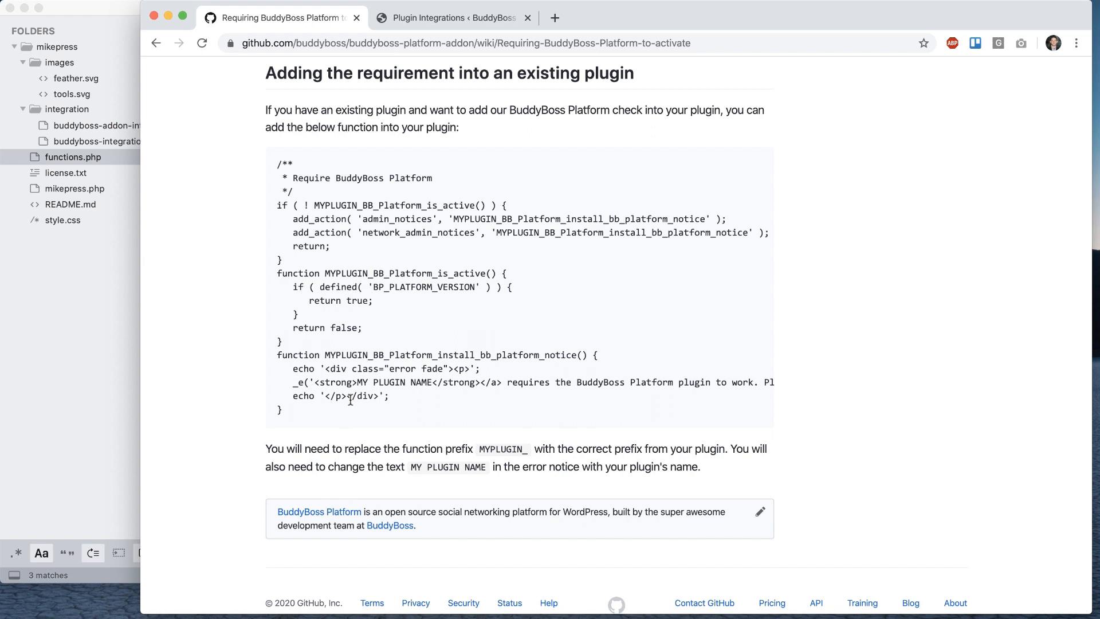